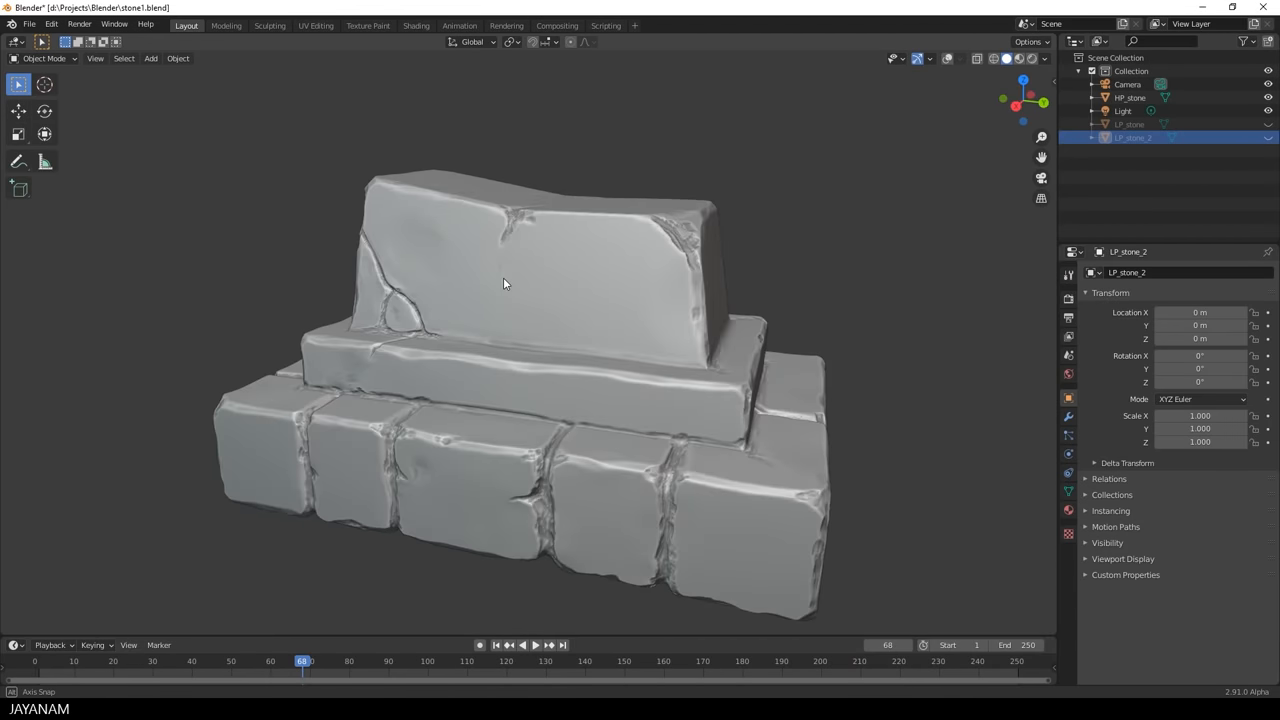
# Orbit the finished pedestal and toggle cavity shading off and on to compare
pyautogui.moveTo(504, 284); pyautogui.dragTo(789, 296)
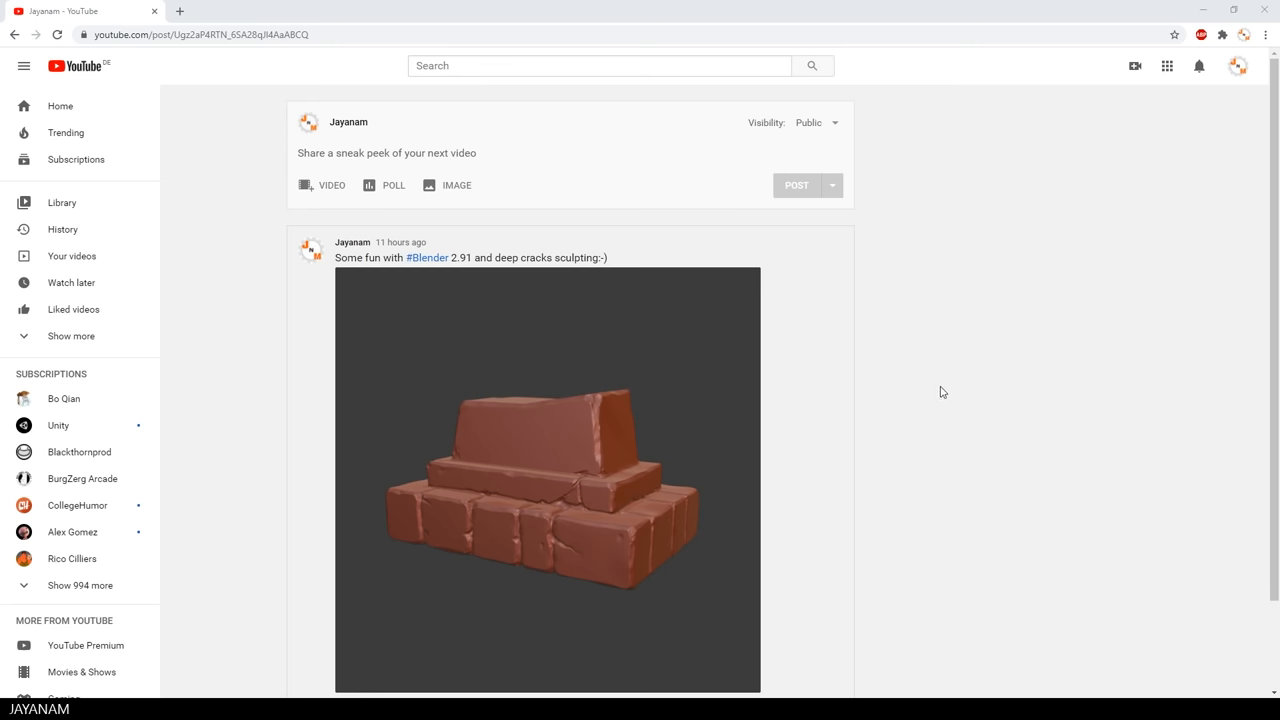
pyautogui.scroll(-3)
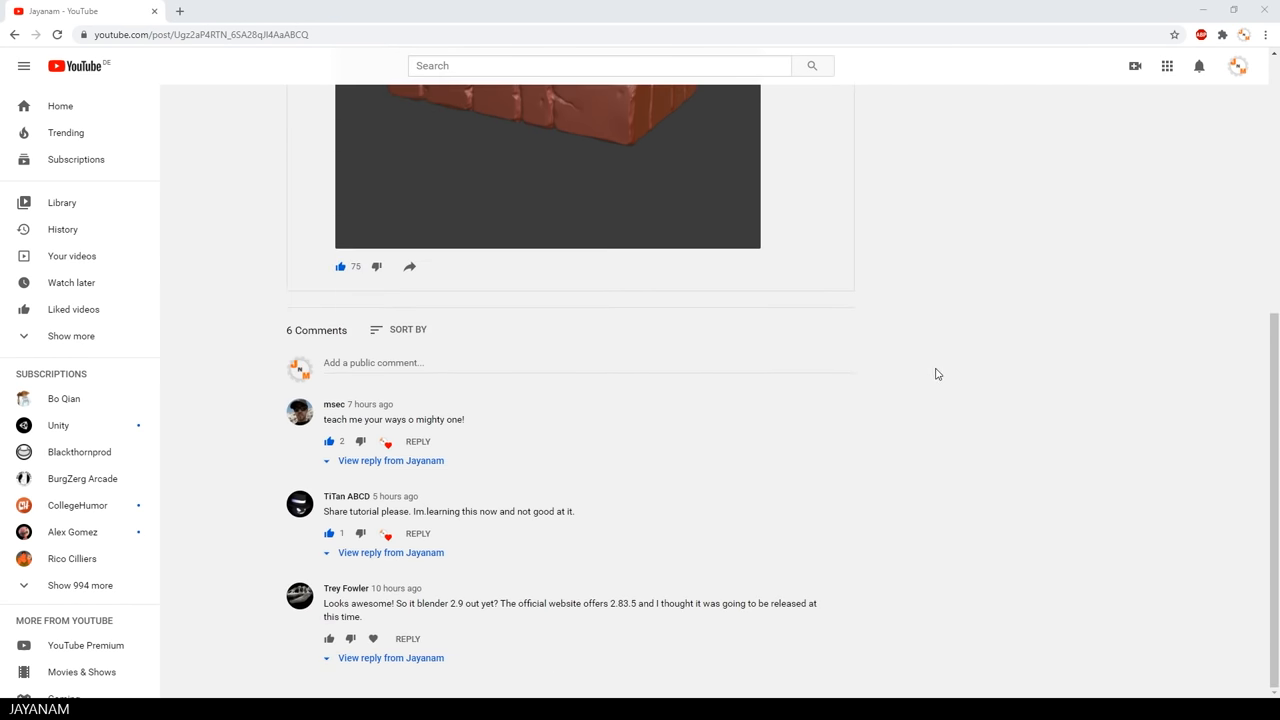
pyautogui.scroll(3)
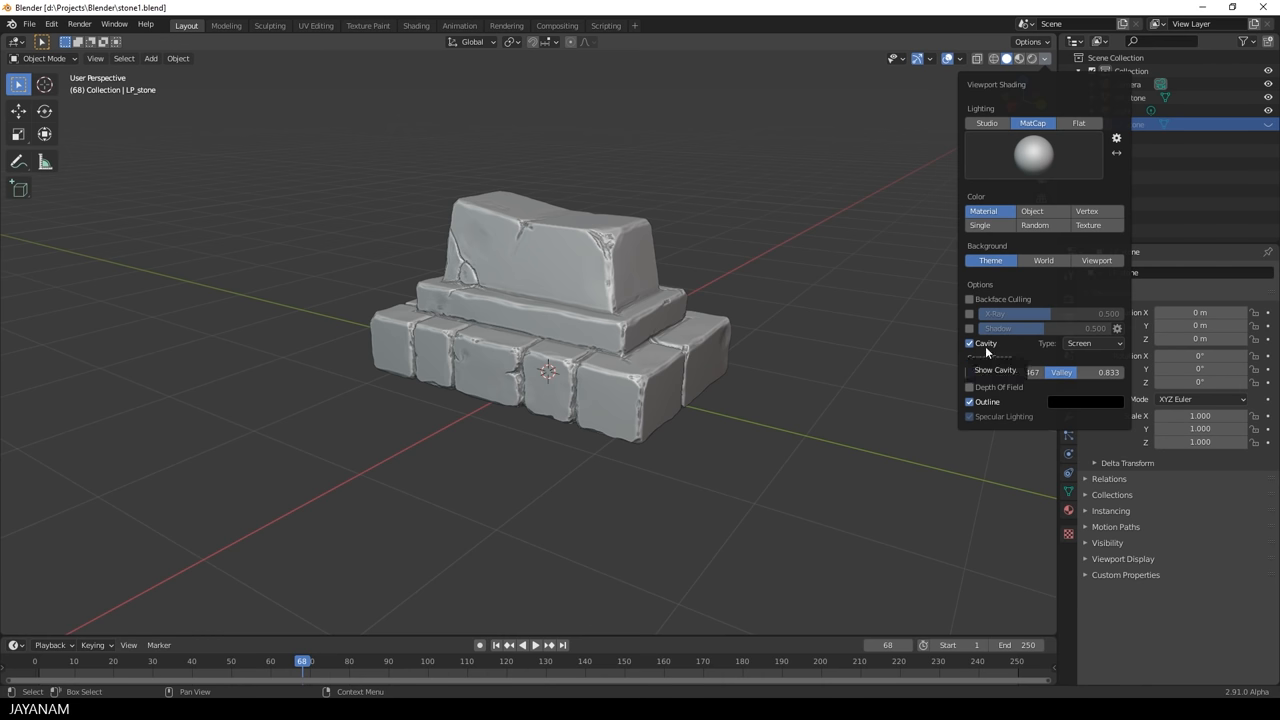
pyautogui.click(969, 343)
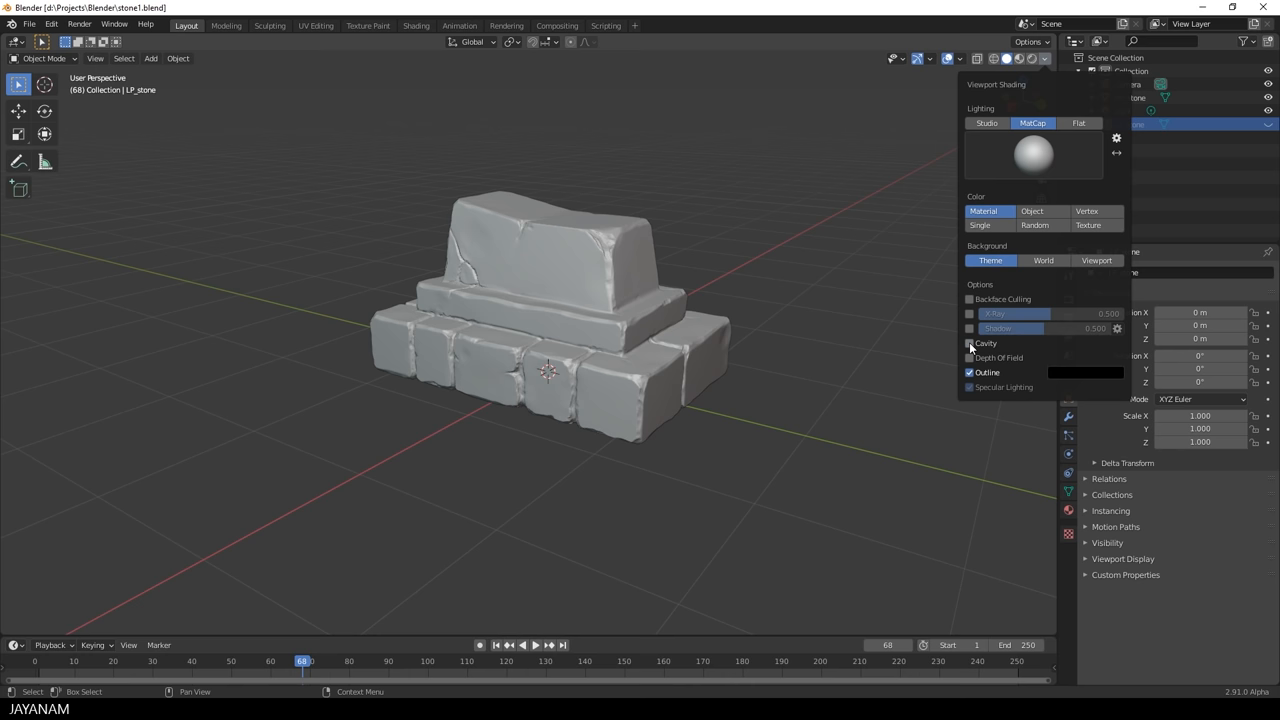
pyautogui.click(968, 343)
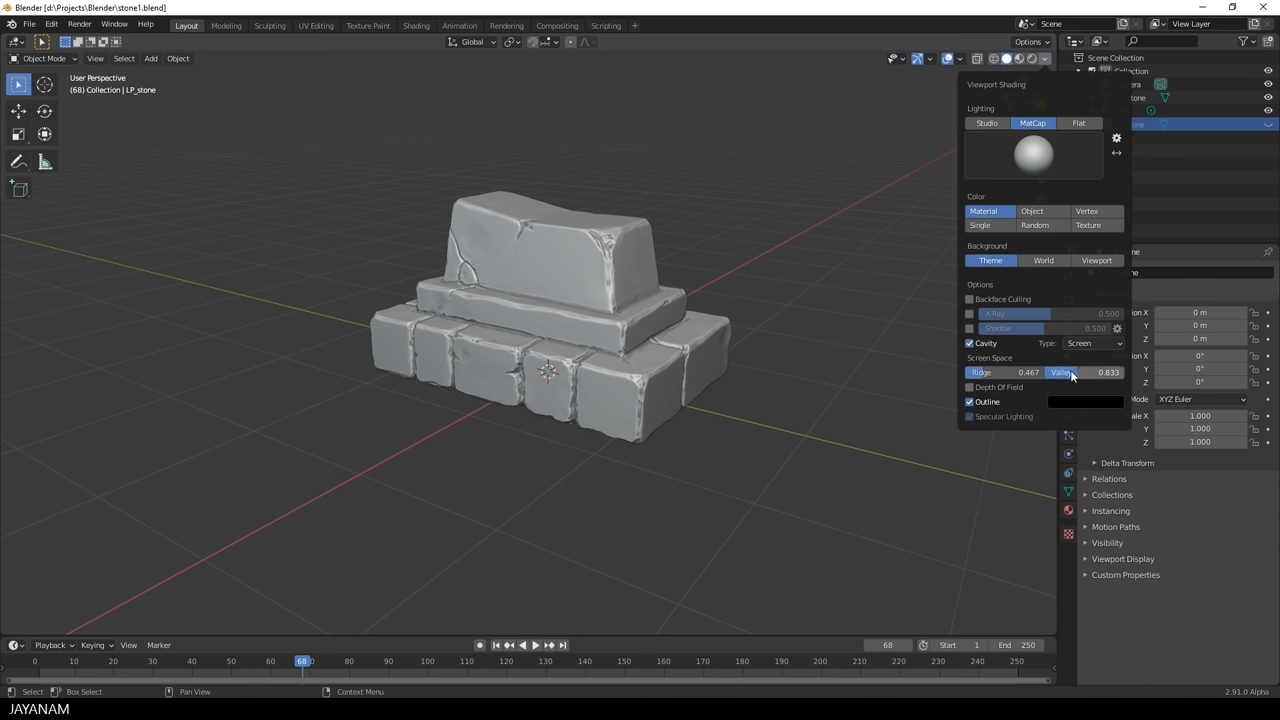
# Set cavity valley to 0.700 and ridge to 0.433, and preview a red clay MatCap
pyautogui.moveTo(1085, 372); pyautogui.dragTo(1060, 372)
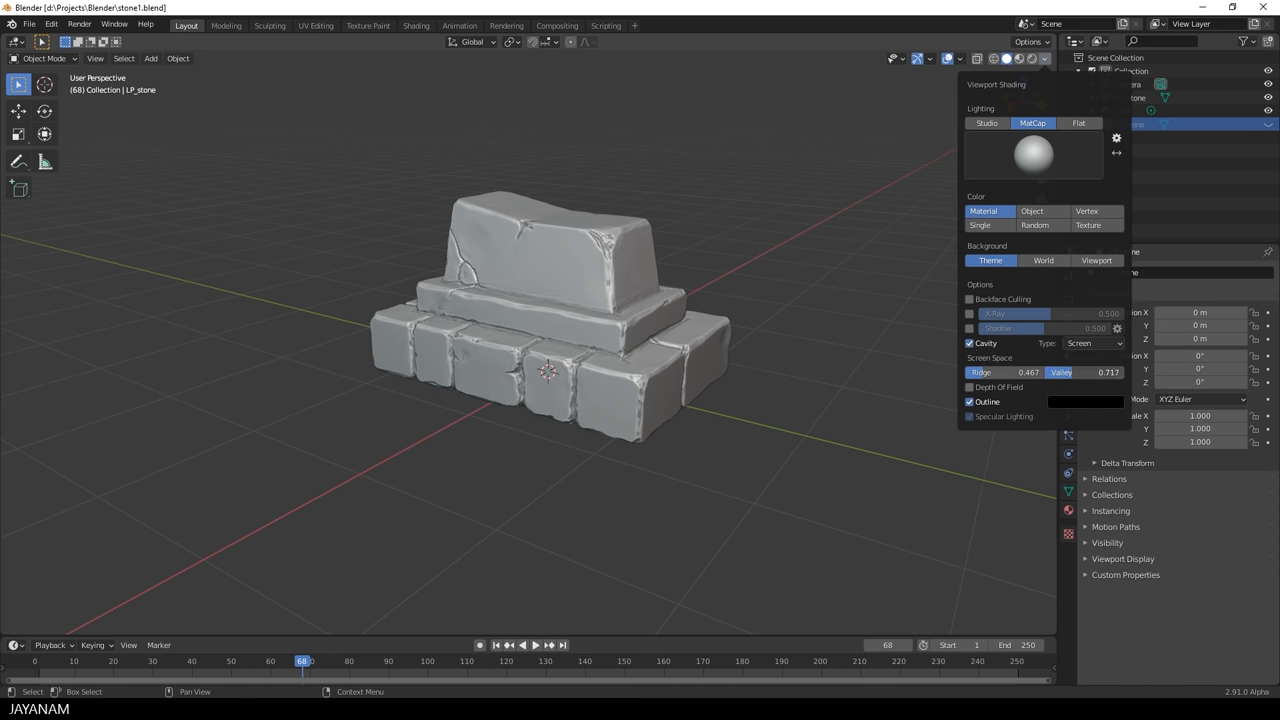
pyautogui.moveTo(990, 372); pyautogui.dragTo(1040, 372)
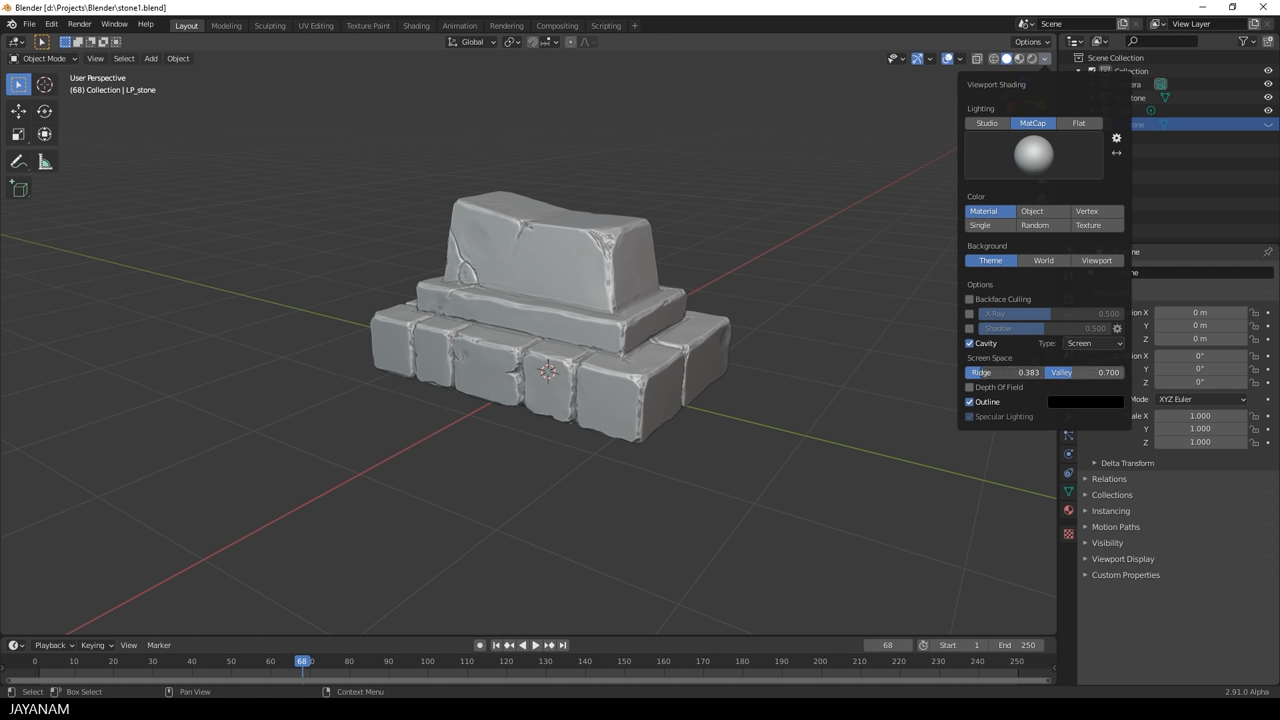
pyautogui.moveTo(1000, 372); pyautogui.dragTo(1010, 372)
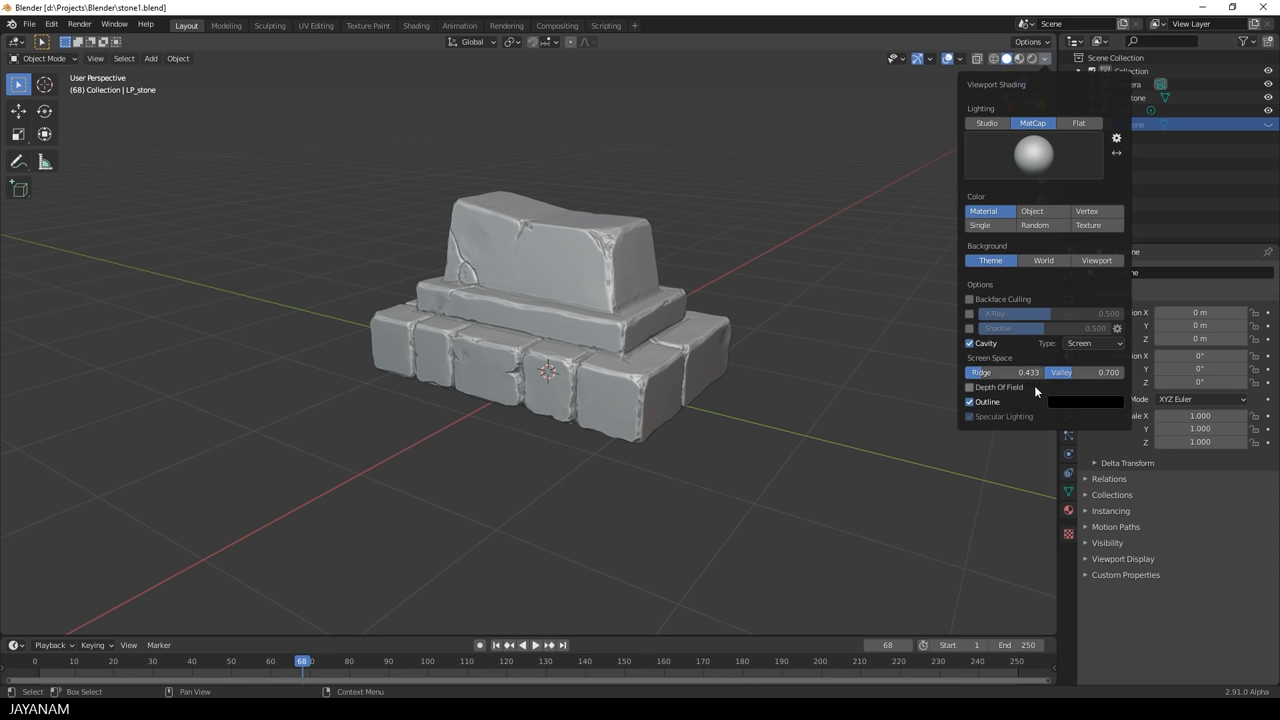
pyautogui.click(1033, 155)
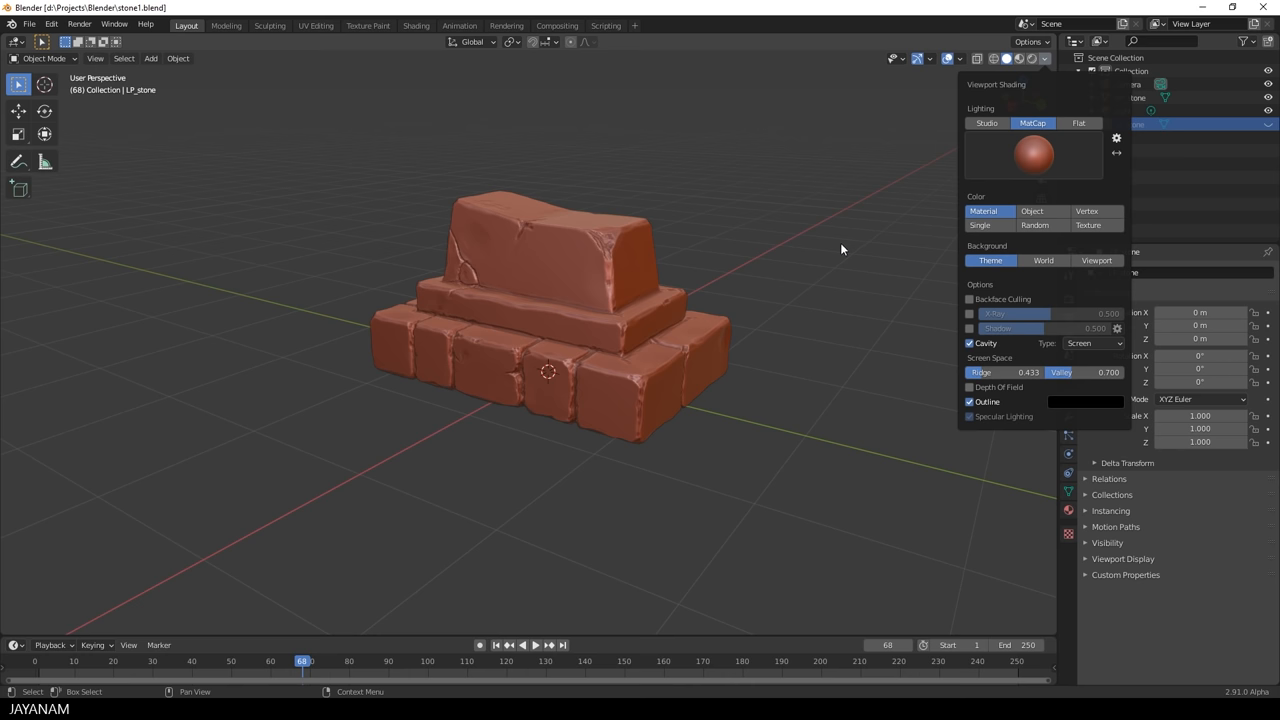
pyautogui.click(1033, 155)
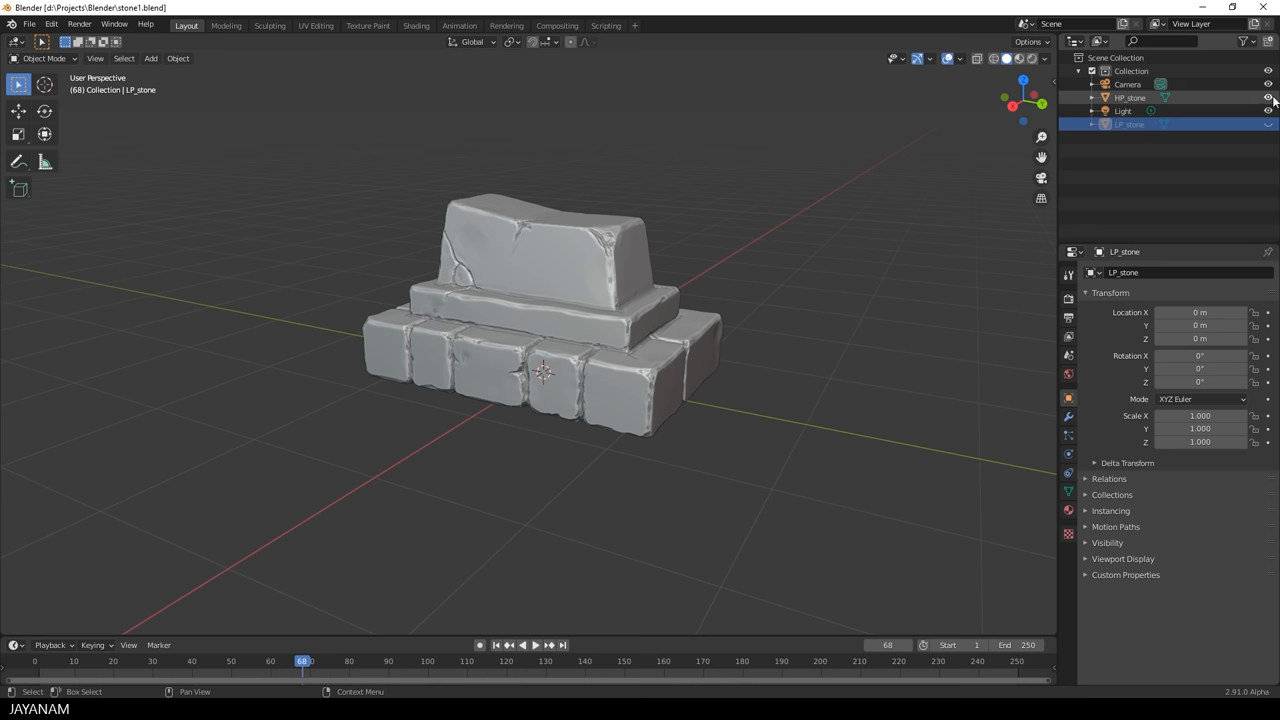
# Hide HP_stone, show LP_stone, toggle edit mode, and duplicate the blockout in place
pyautogui.click(1268, 97)
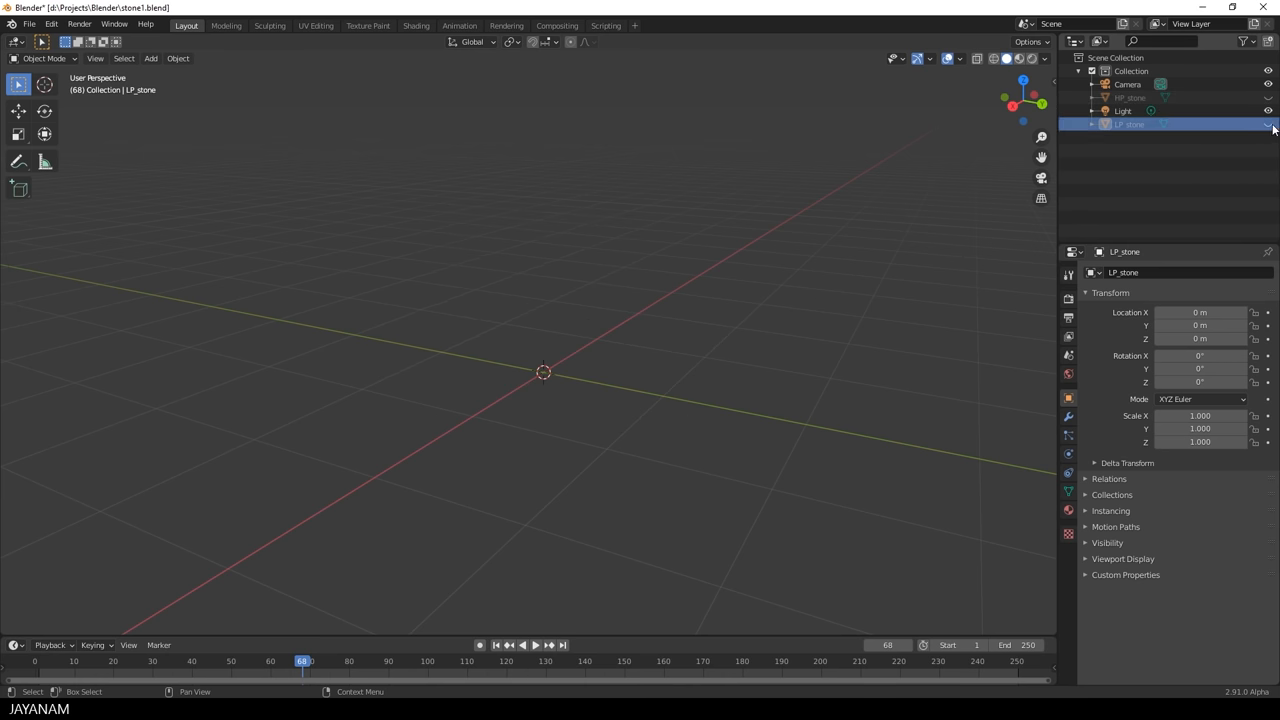
pyautogui.click(1268, 124)
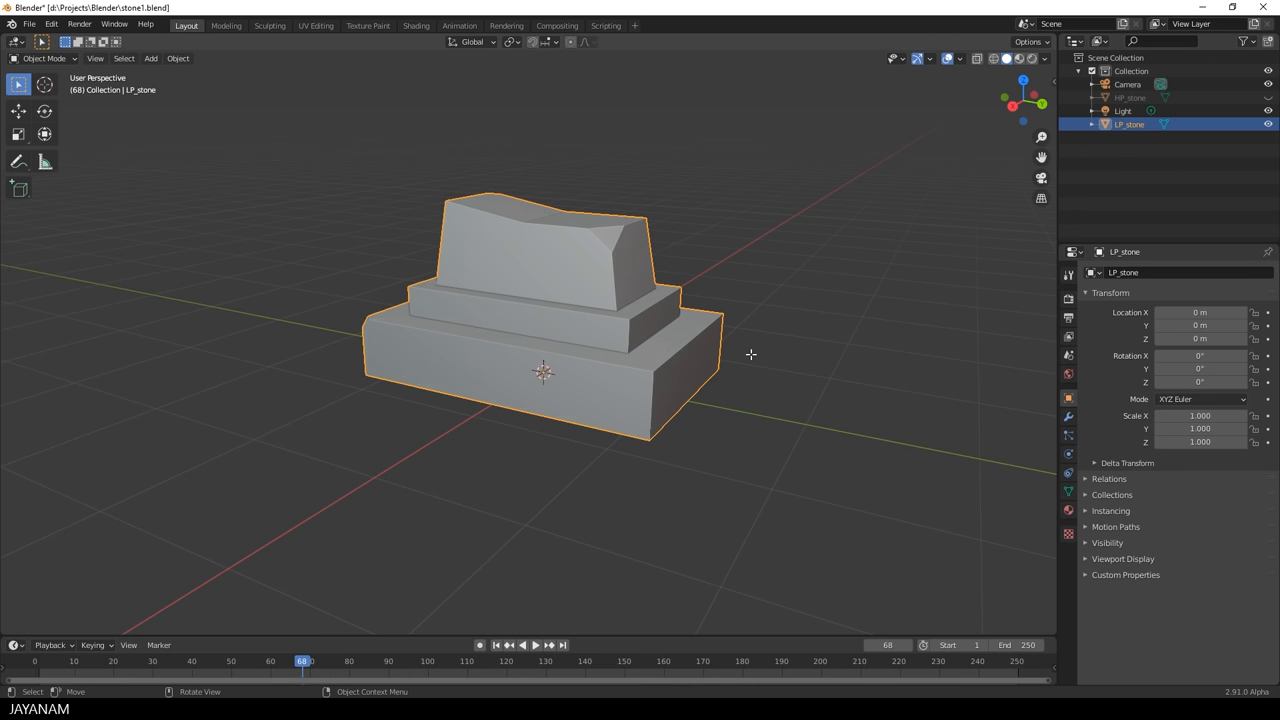
pyautogui.press('Tab')
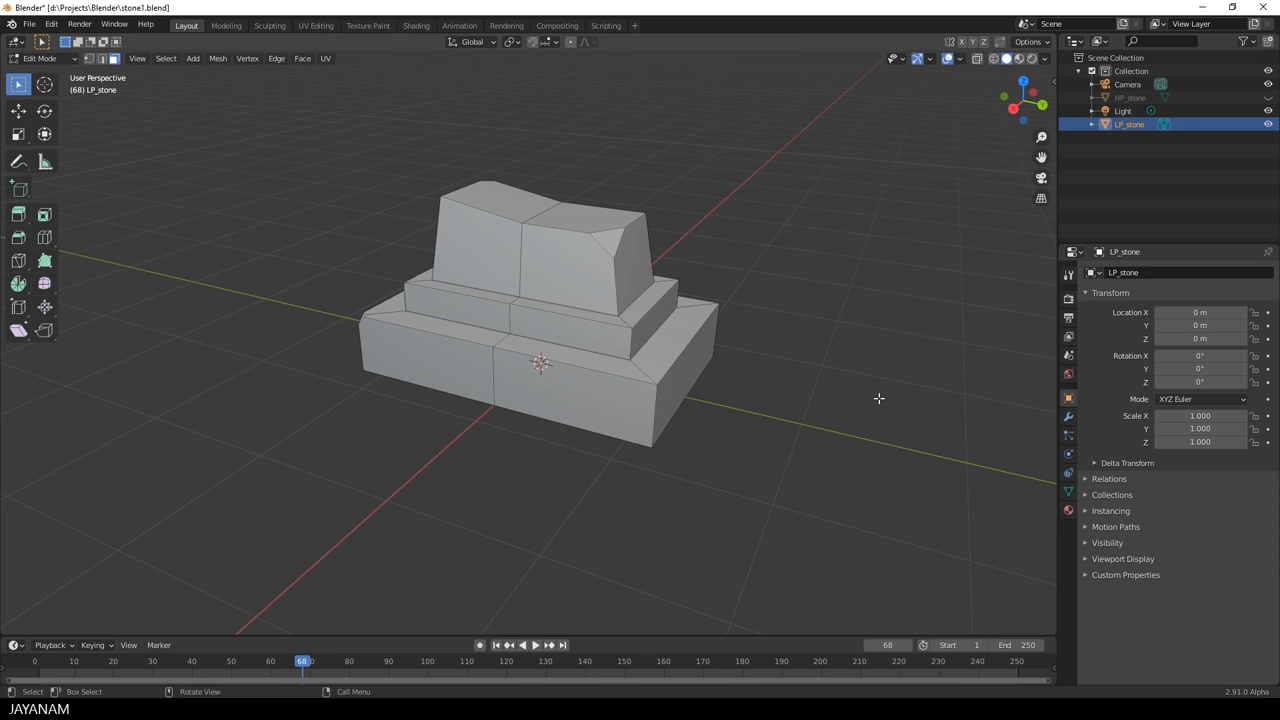
pyautogui.press('Tab')
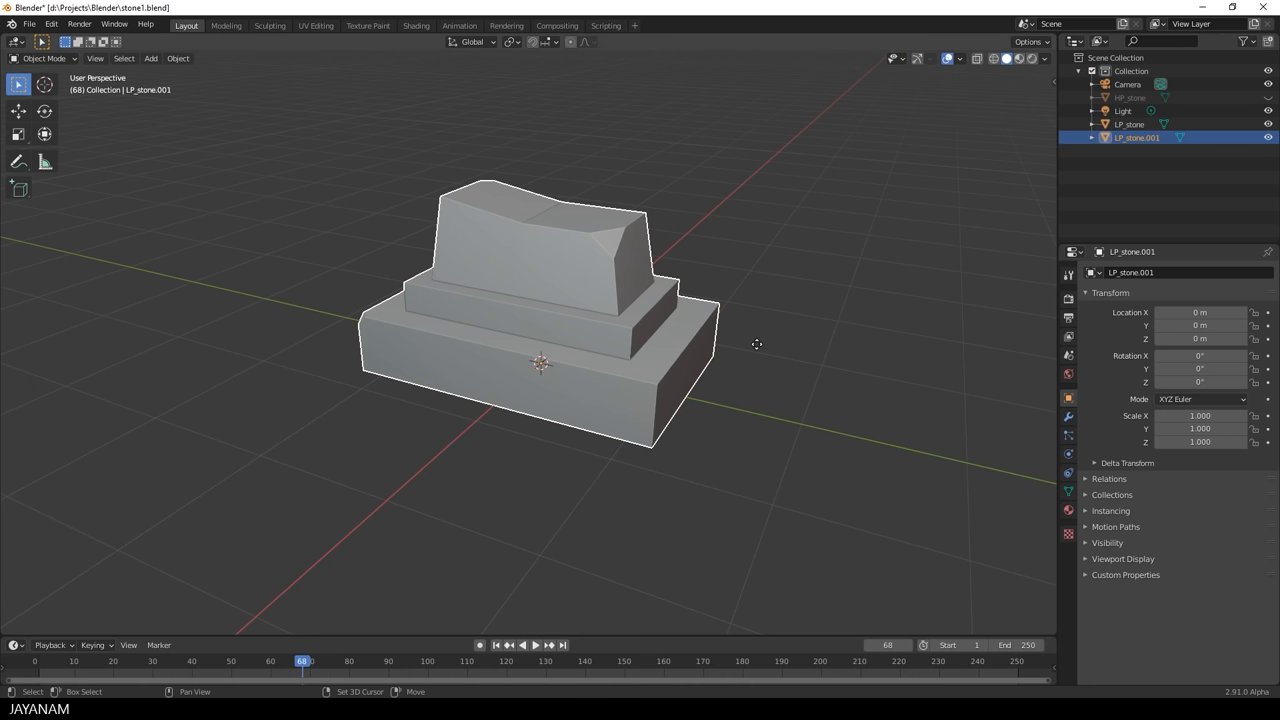
pyautogui.press('shift+d')
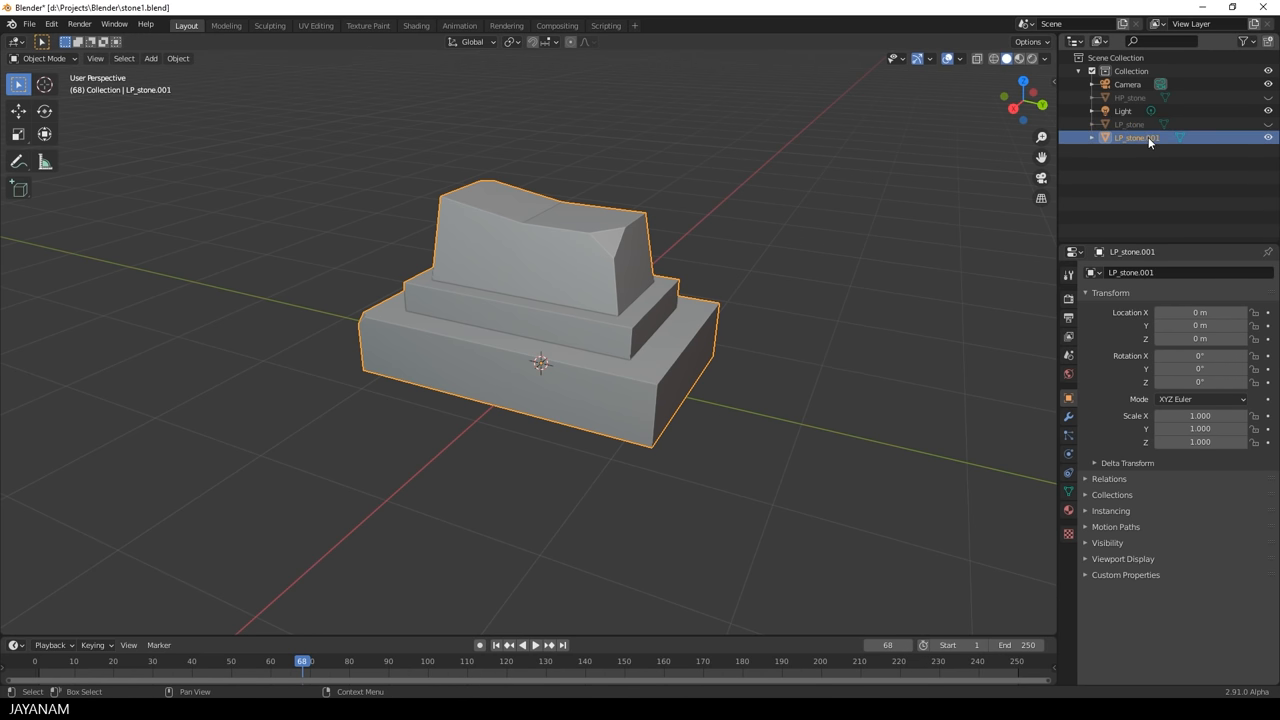
# Rename the duplicate LP_stone_2 and set its remesh voxel size to 0.03 m
pyautogui.doubleClick(1135, 137)
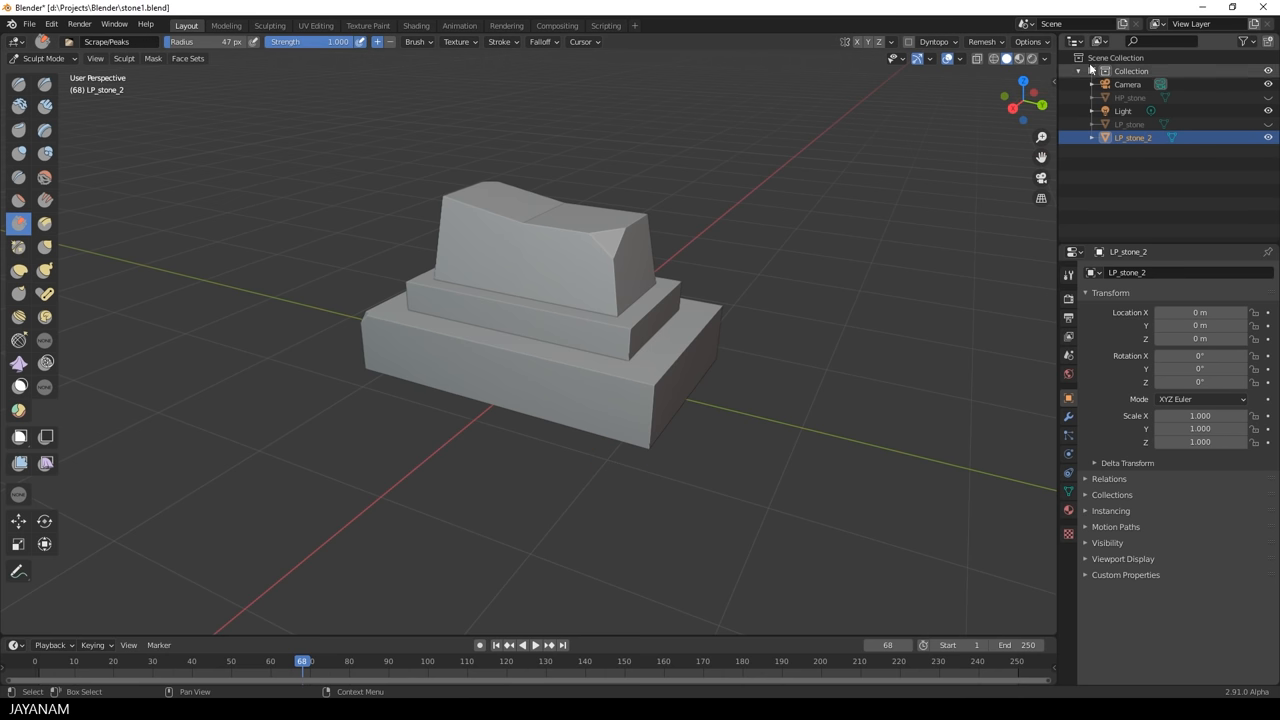
pyautogui.click(983, 42)
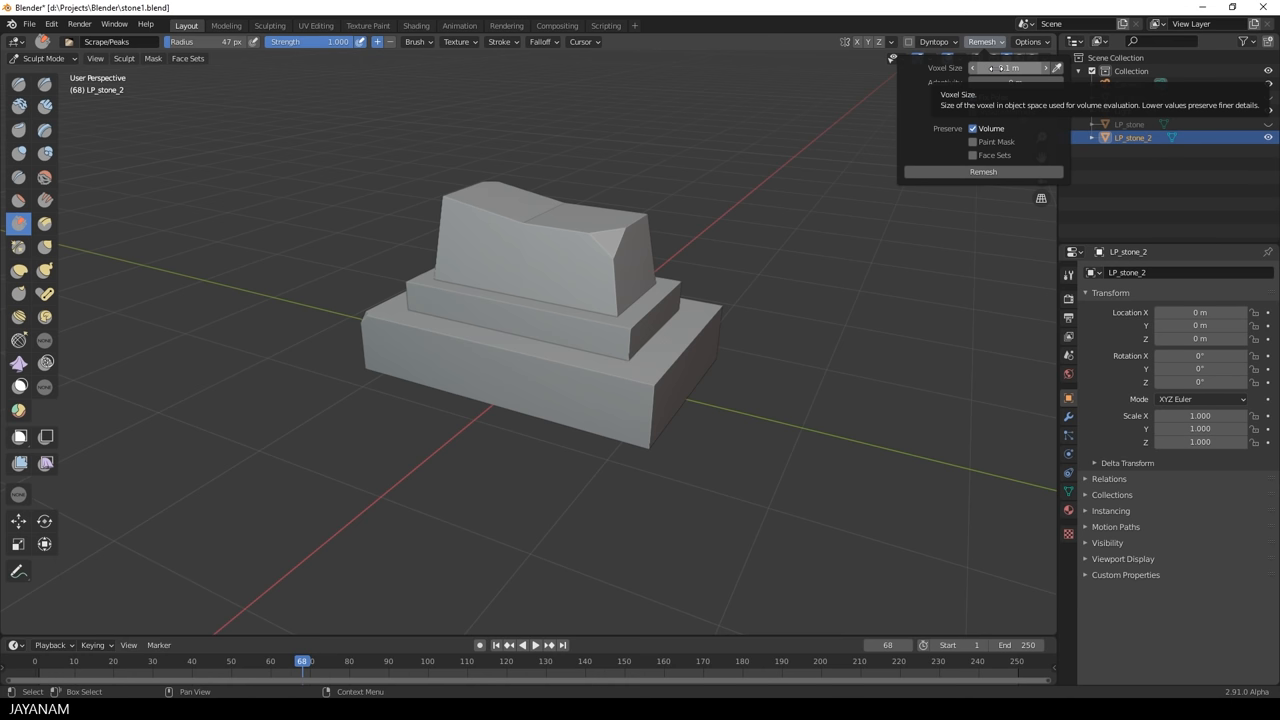
pyautogui.click(1010, 68)
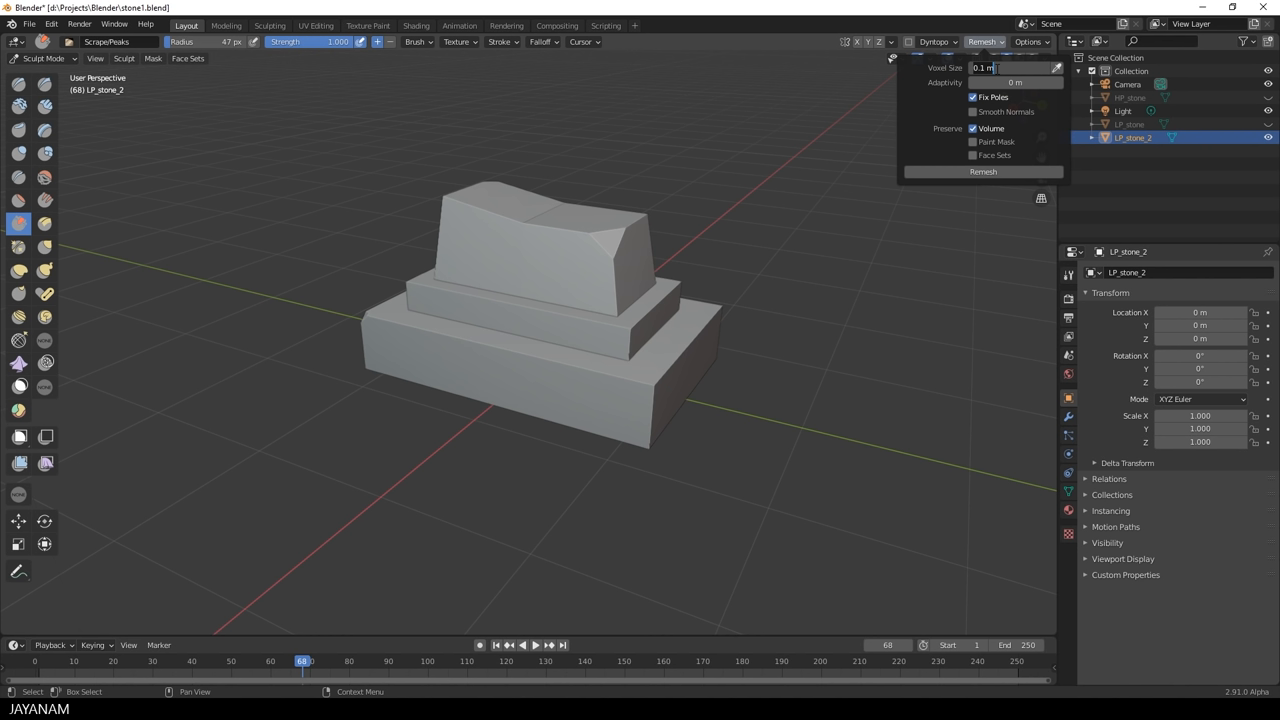
pyautogui.write('0.01')
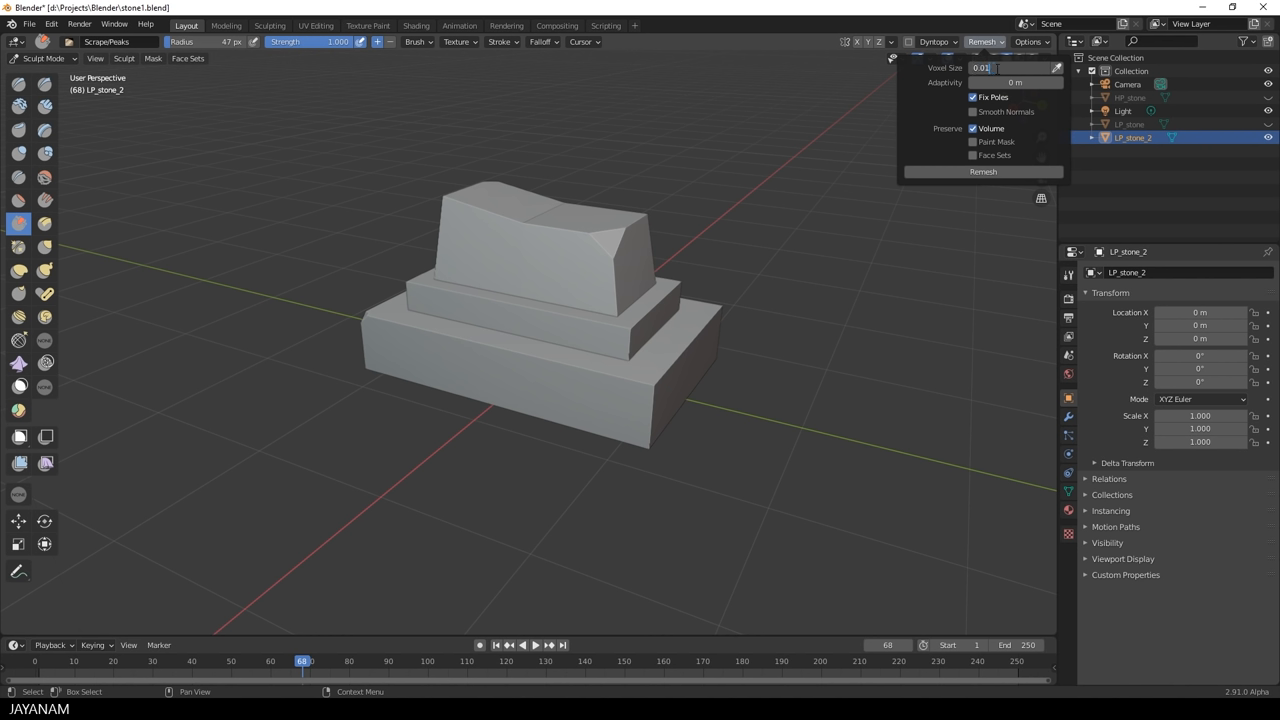
pyautogui.write('0.03')
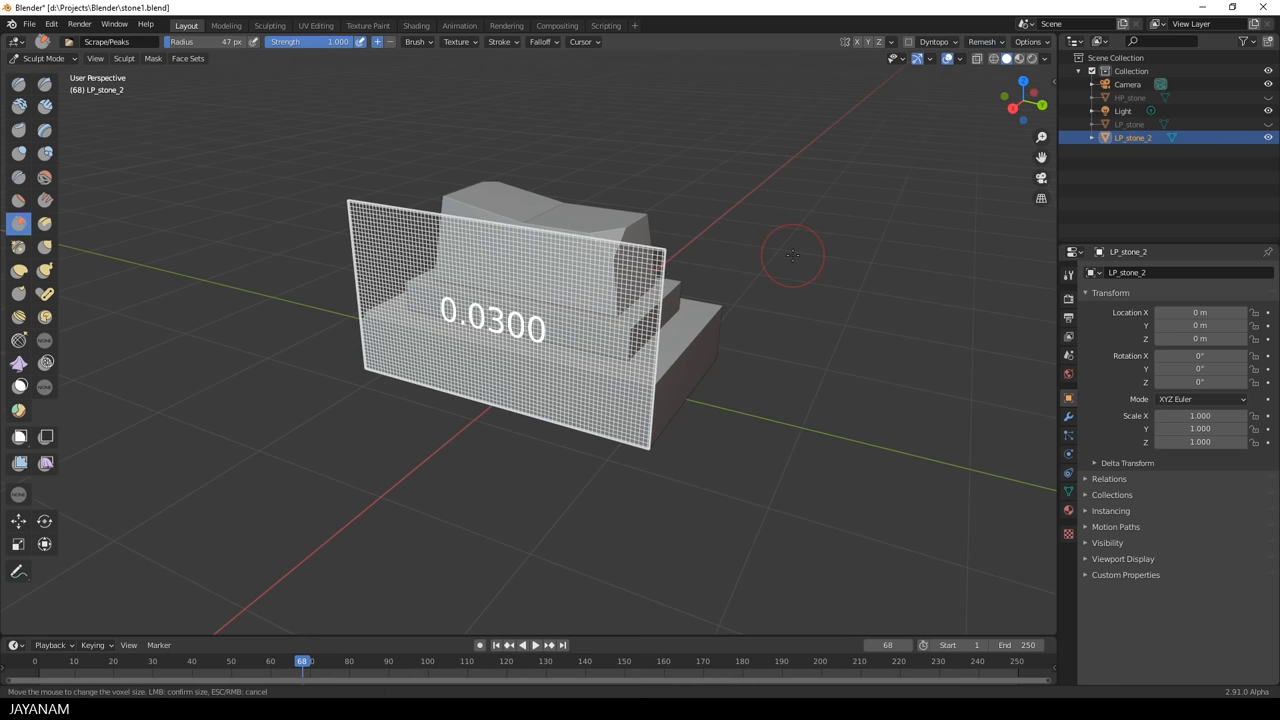
pyautogui.moveTo(808, 255)
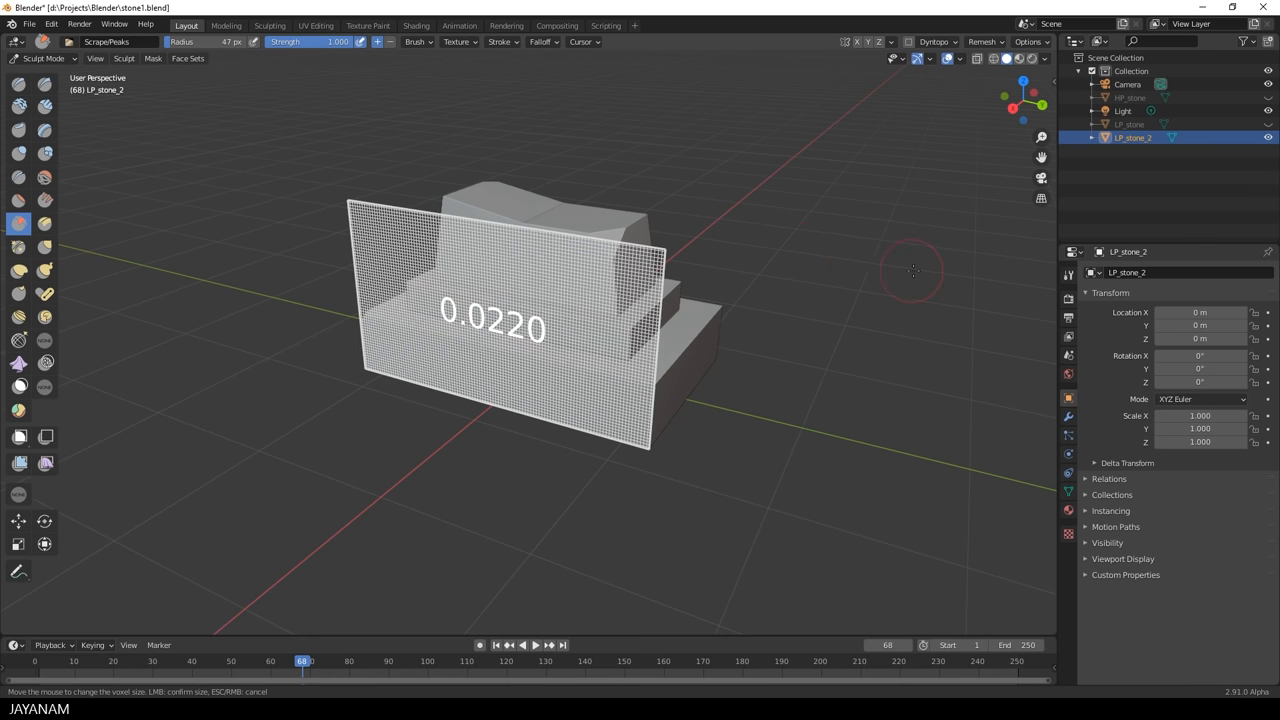
pyautogui.moveTo(962, 281)
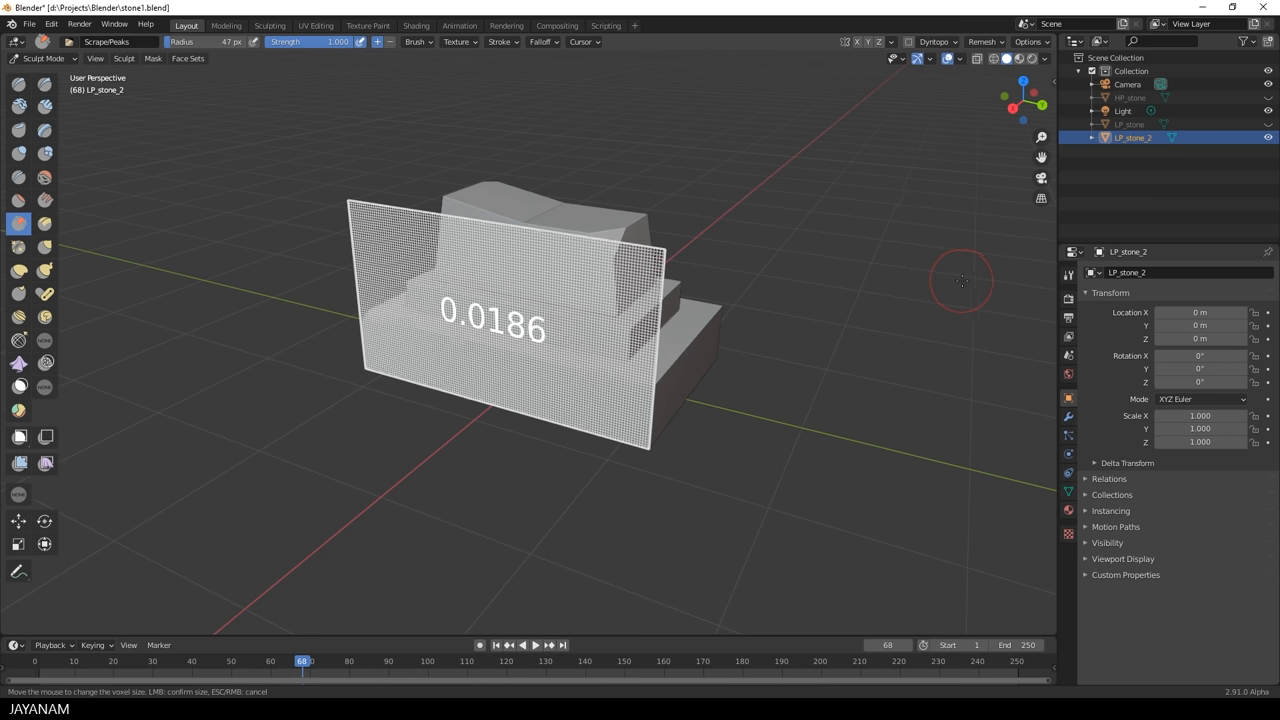
pyautogui.moveTo(1170, 320)
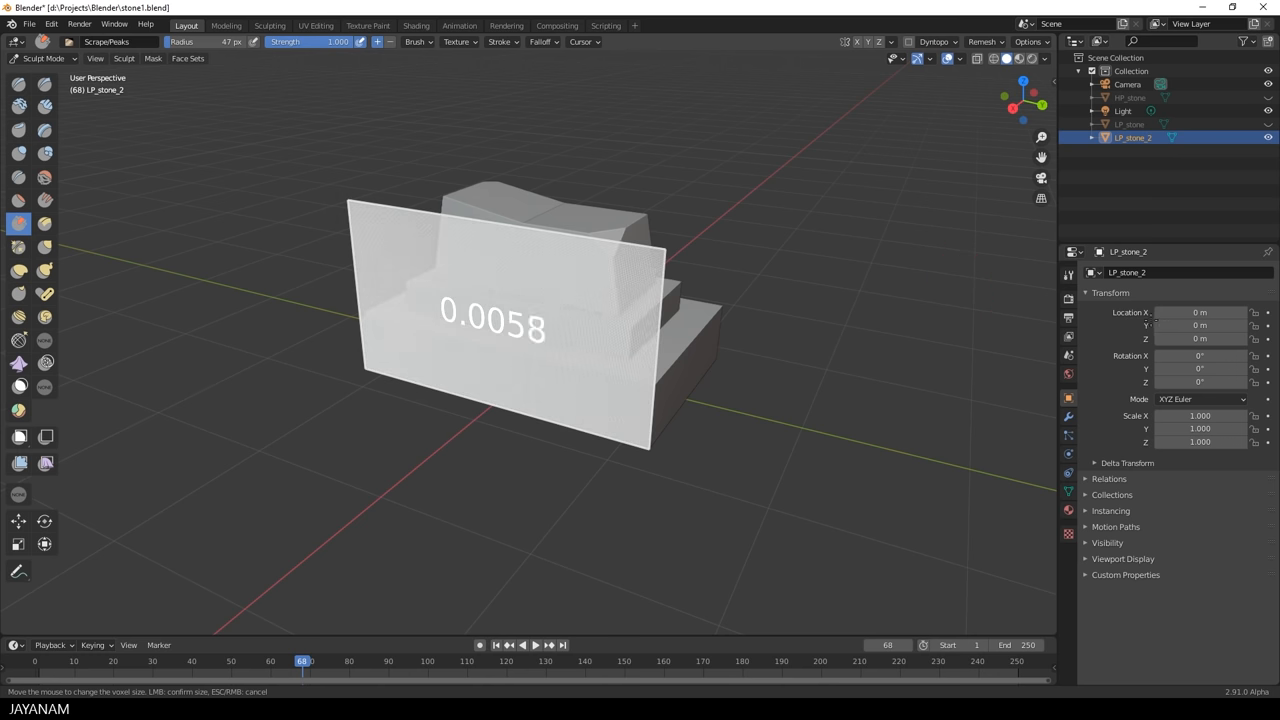
pyautogui.moveTo(1147, 320)
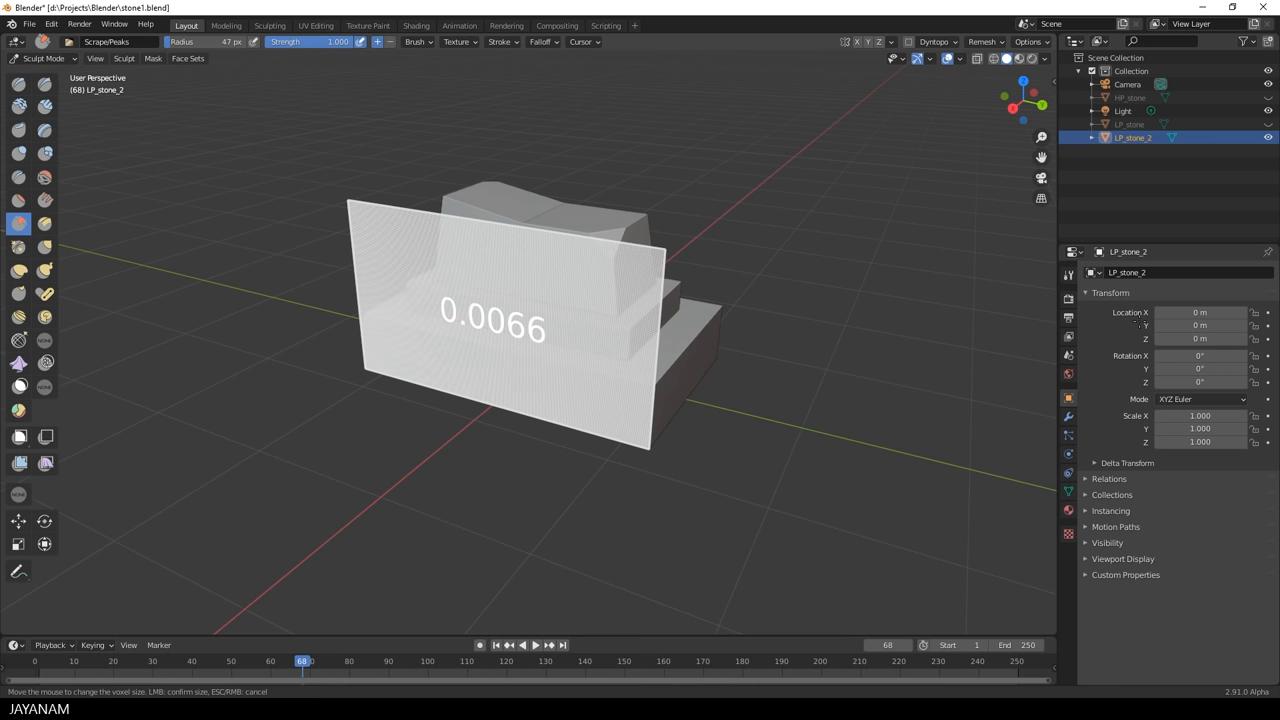
# Remesh LP_stone_2 at a voxel size of about 0.0067 m
pyautogui.click(500, 320)
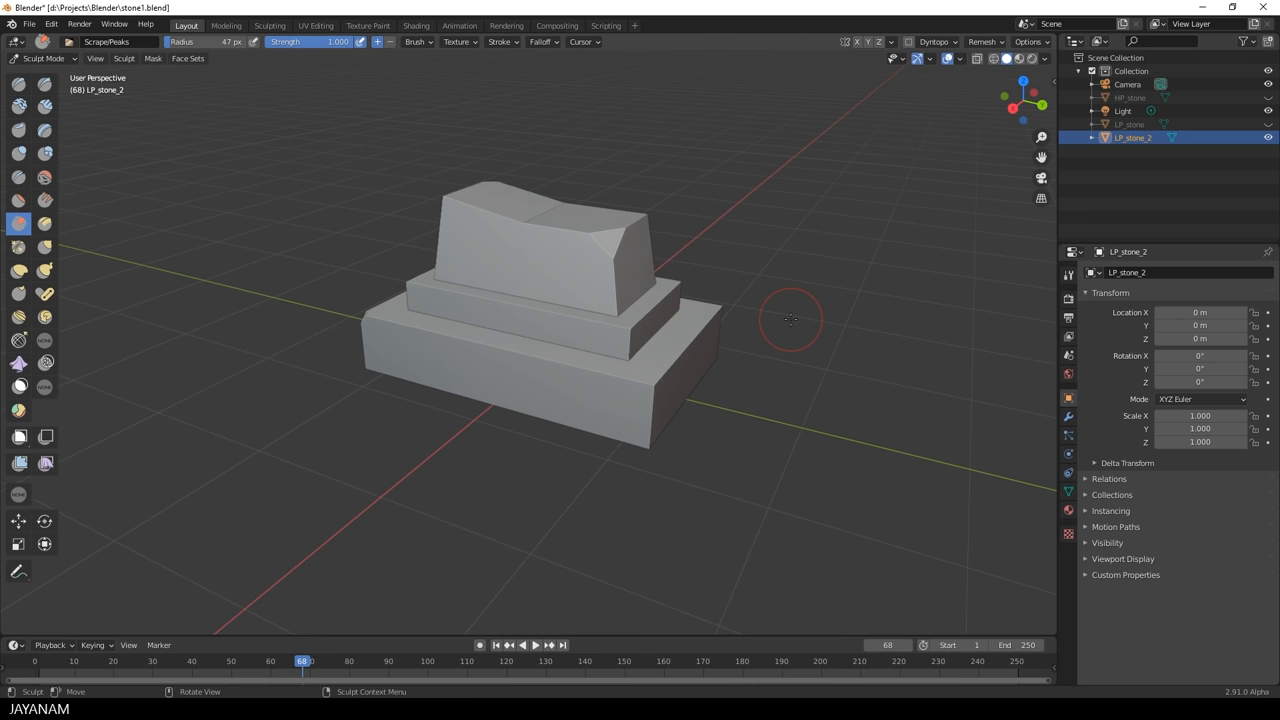
pyautogui.click(983, 42)
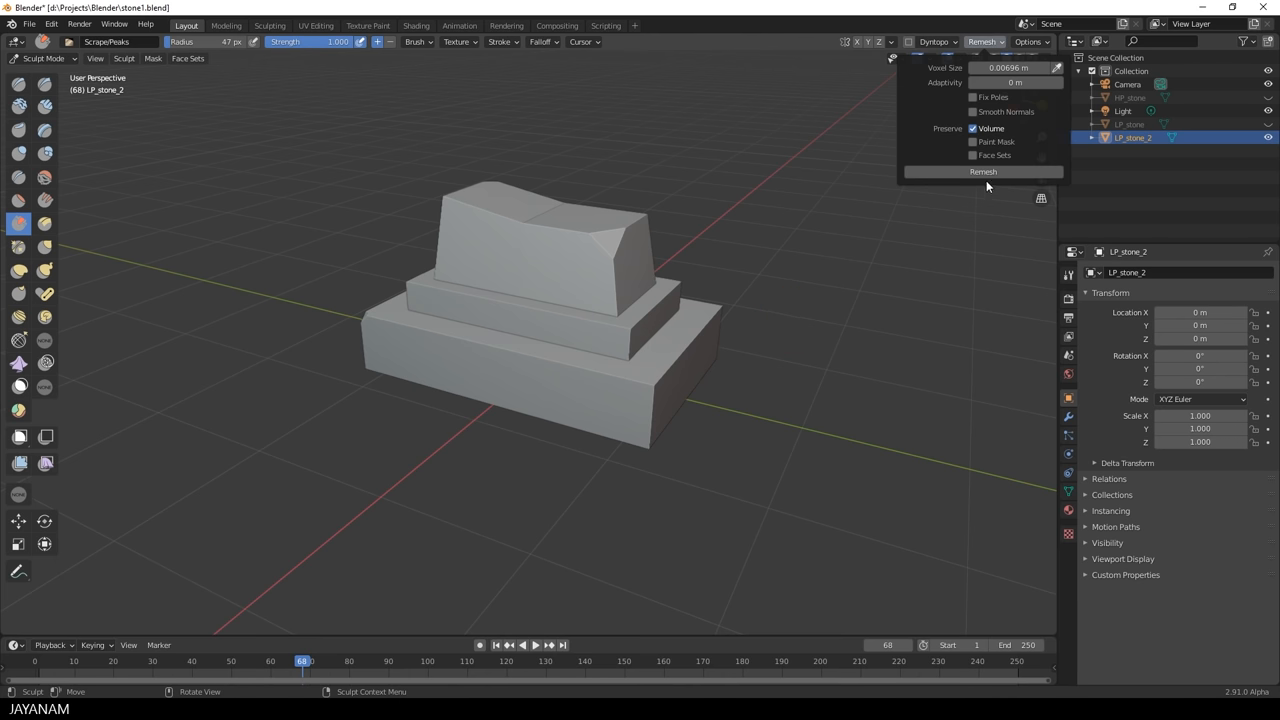
pyautogui.moveTo(983, 171)
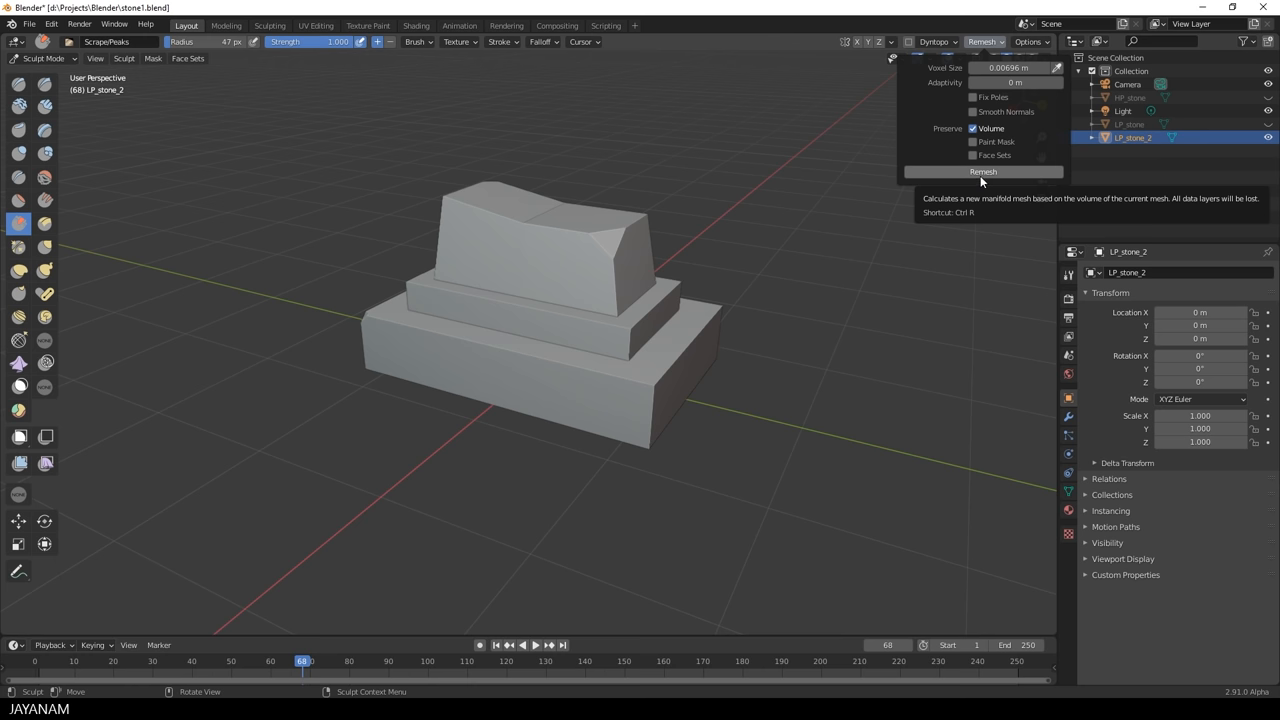
pyautogui.click(982, 171)
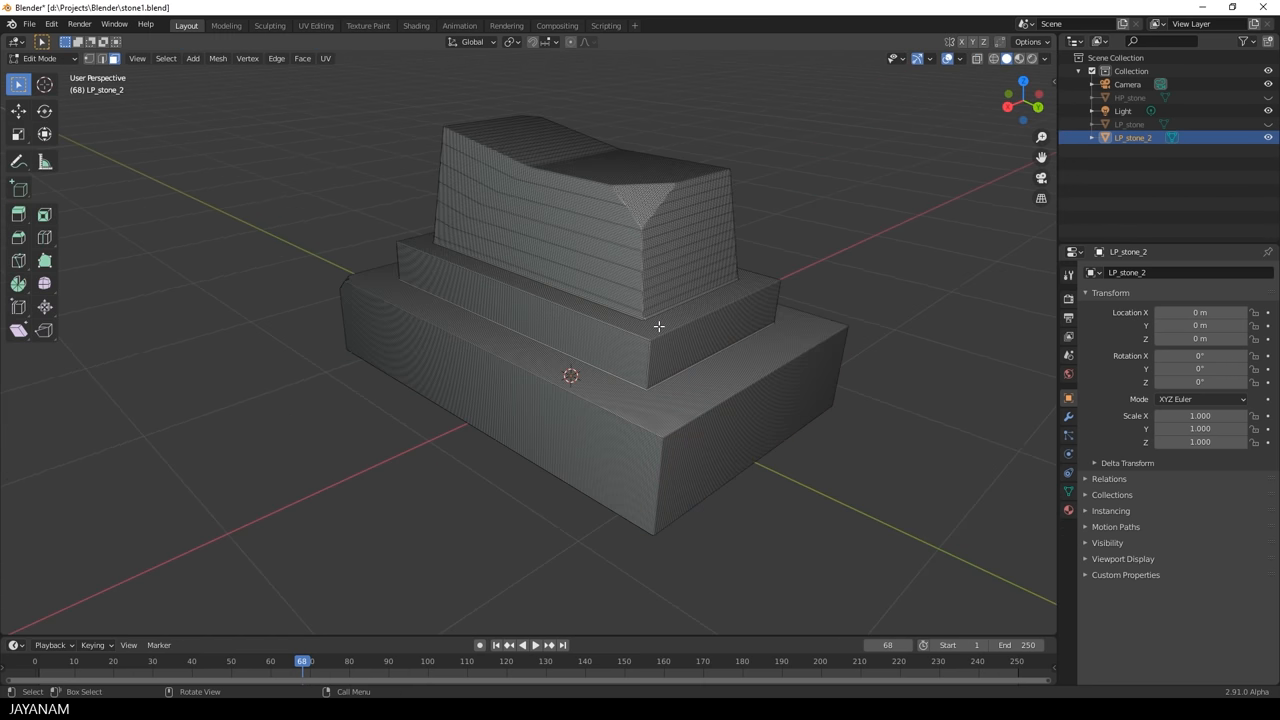
pyautogui.click(40, 58)
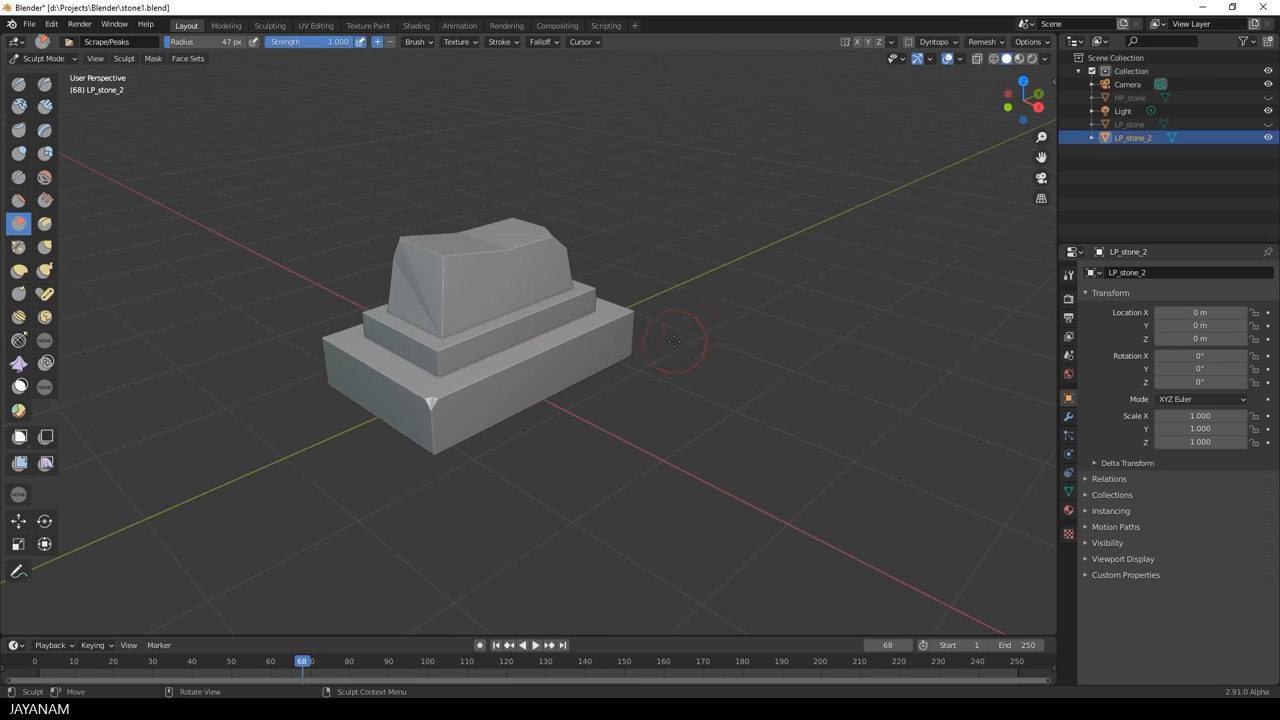
pyautogui.moveTo(675, 343); pyautogui.dragTo(385, 358)
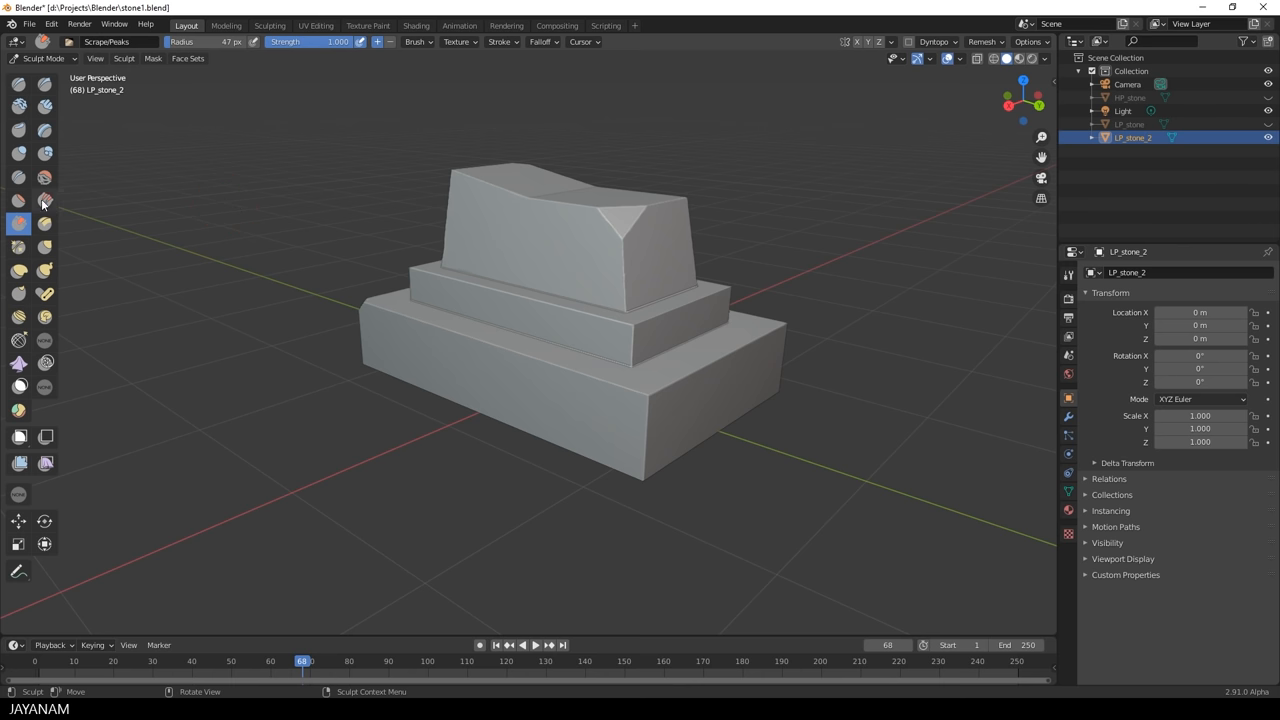
pyautogui.moveTo(18, 223)
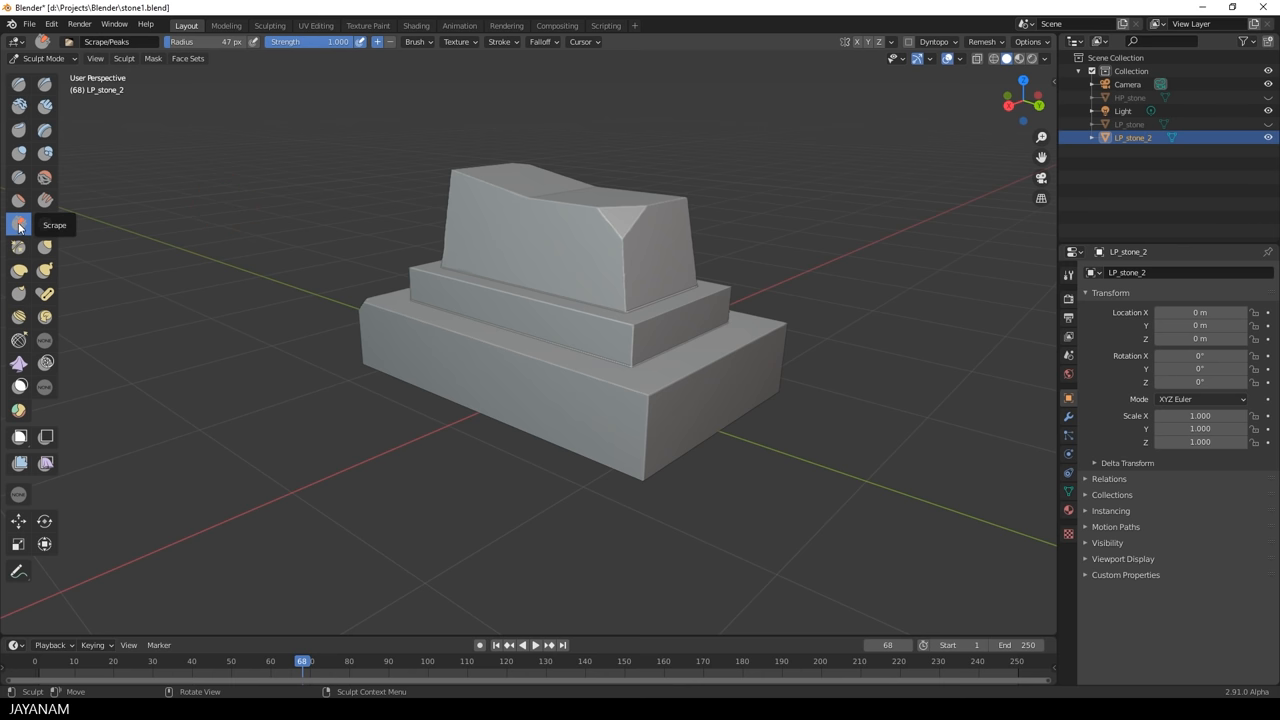
pyautogui.rightClick(18, 224)
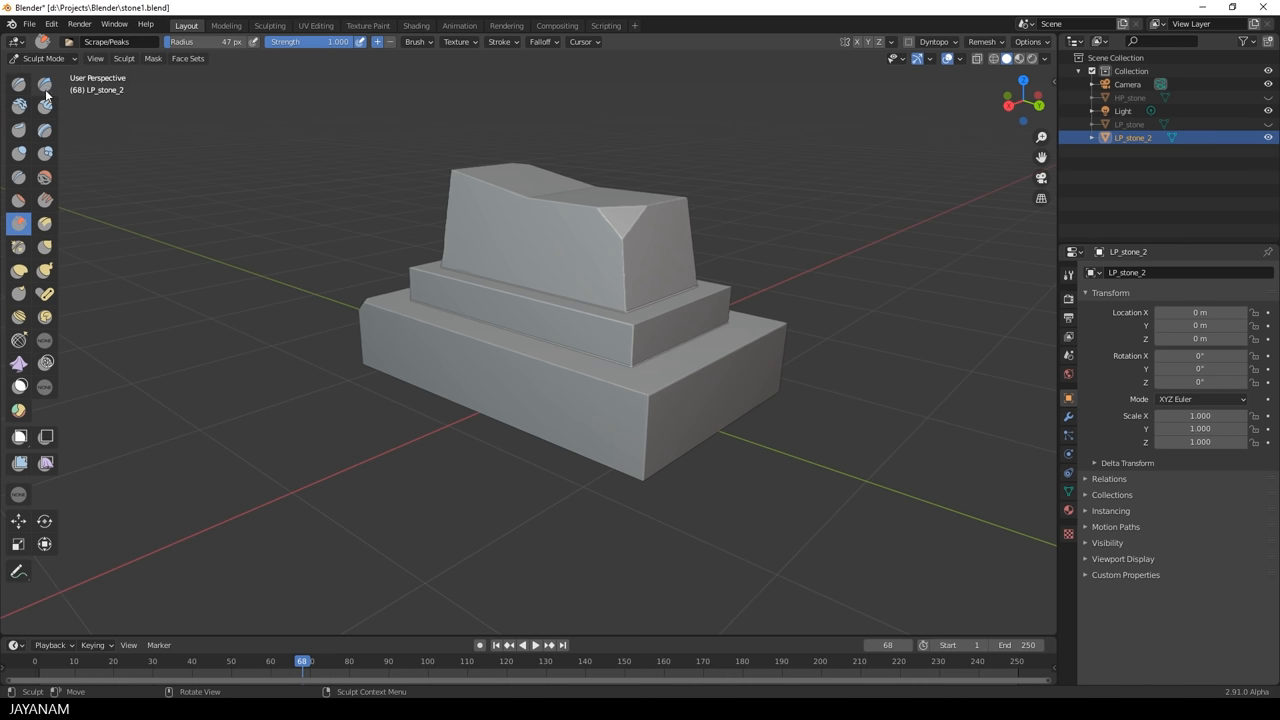
pyautogui.rightClick(45, 95)
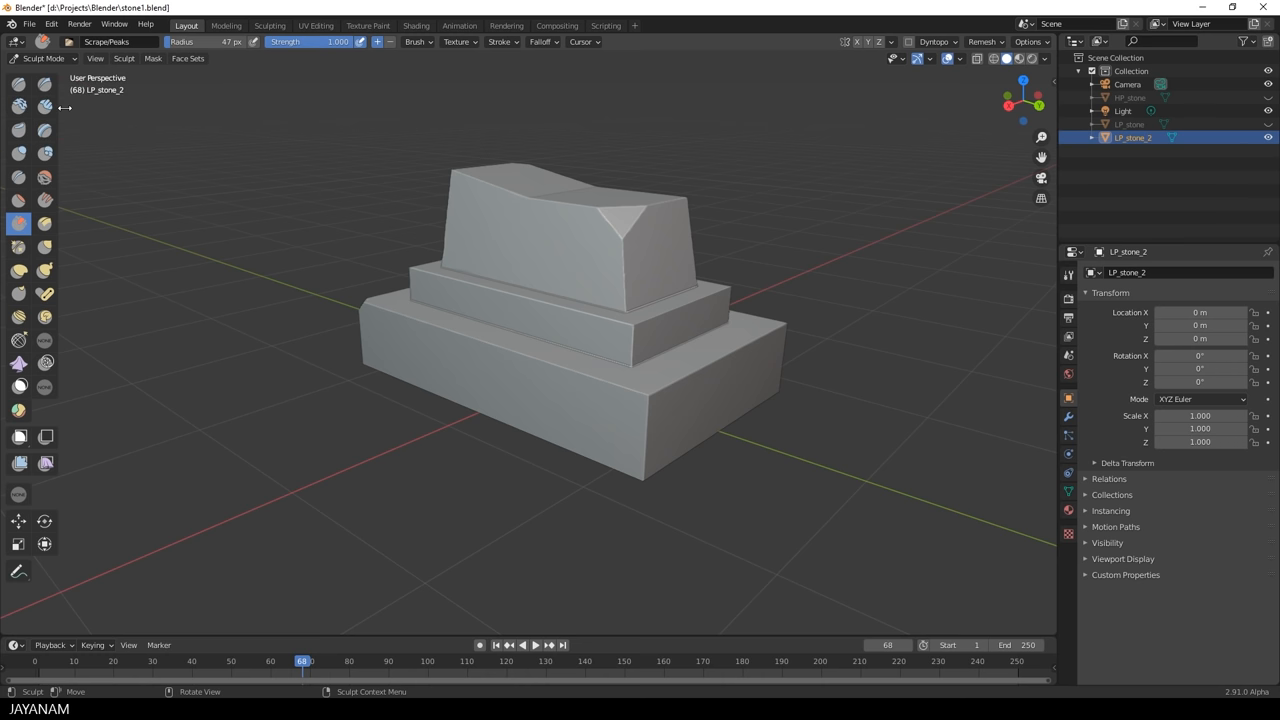
pyautogui.moveTo(74, 237)
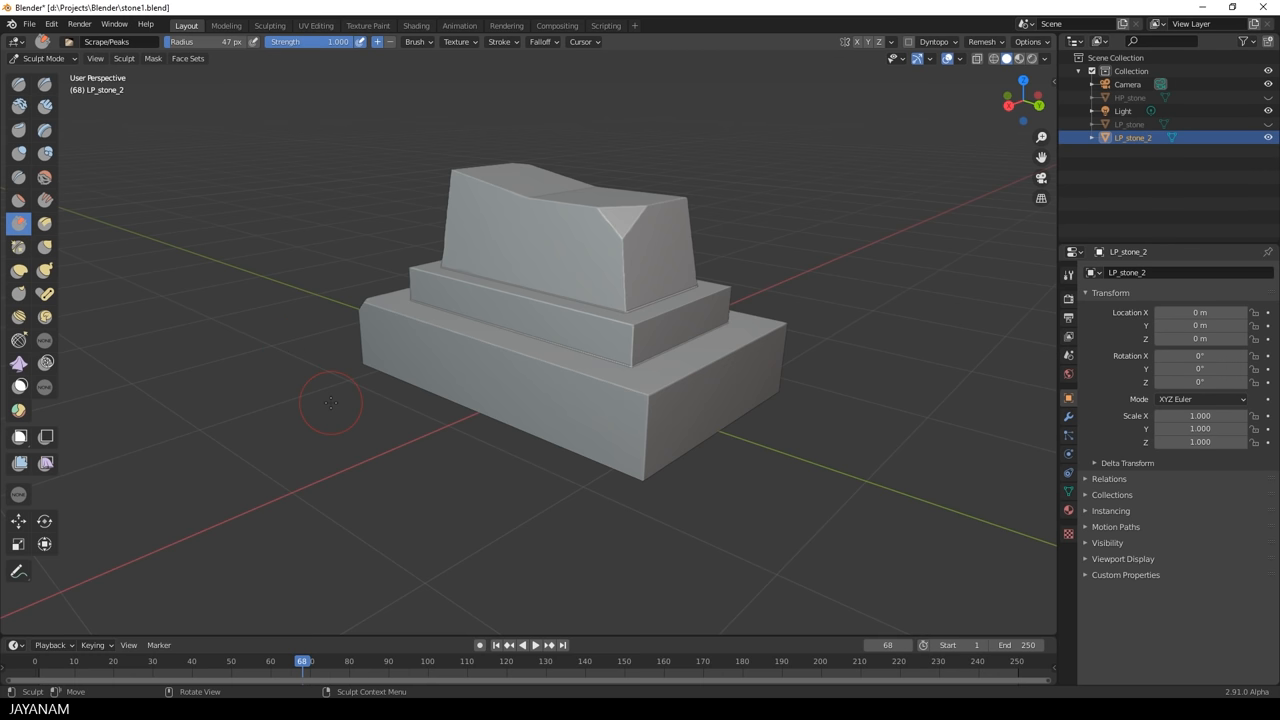
# Scrape the upper block's top edge and vertical corner, and the middle step's top edge
pyautogui.moveTo(332, 403); pyautogui.dragTo(705, 287)
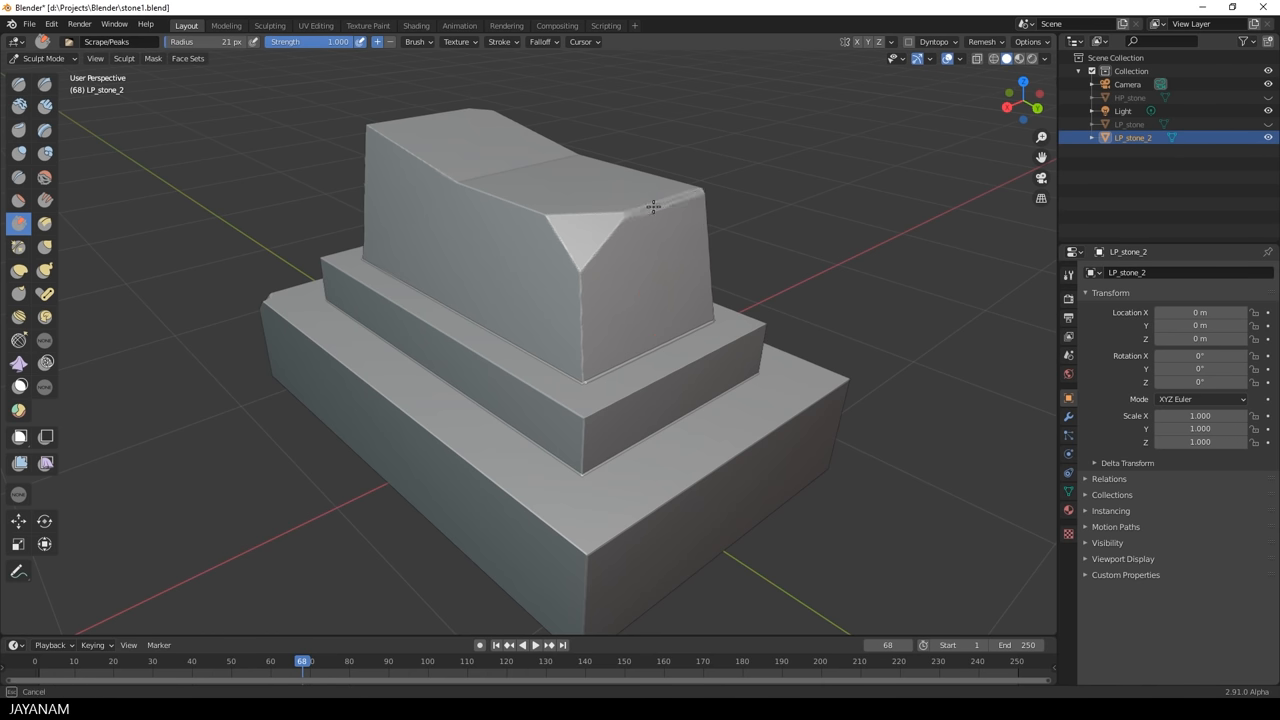
pyautogui.moveTo(582, 270)
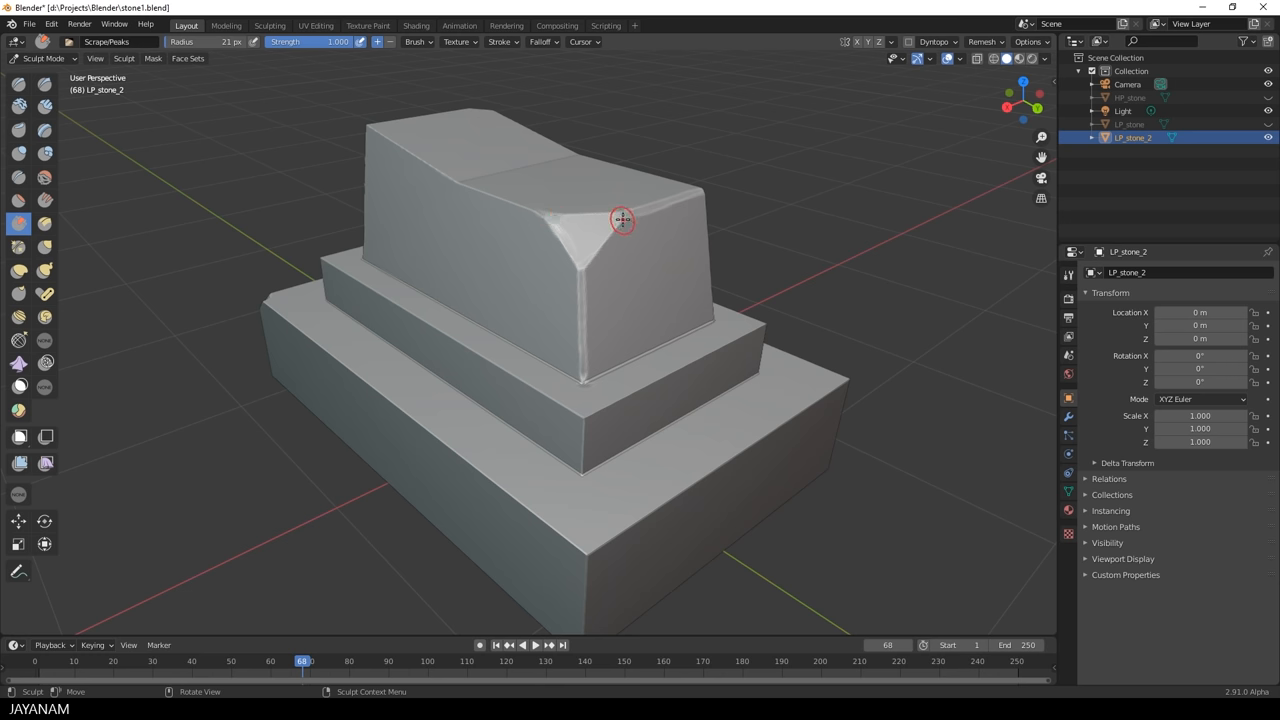
pyautogui.moveTo(622, 220); pyautogui.dragTo(277, 259)
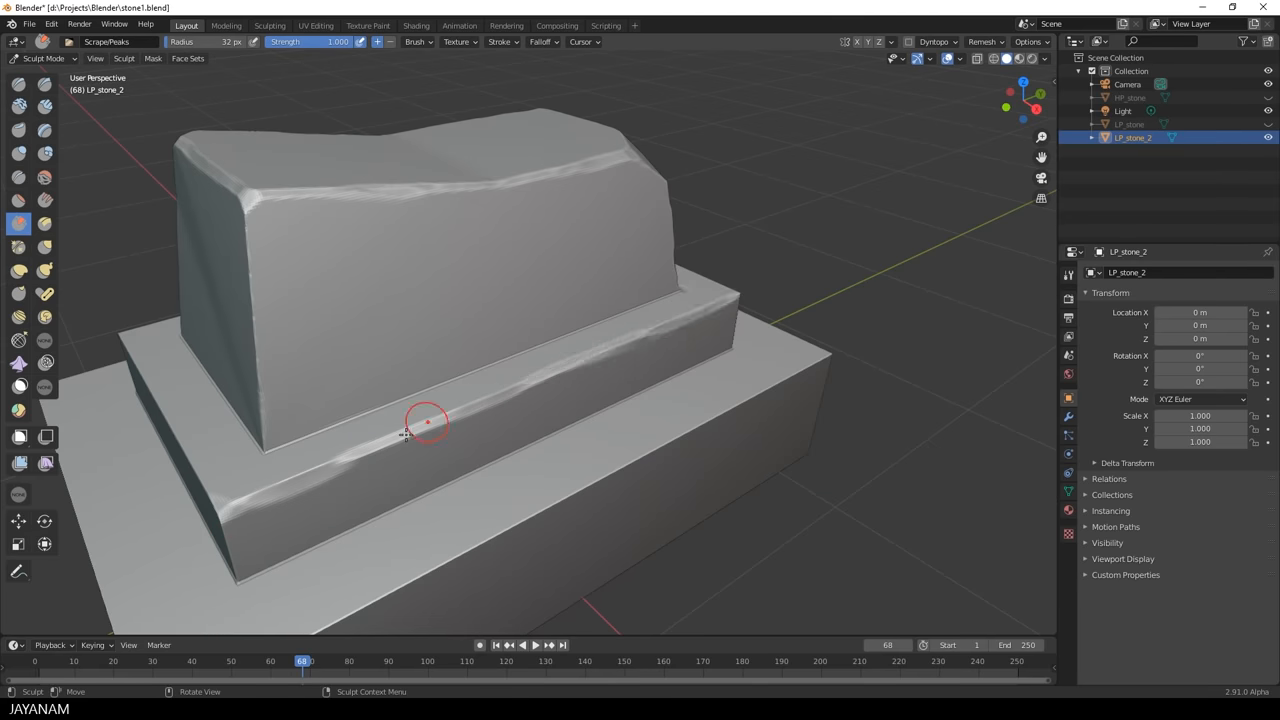
pyautogui.moveTo(425, 420); pyautogui.dragTo(613, 470)
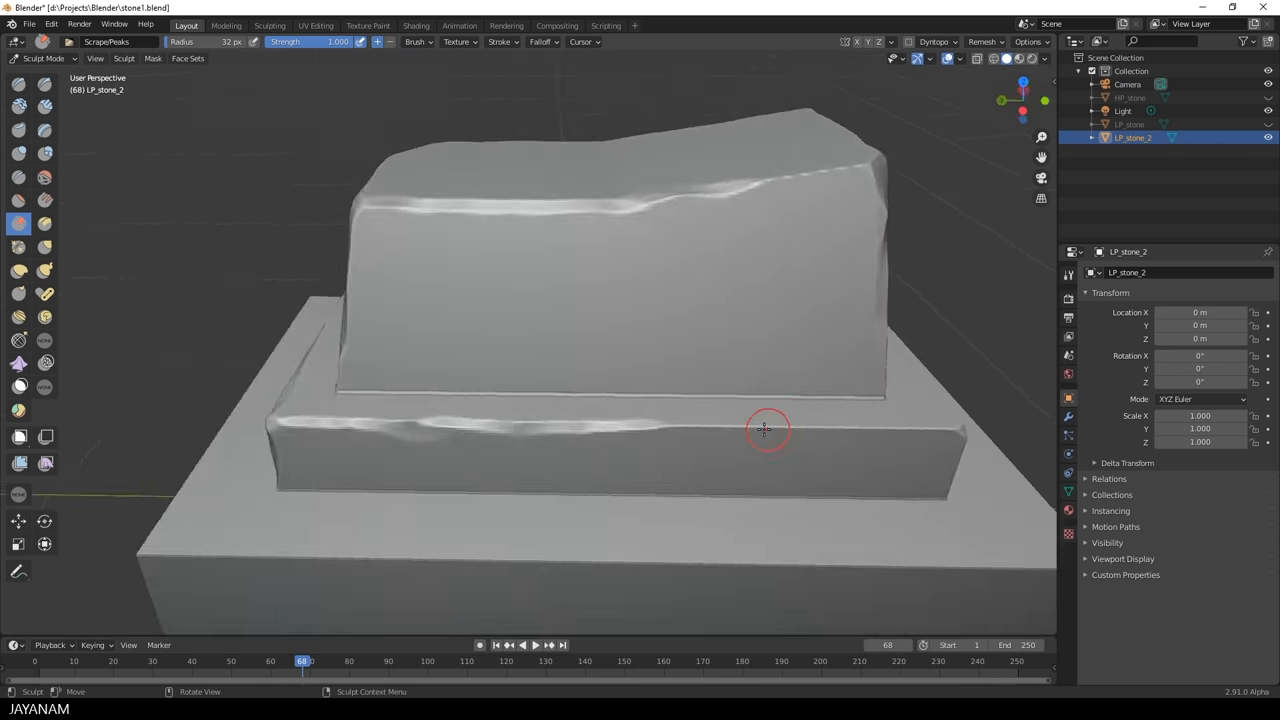
pyautogui.moveTo(765, 430); pyautogui.dragTo(680, 435)
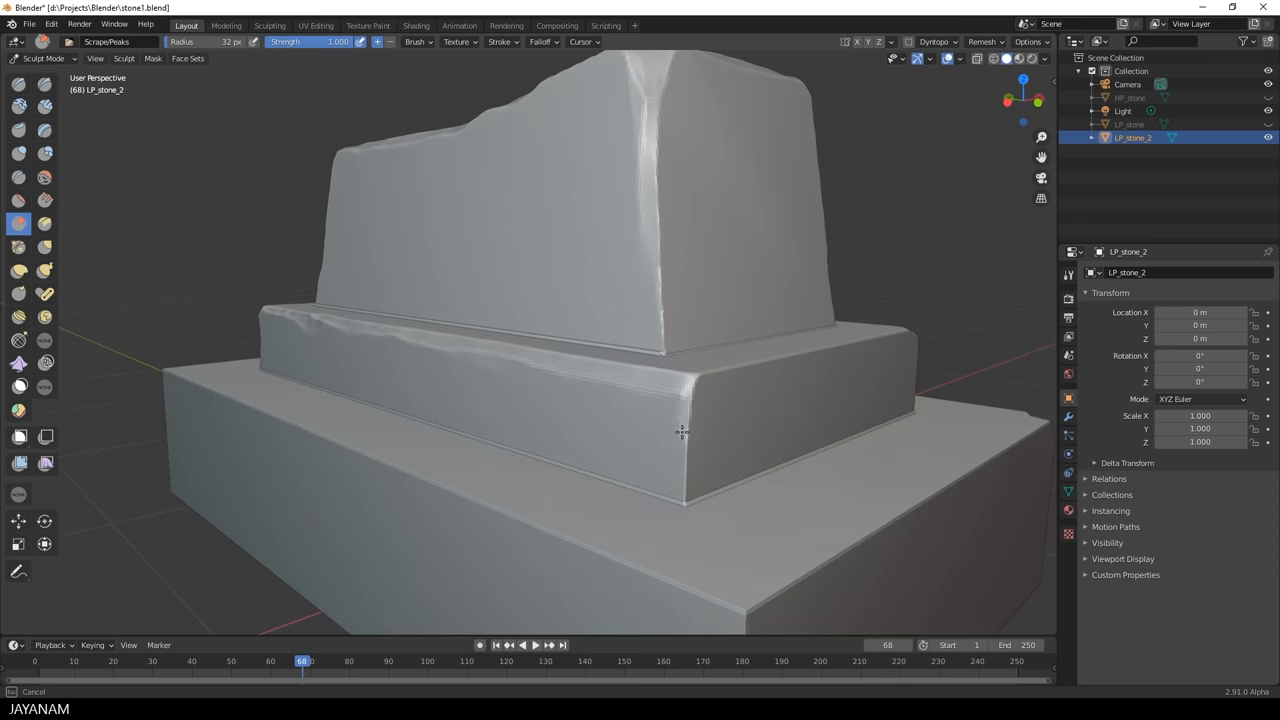
# Scrape the corner edges of the base tier, upper block and middle step
pyautogui.moveTo(682, 433); pyautogui.dragTo(875, 405)
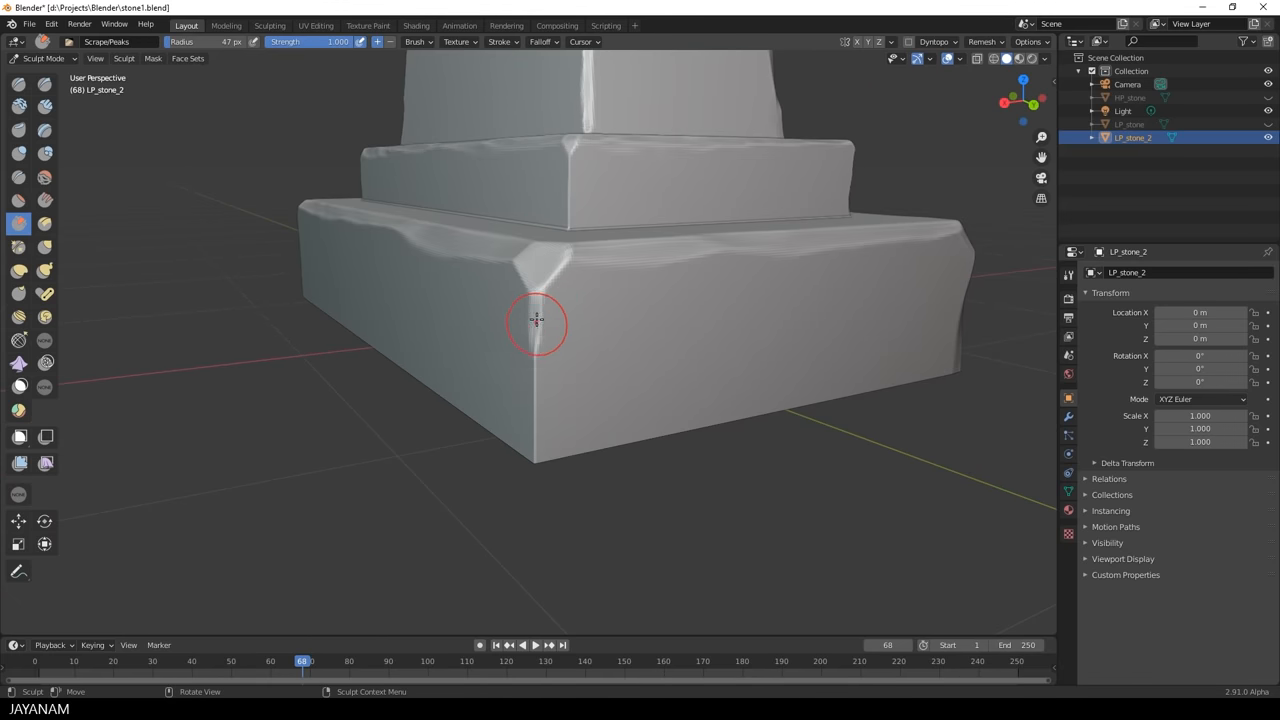
pyautogui.moveTo(537, 323); pyautogui.dragTo(542, 283)
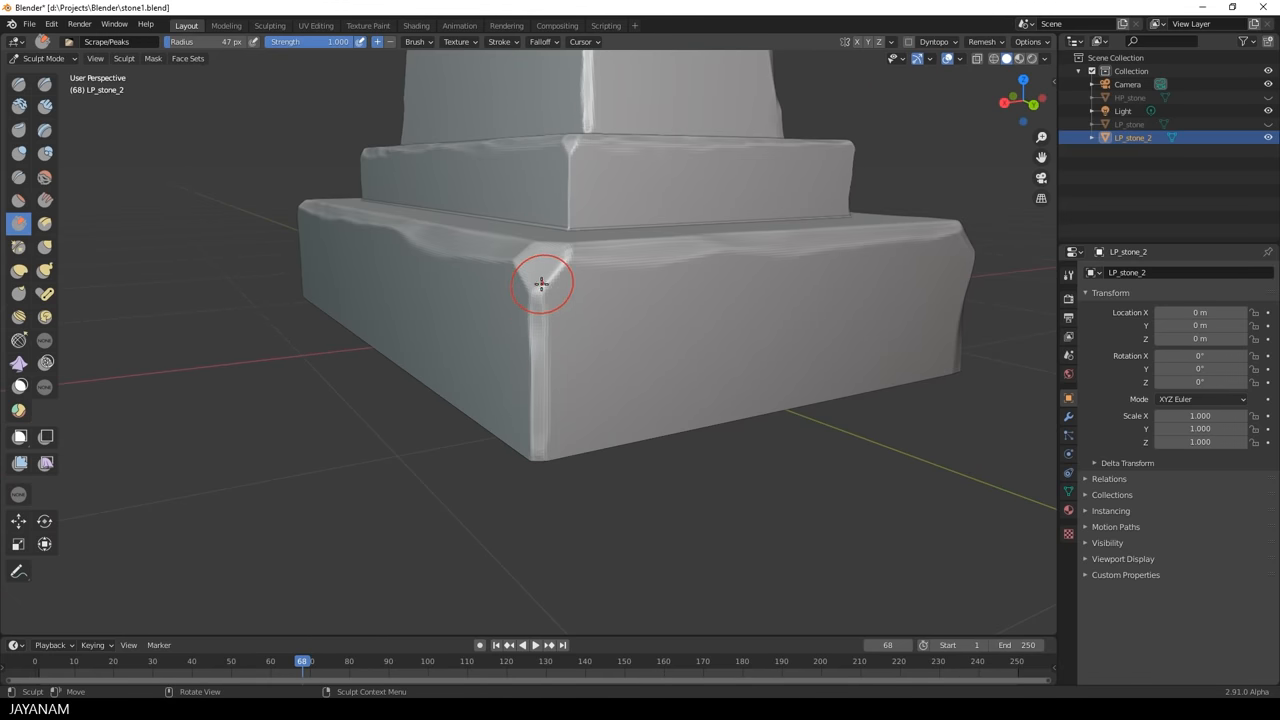
pyautogui.moveTo(540, 285); pyautogui.dragTo(757, 280)
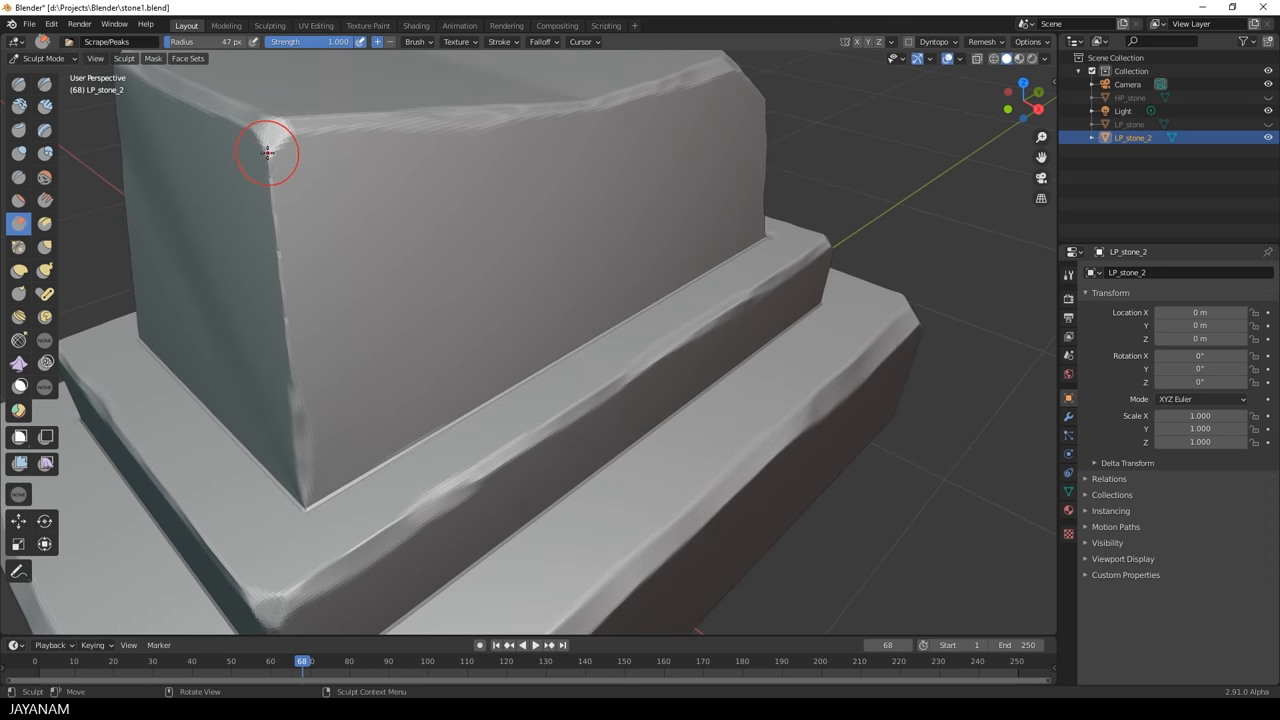
pyautogui.moveTo(267, 153); pyautogui.dragTo(302, 355)
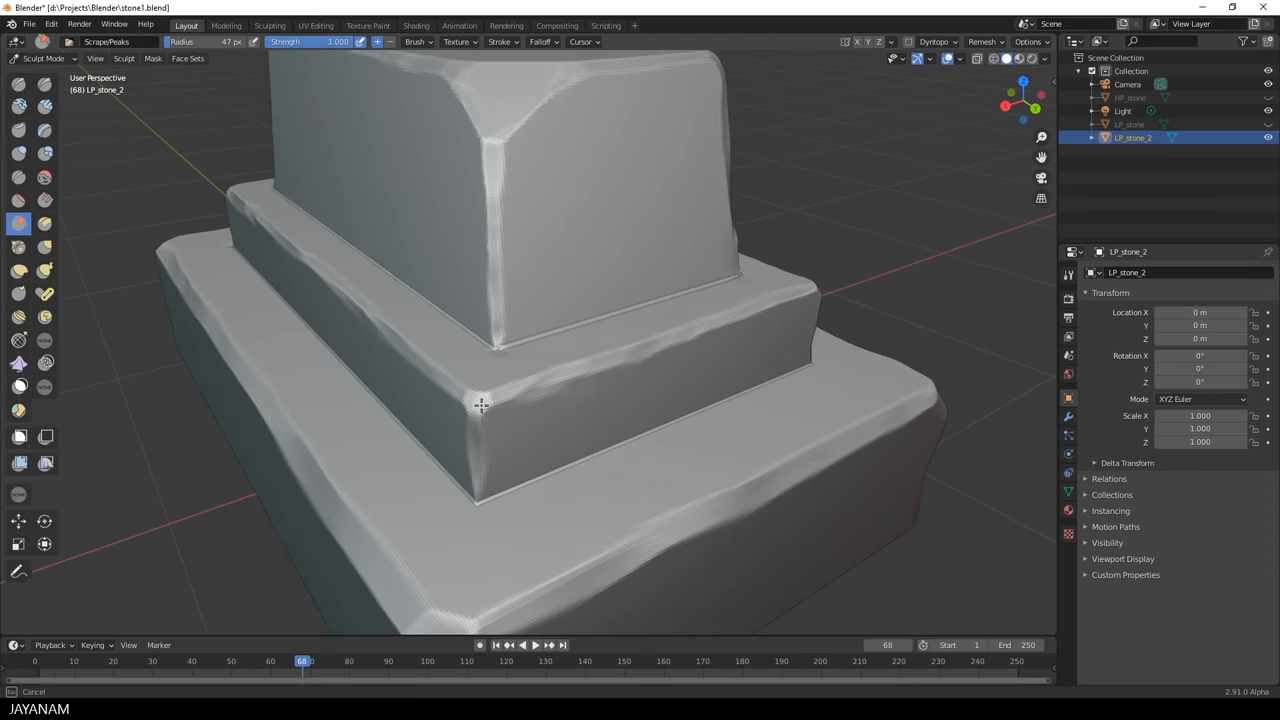
pyautogui.moveTo(483, 405); pyautogui.dragTo(315, 545)
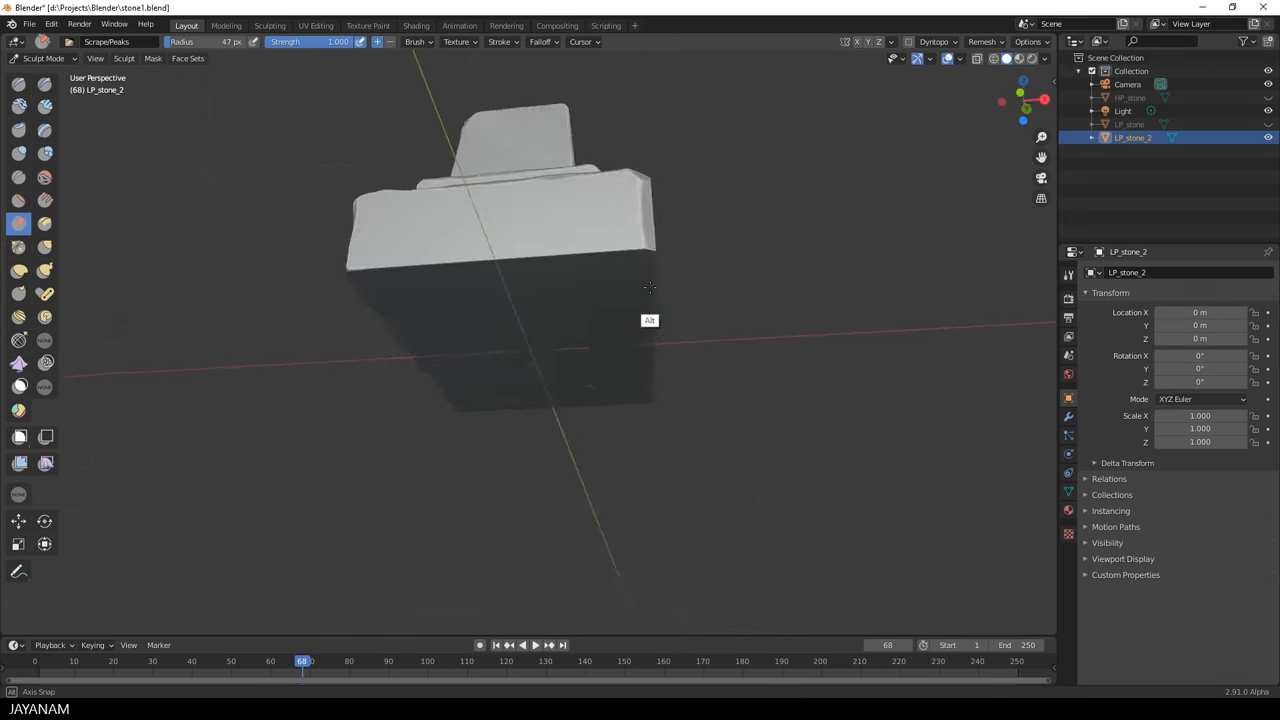
# Scrape the base's lower and long bottom edges from underneath the pedestal
pyautogui.moveTo(649, 288); pyautogui.dragTo(330, 255)
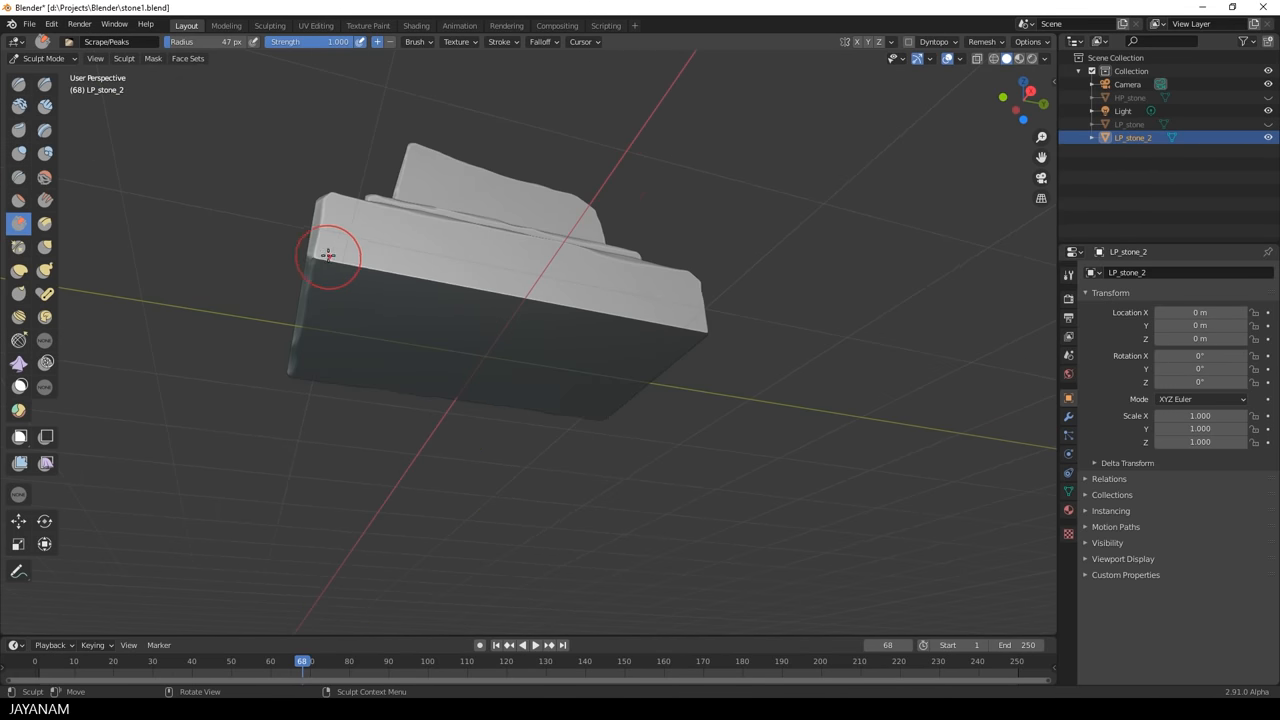
pyautogui.moveTo(330, 255); pyautogui.dragTo(422, 220)
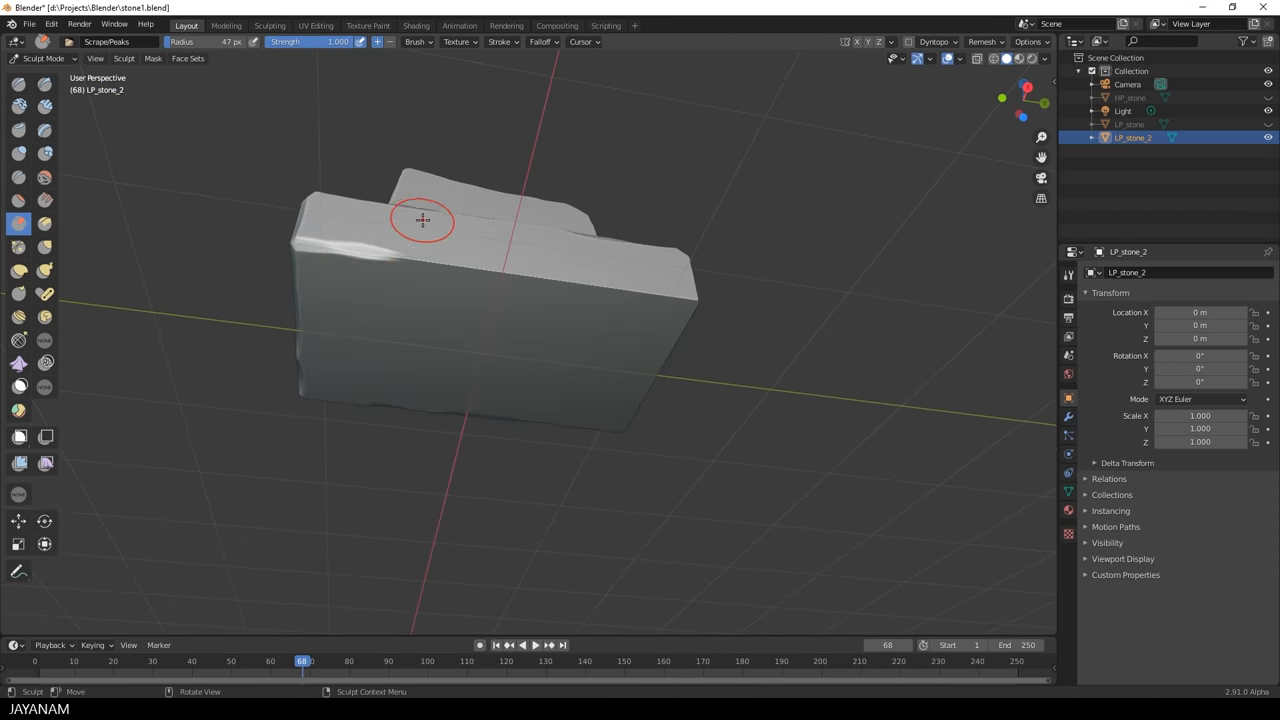
pyautogui.moveTo(422, 220); pyautogui.dragTo(610, 285)
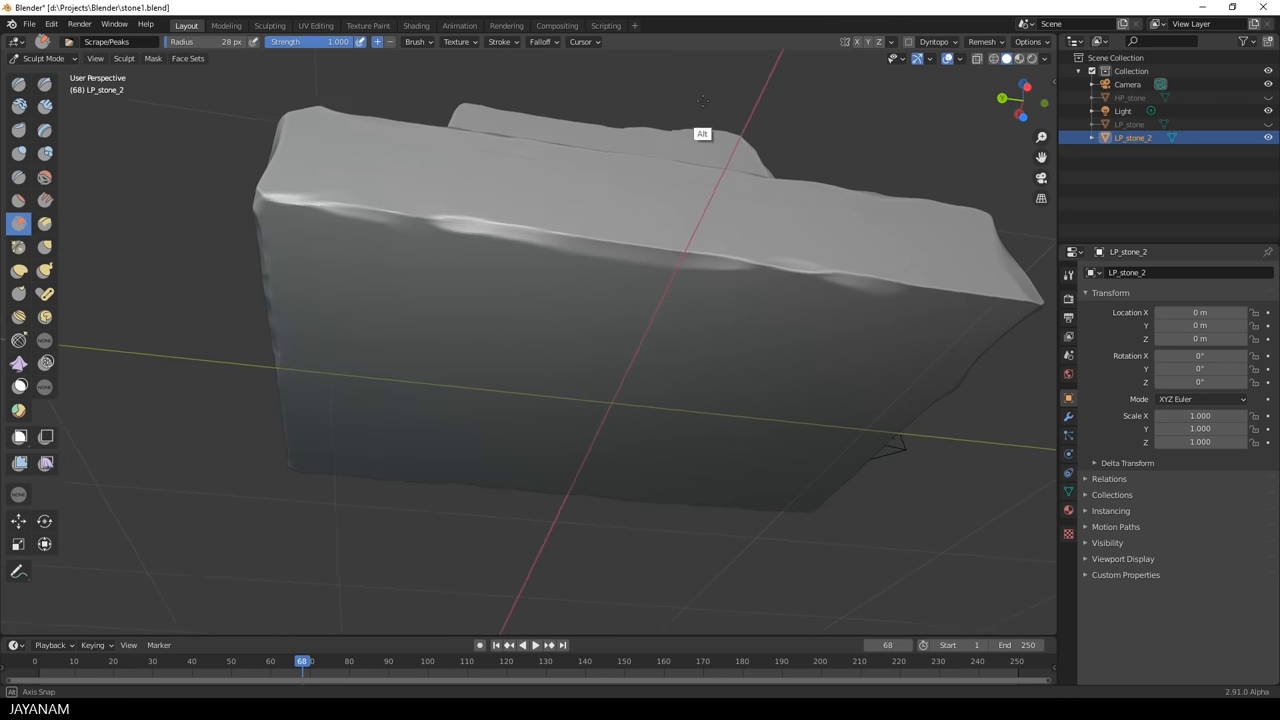
pyautogui.click(880, 305)
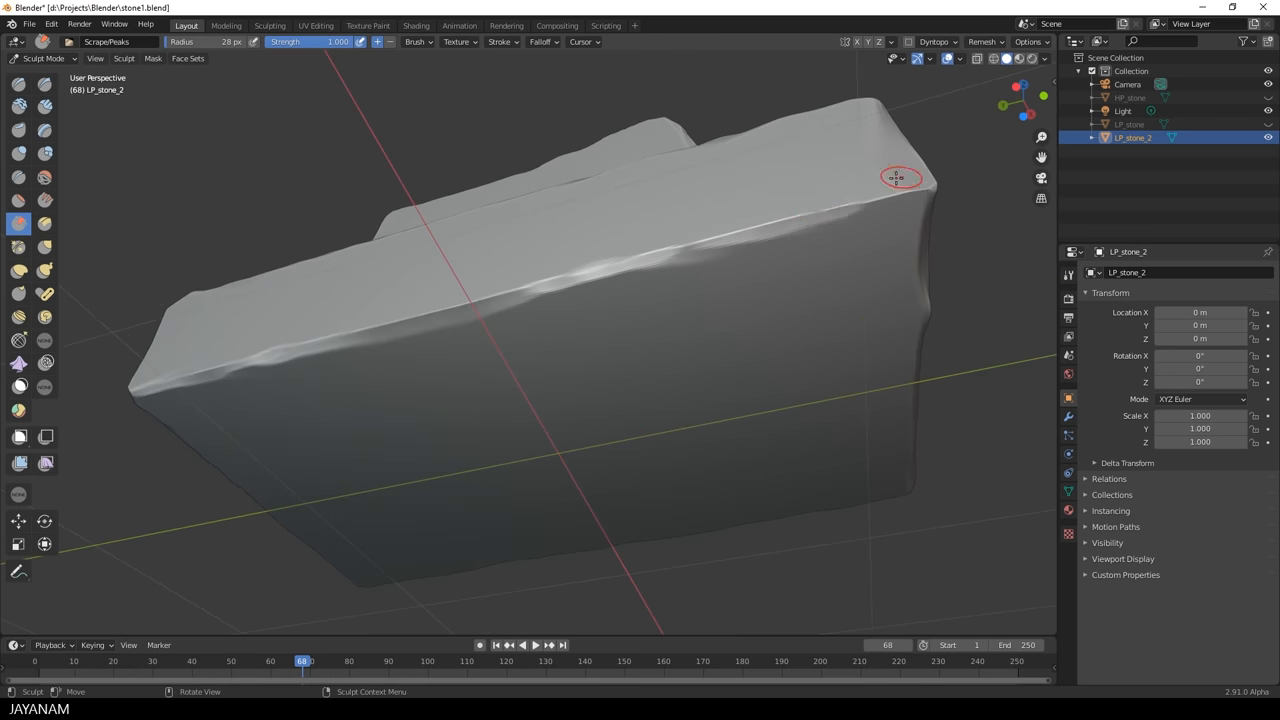
pyautogui.moveTo(897, 178); pyautogui.dragTo(728, 274)
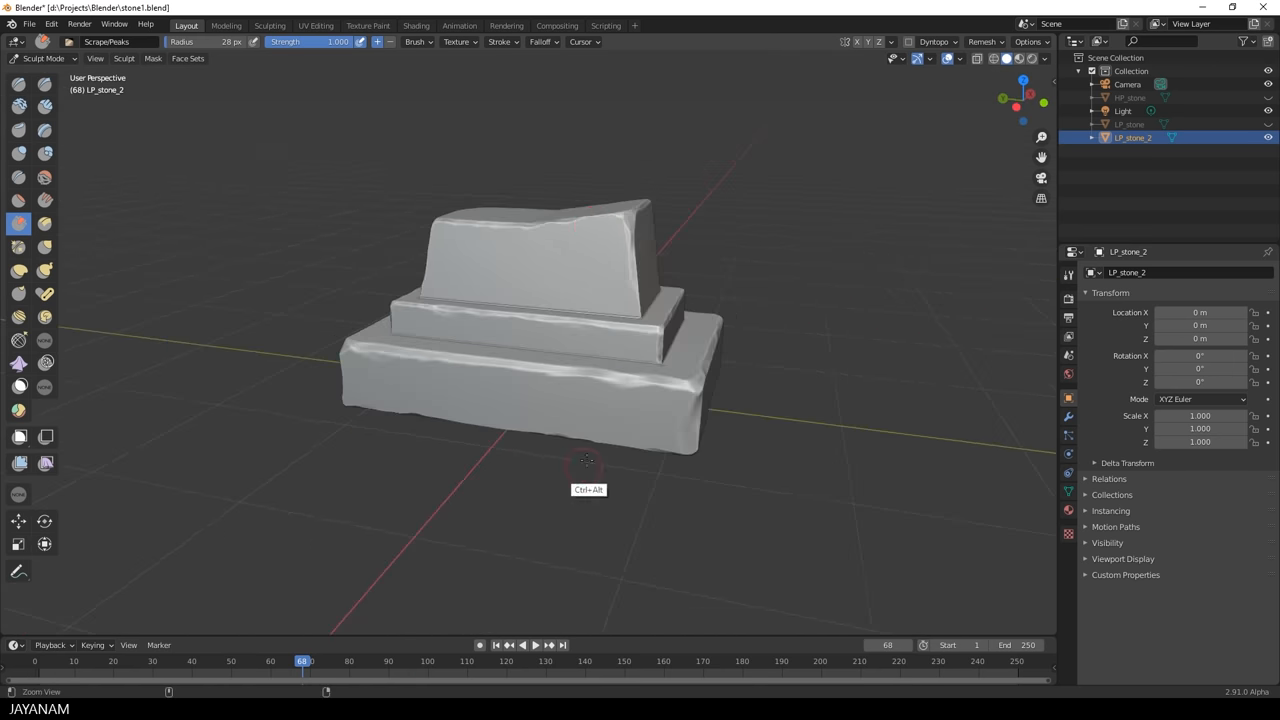
pyautogui.moveTo(587, 460); pyautogui.dragTo(648, 388)
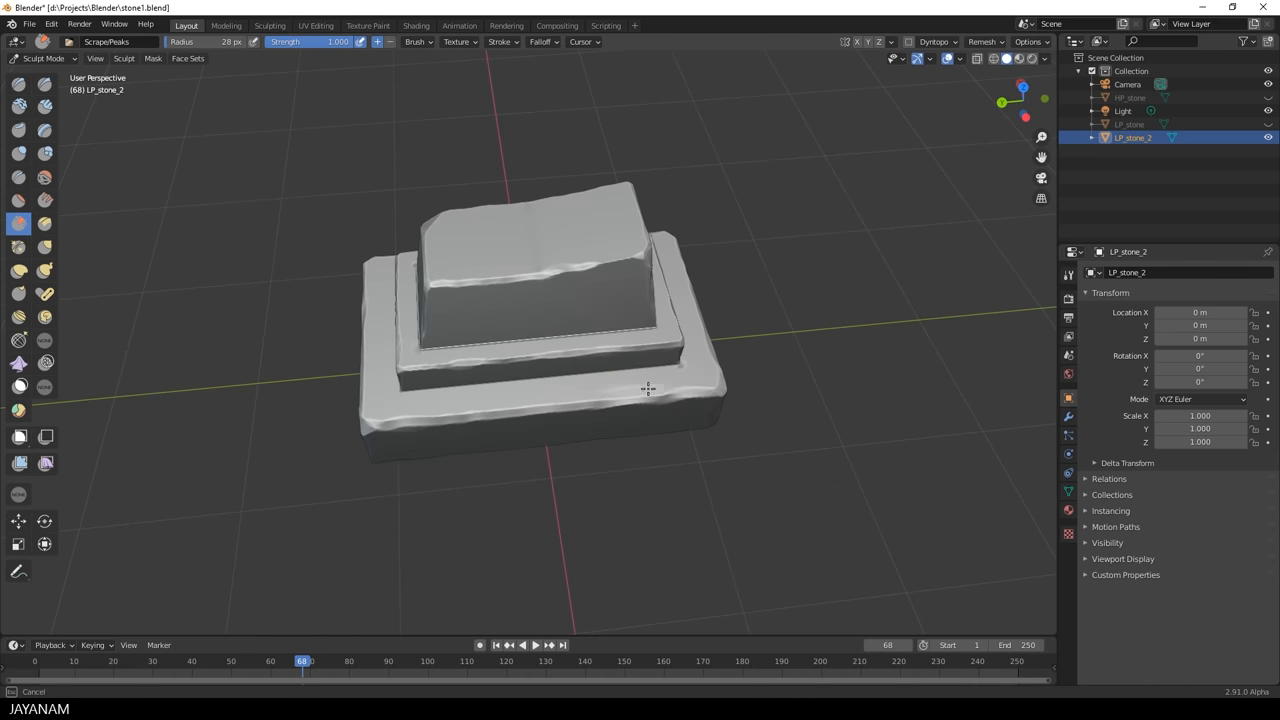
pyautogui.moveTo(648, 388); pyautogui.dragTo(655, 465)
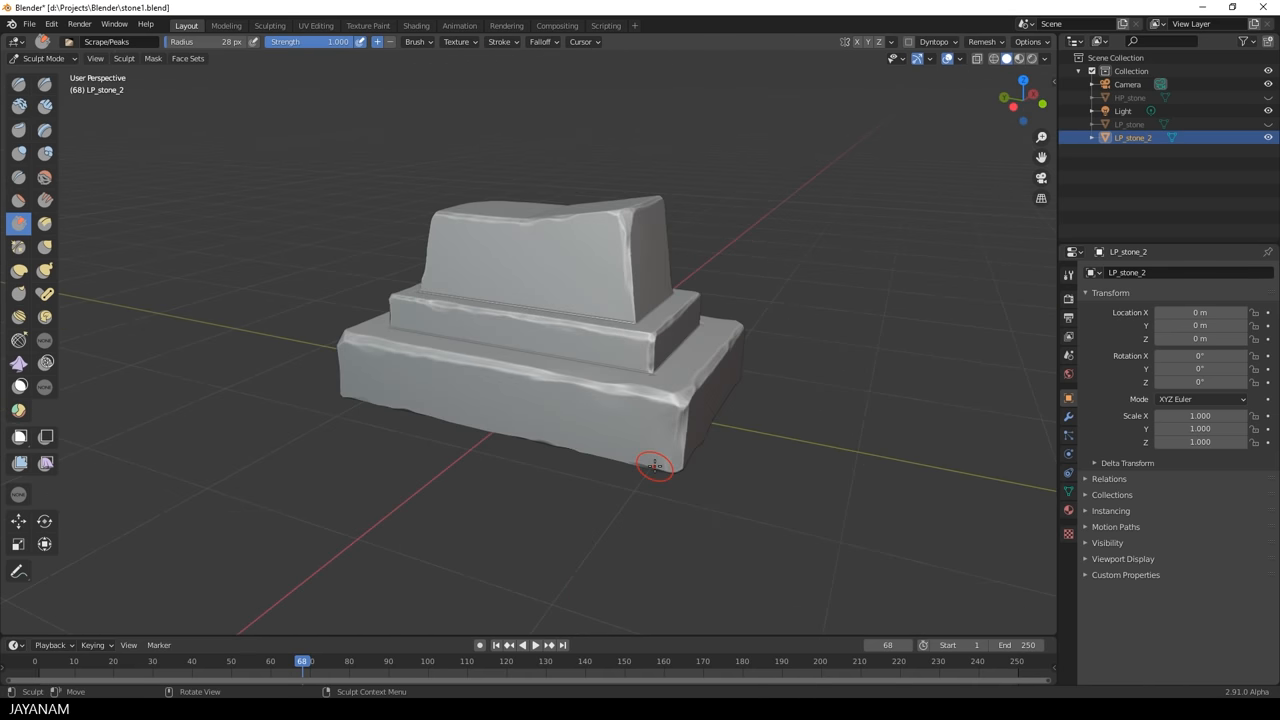
pyautogui.moveTo(738, 291)
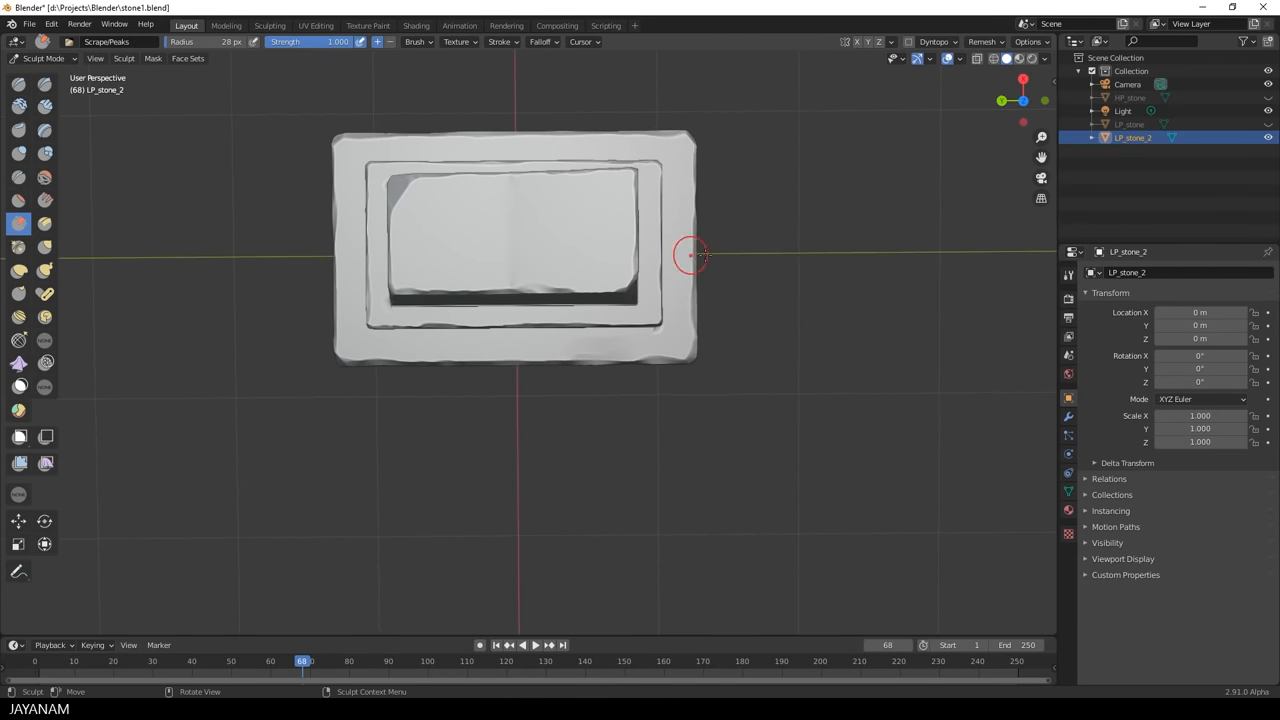
# Switch to the Draw Sharp brush and carve cracks across the base tier and its front face
pyautogui.press('Q')
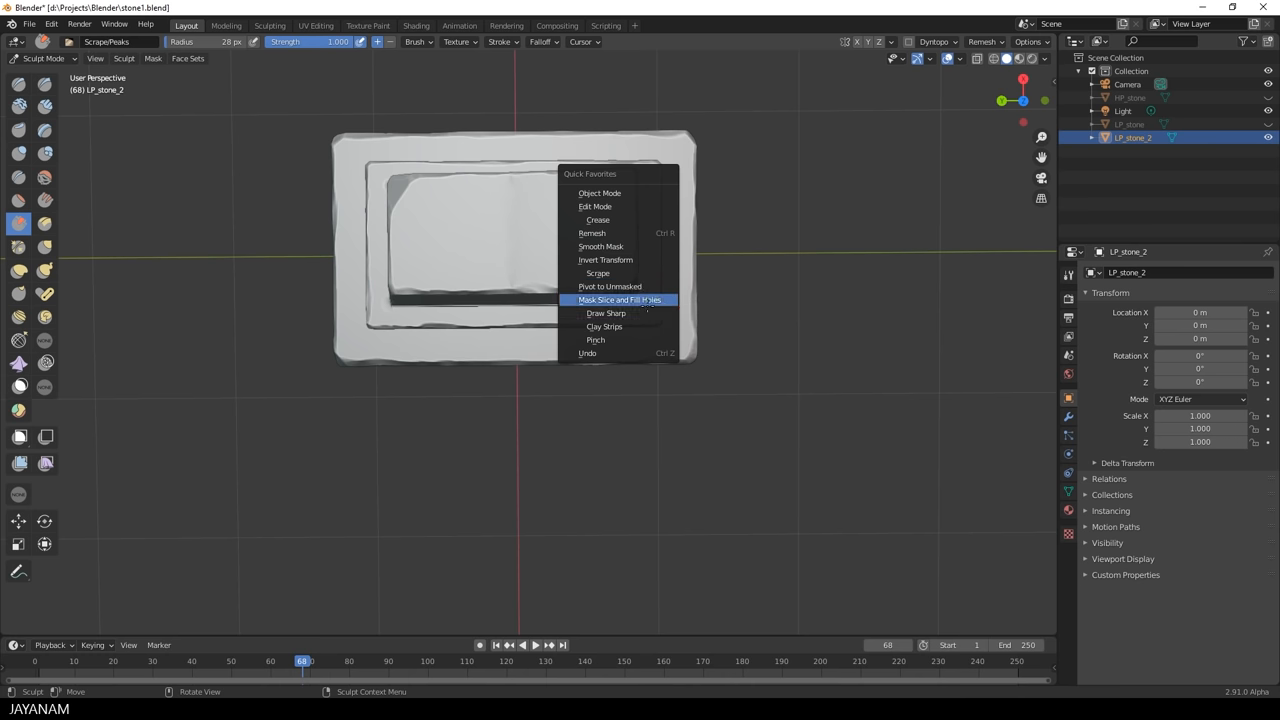
pyautogui.moveTo(607, 313)
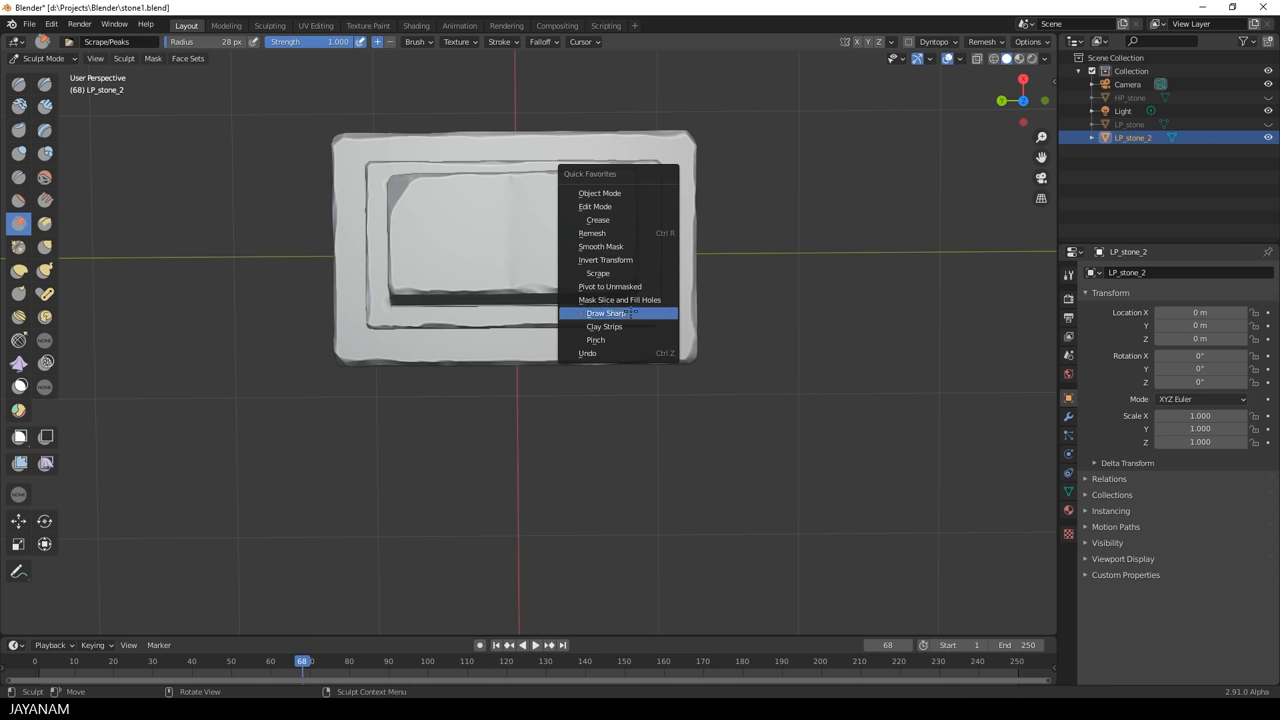
pyautogui.click(607, 313)
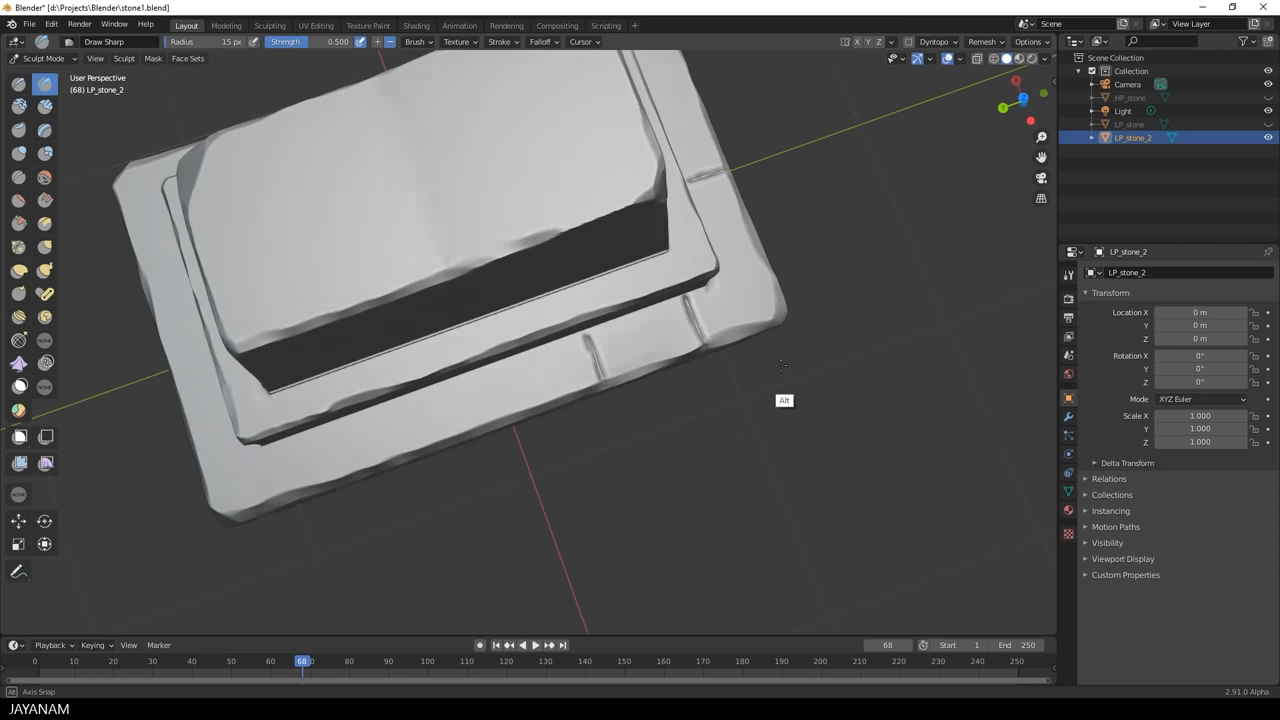
pyautogui.moveTo(780, 365); pyautogui.dragTo(630, 375)
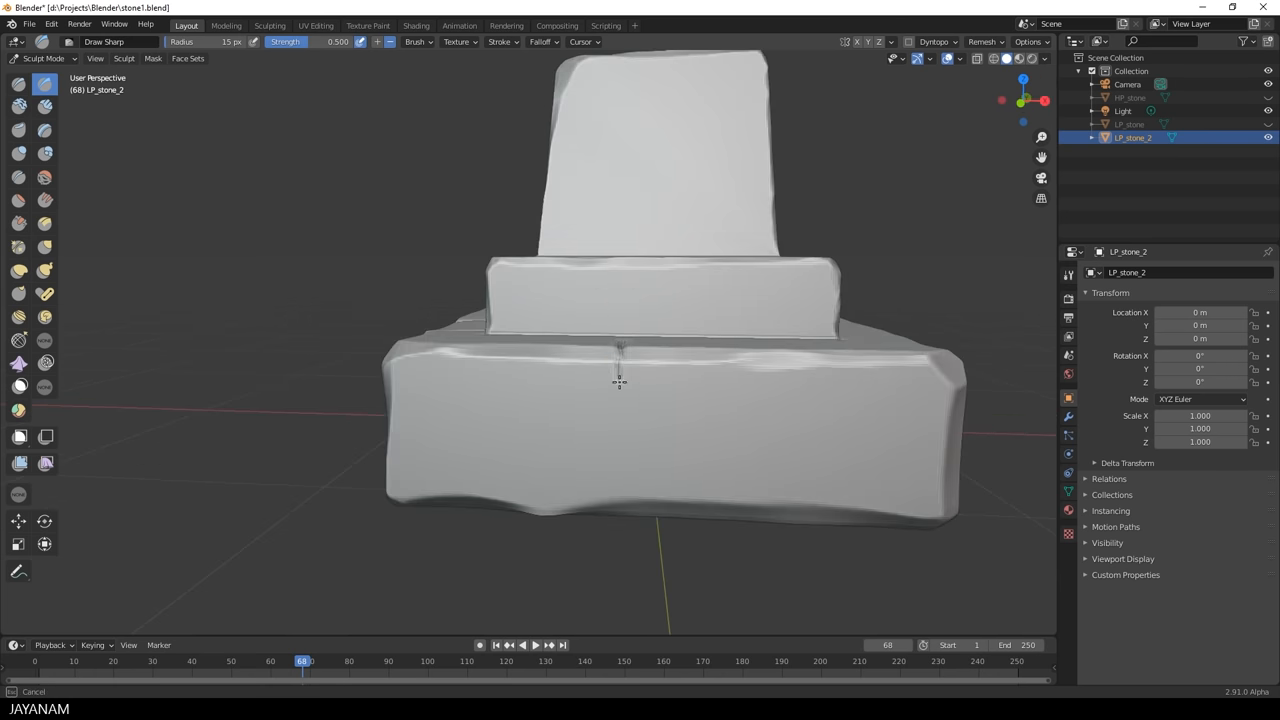
pyautogui.moveTo(618, 380); pyautogui.dragTo(625, 443)
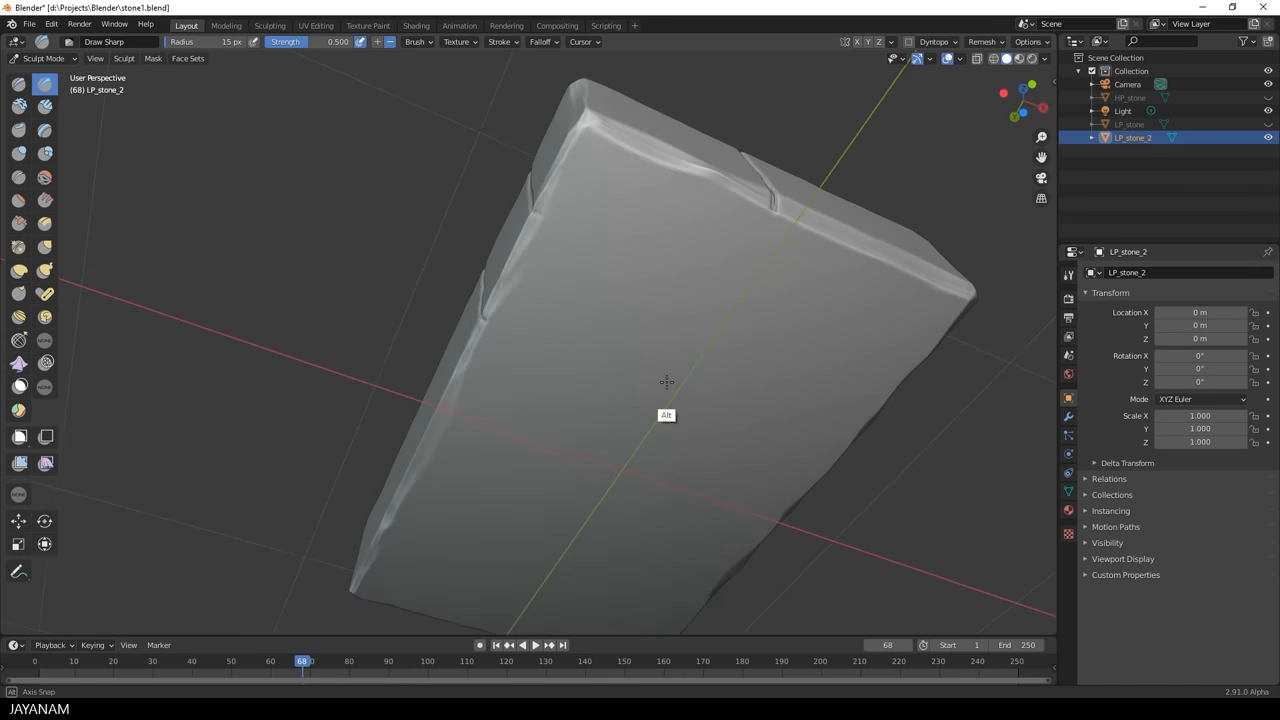
# Carve horizontal and vertical grooves outlining separate blocks in the base
pyautogui.moveTo(667, 383); pyautogui.dragTo(914, 418)
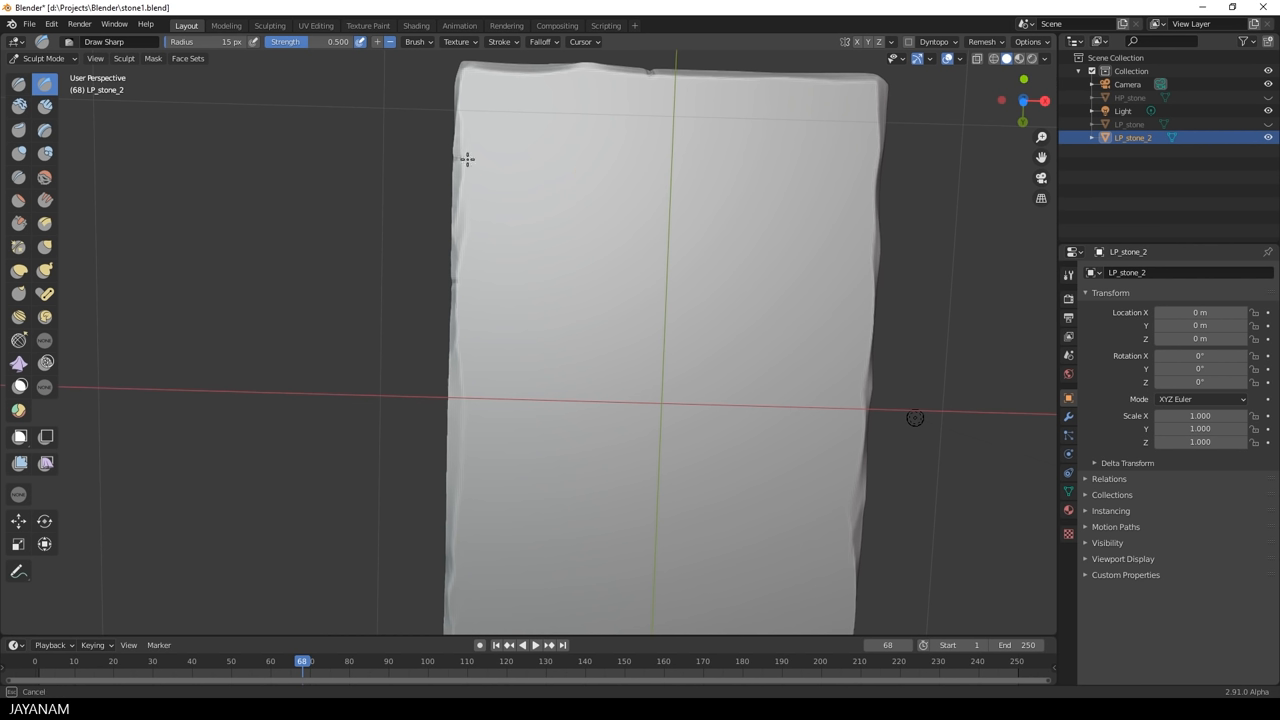
pyautogui.moveTo(467, 159); pyautogui.dragTo(655, 100)
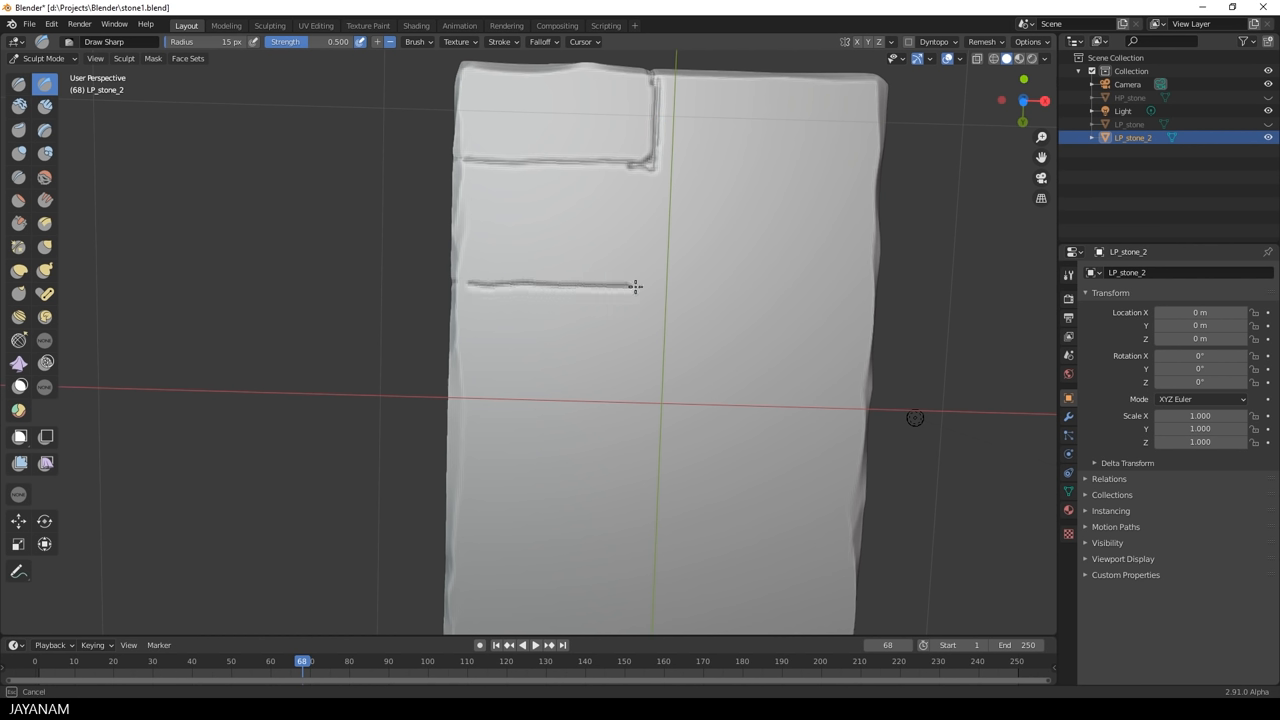
pyautogui.moveTo(635, 285); pyautogui.dragTo(455, 283)
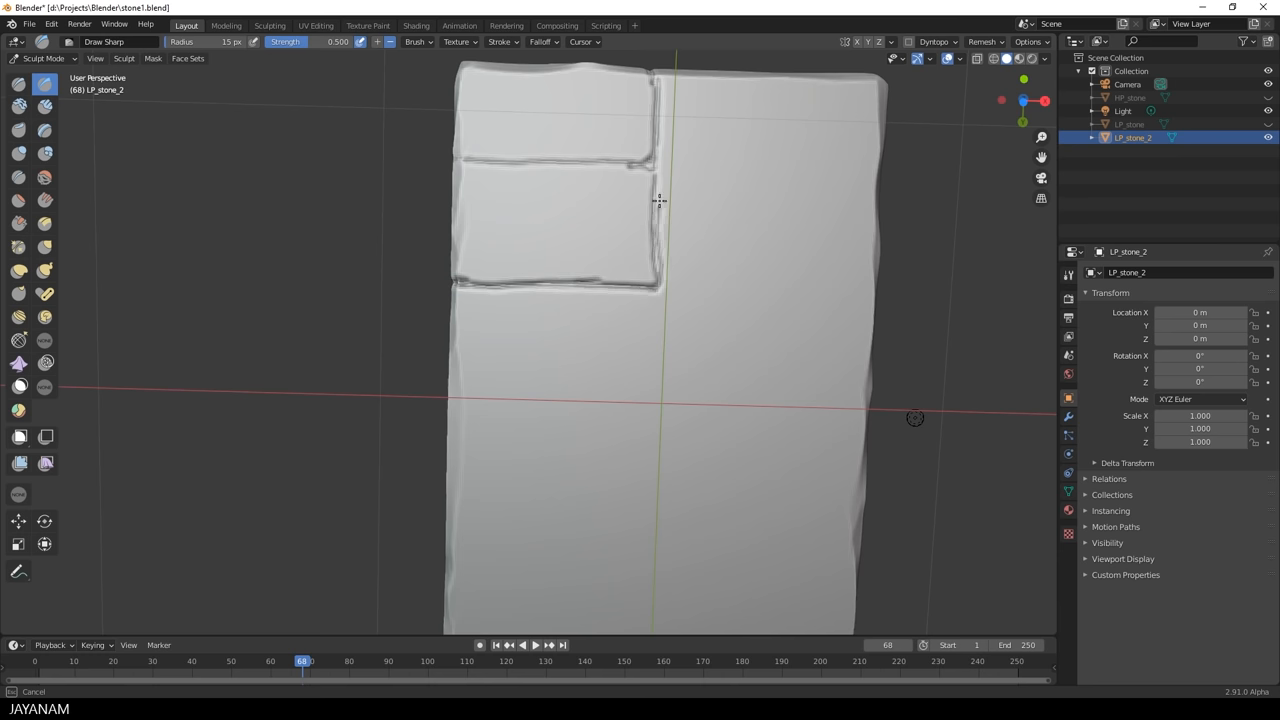
pyautogui.moveTo(659, 201); pyautogui.dragTo(643, 157)
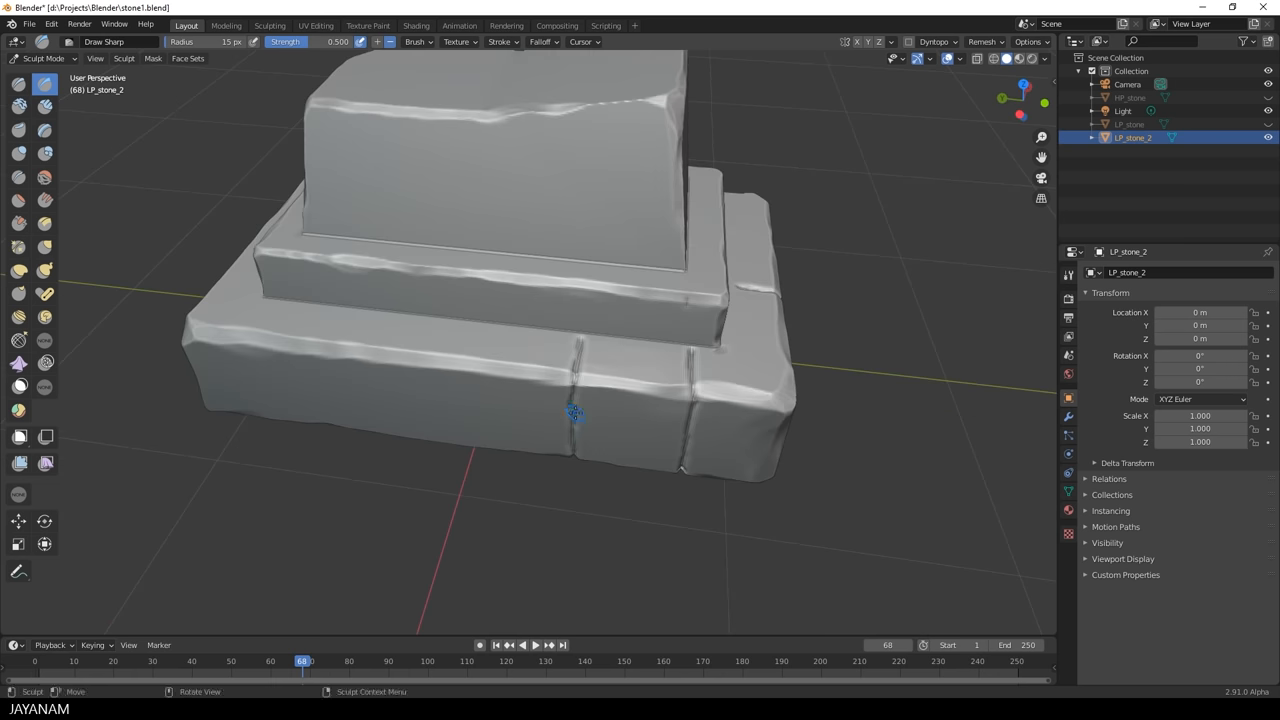
pyautogui.moveTo(727, 351)
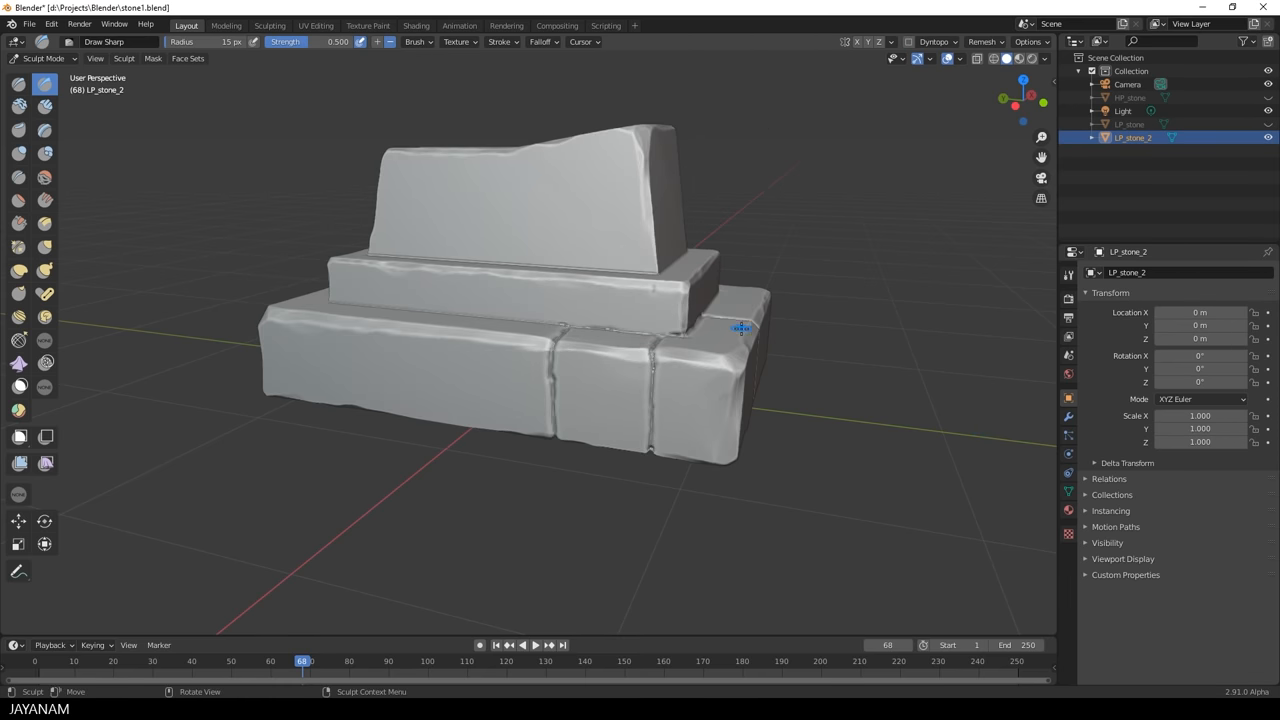
# Deepen the vertical cracks between the base blocks with a 30 px Draw Sharp stroke
pyautogui.scroll(3)
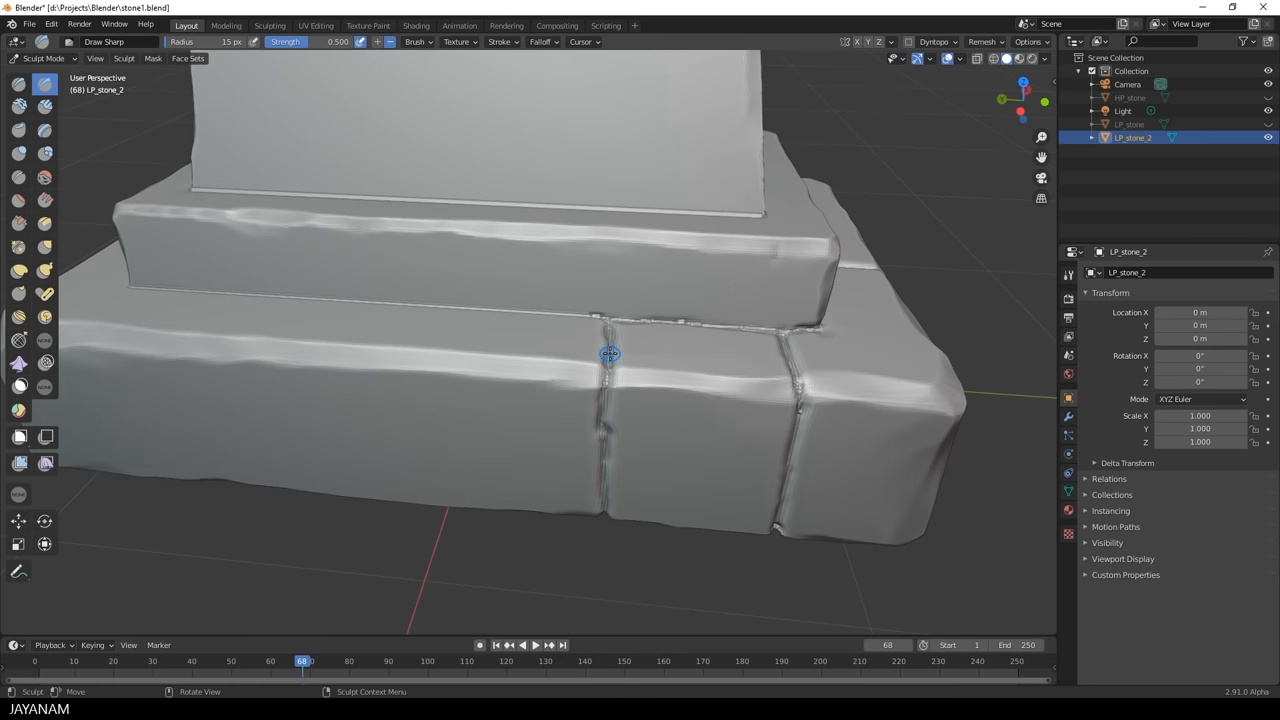
pyautogui.moveTo(610, 353); pyautogui.dragTo(635, 420)
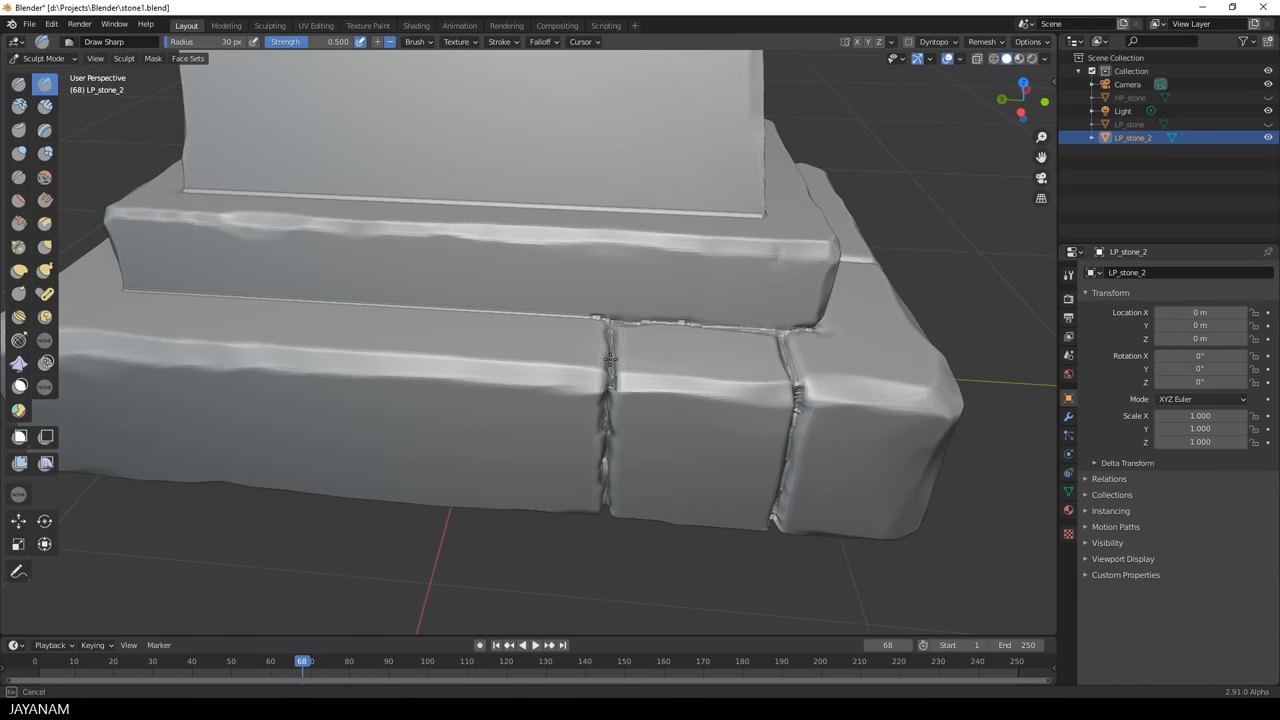
pyautogui.scroll(-3)
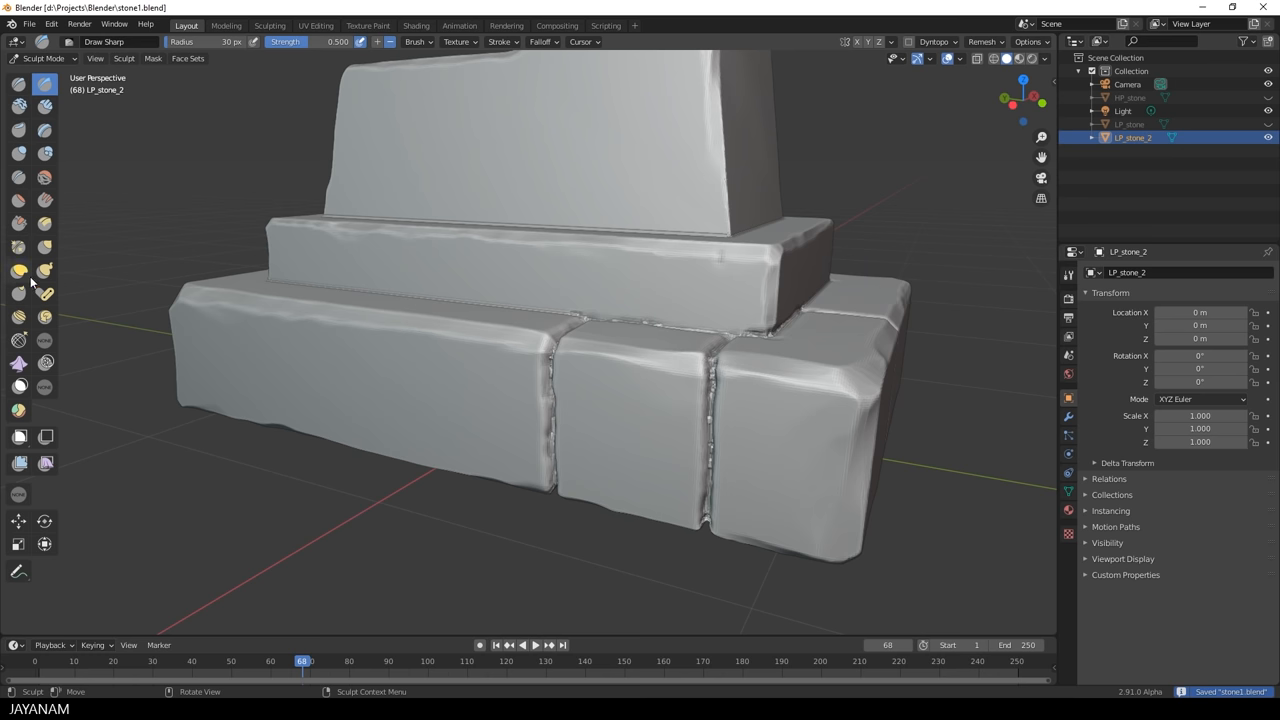
pyautogui.click(19, 224)
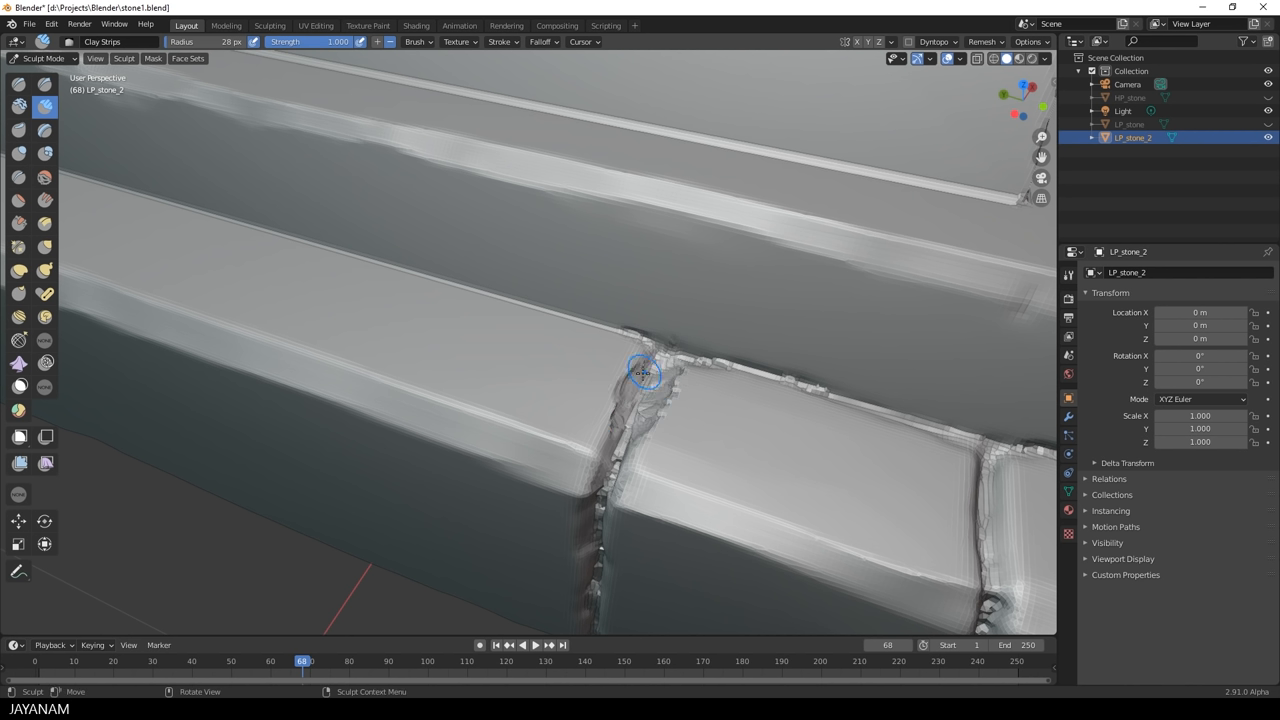
# Roughen the vertical and right-hand block seams with chipped Clay Strips strokes
pyautogui.moveTo(645, 373); pyautogui.dragTo(610, 435)
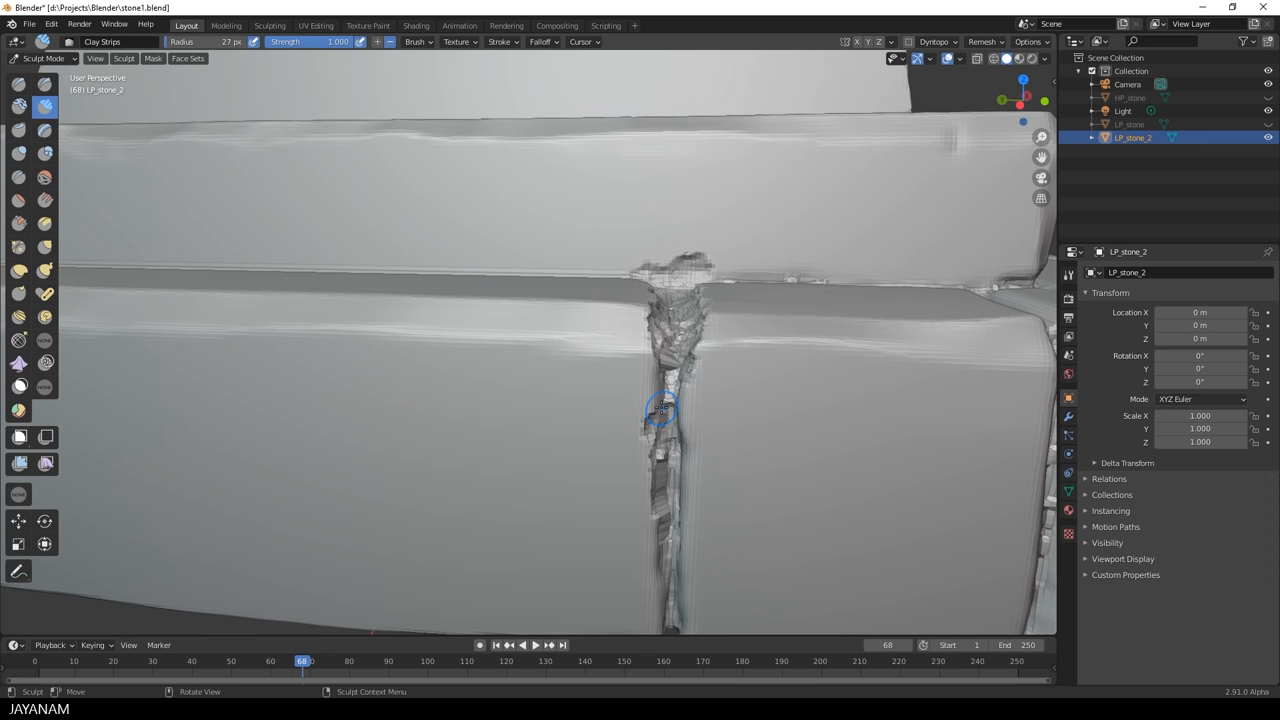
pyautogui.moveTo(660, 410); pyautogui.dragTo(735, 510)
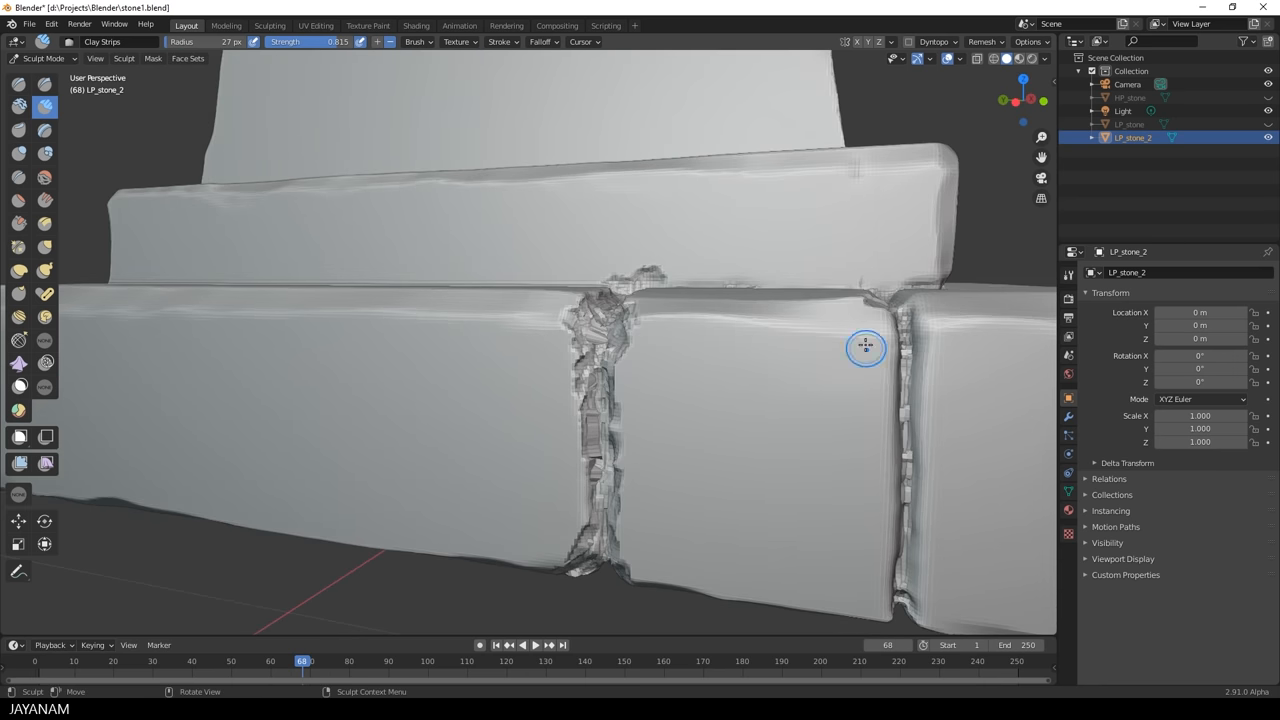
pyautogui.moveTo(865, 345); pyautogui.dragTo(838, 427)
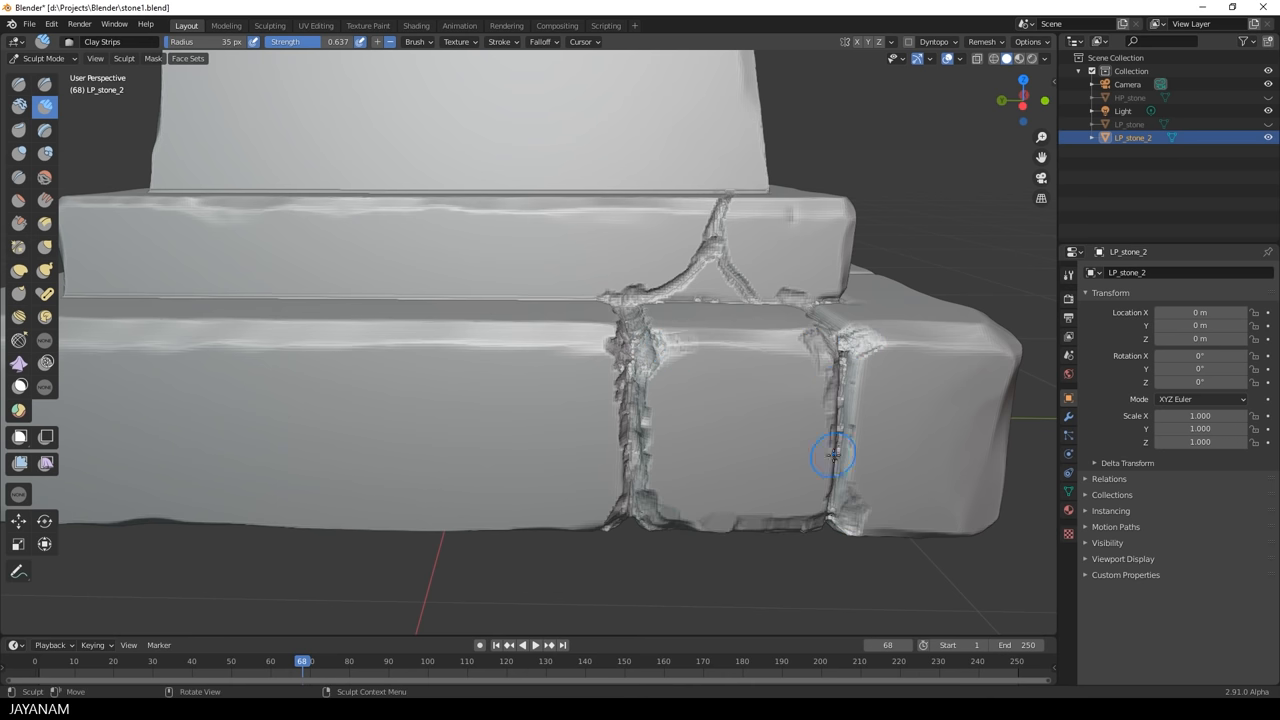
pyautogui.moveTo(833, 455); pyautogui.dragTo(773, 407)
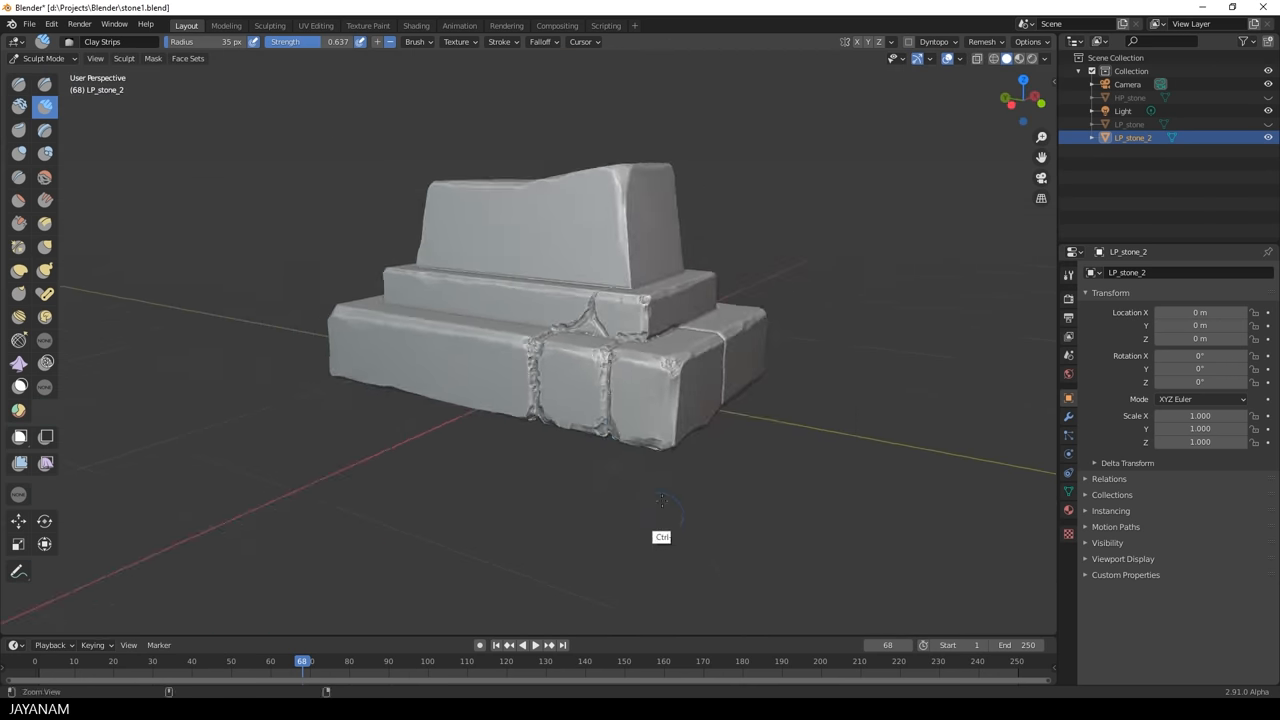
# Add a crack branching up across the middle block
pyautogui.scroll(3)
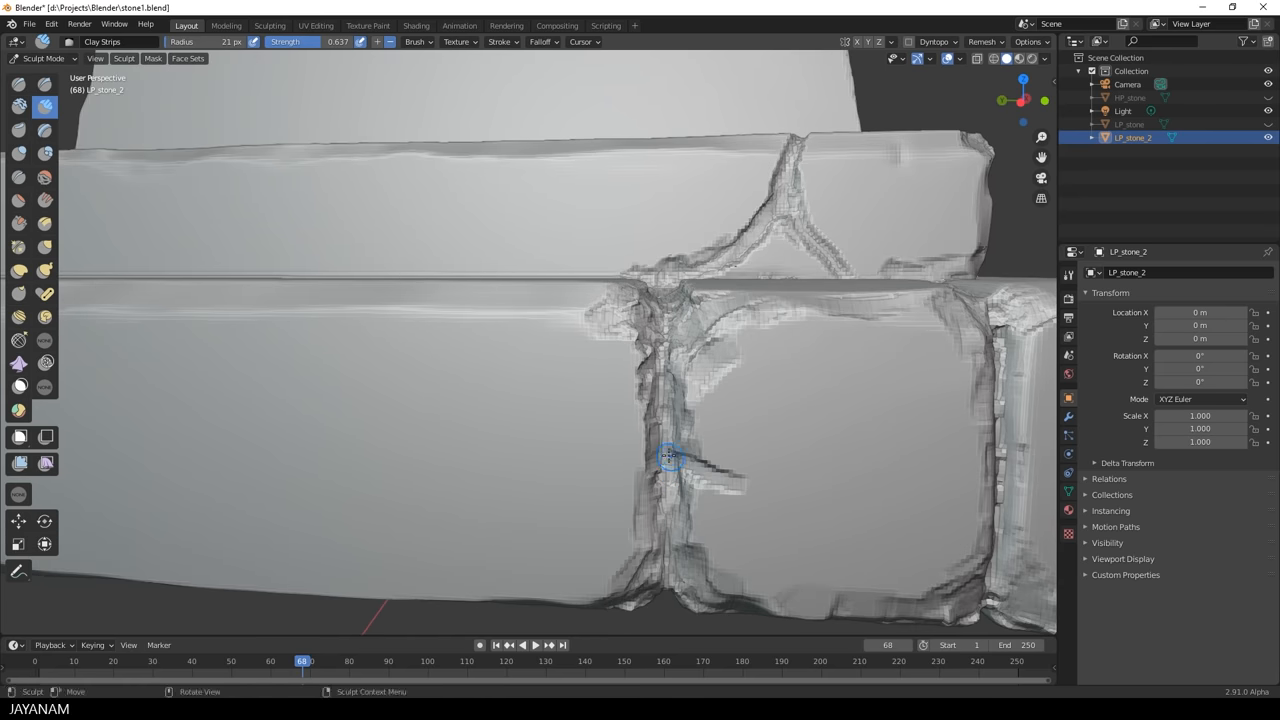
pyautogui.moveTo(668, 458); pyautogui.dragTo(710, 475)
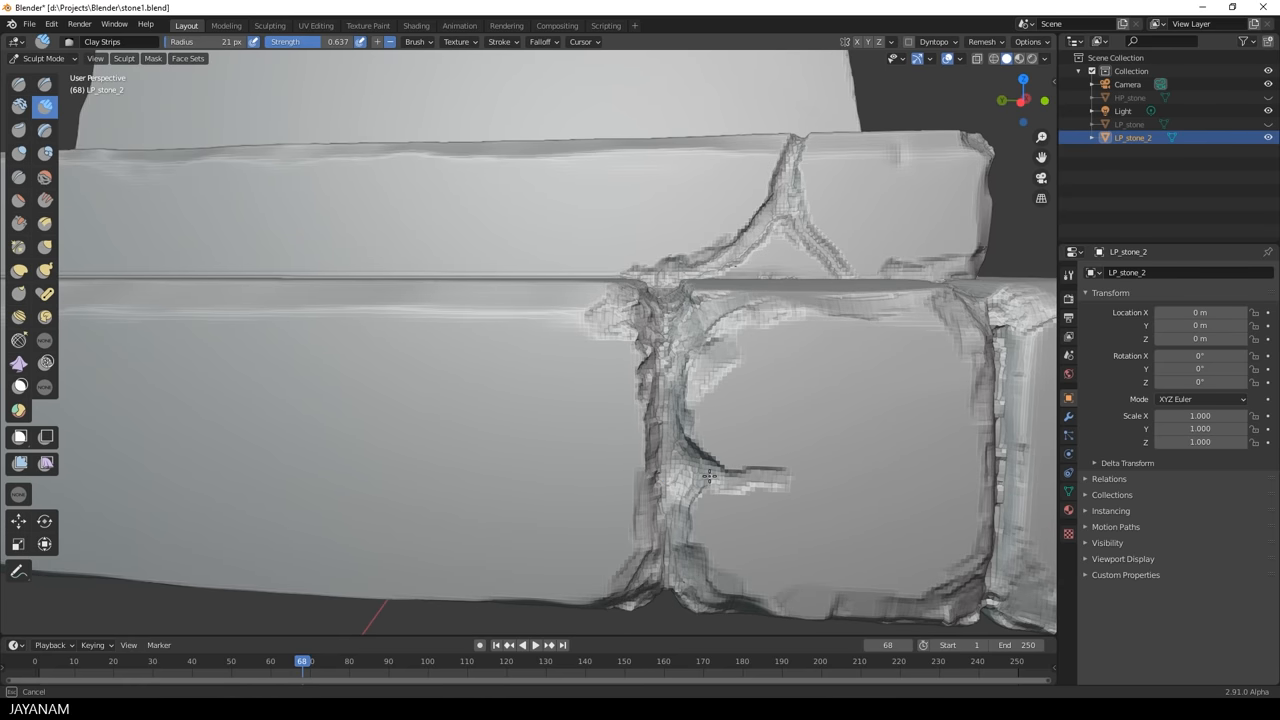
pyautogui.moveTo(710, 475); pyautogui.dragTo(700, 348)
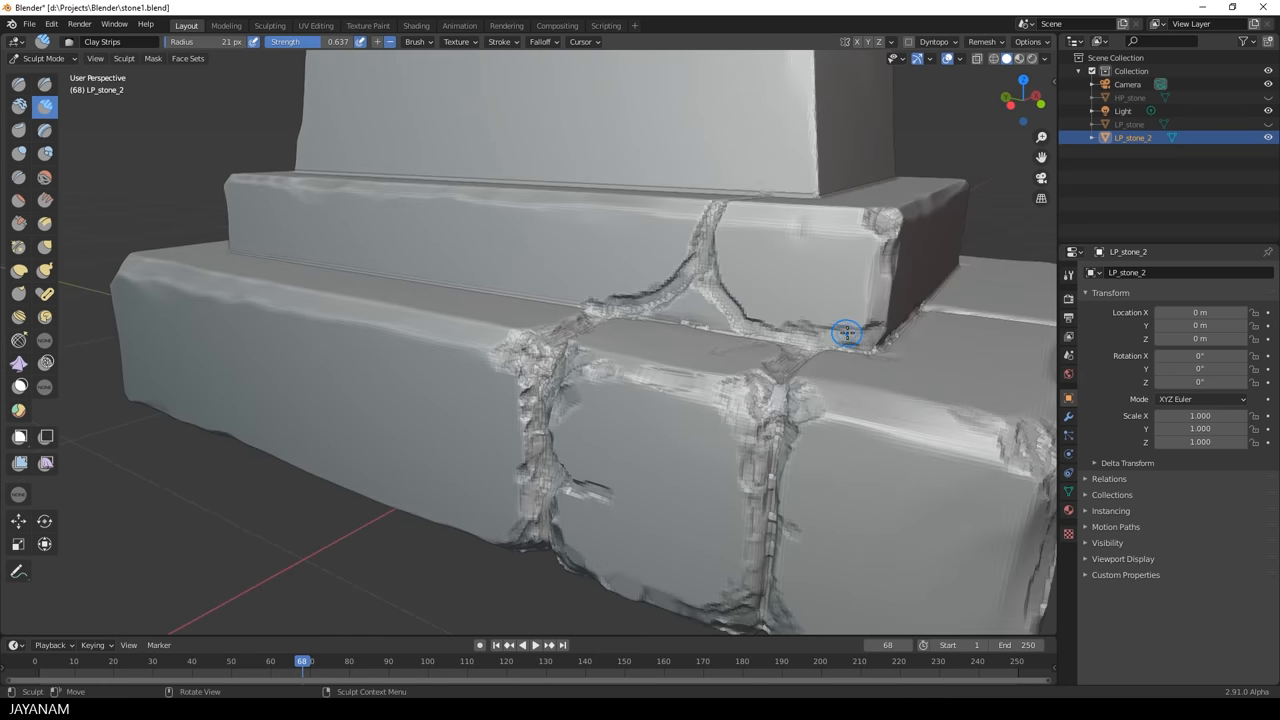
# Scrape down lumps along the upper step edge, right block seam and middle block faces
pyautogui.moveTo(847, 330); pyautogui.dragTo(714, 380)
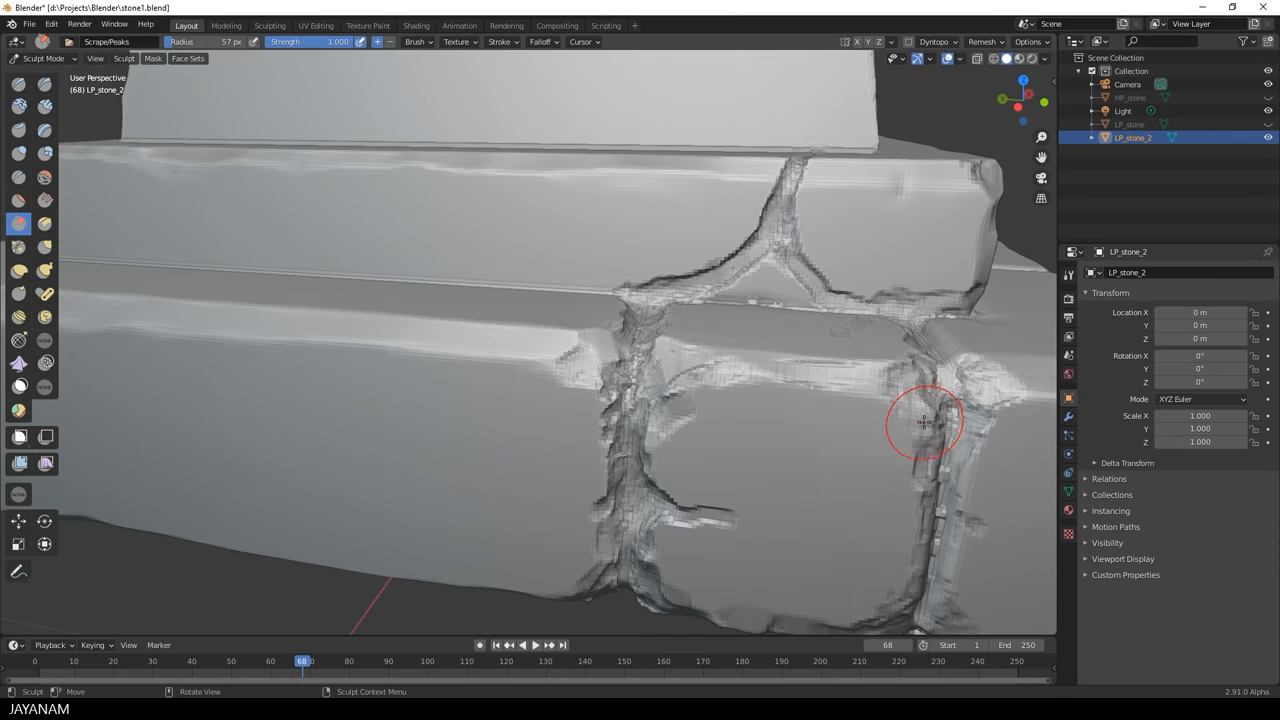
pyautogui.moveTo(925, 422); pyautogui.dragTo(755, 240)
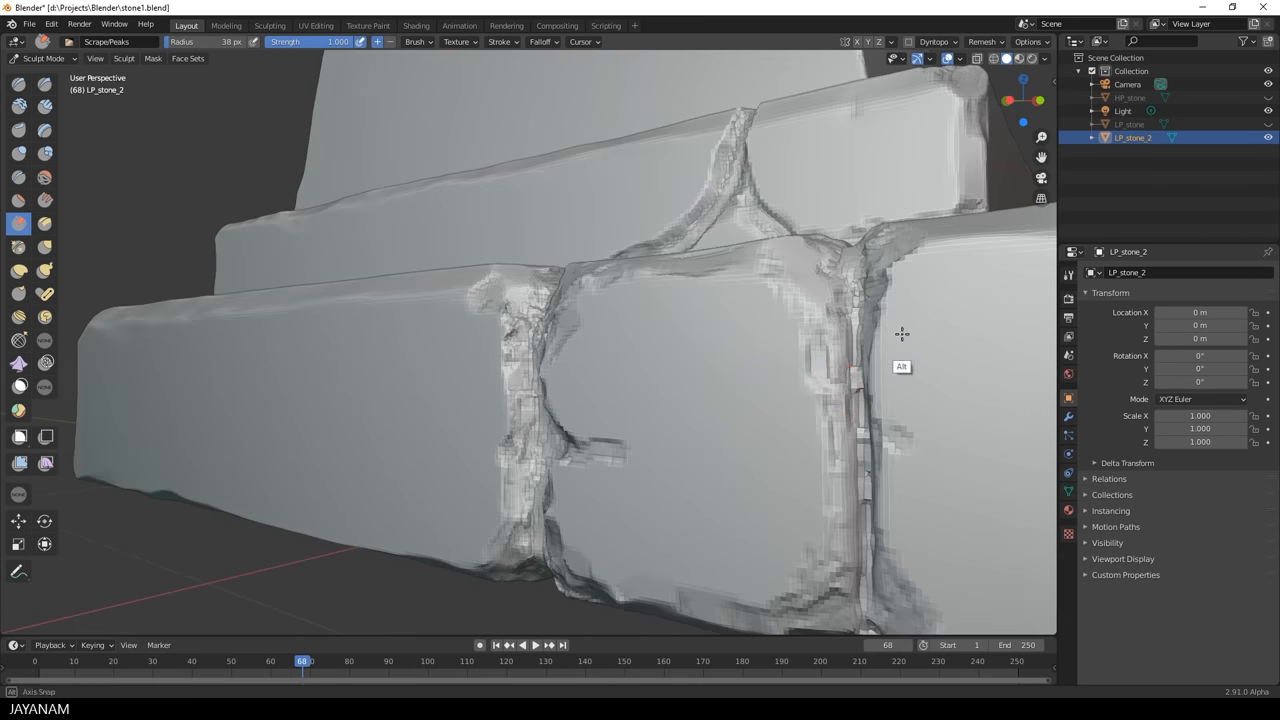
pyautogui.moveTo(900, 350); pyautogui.dragTo(885, 305)
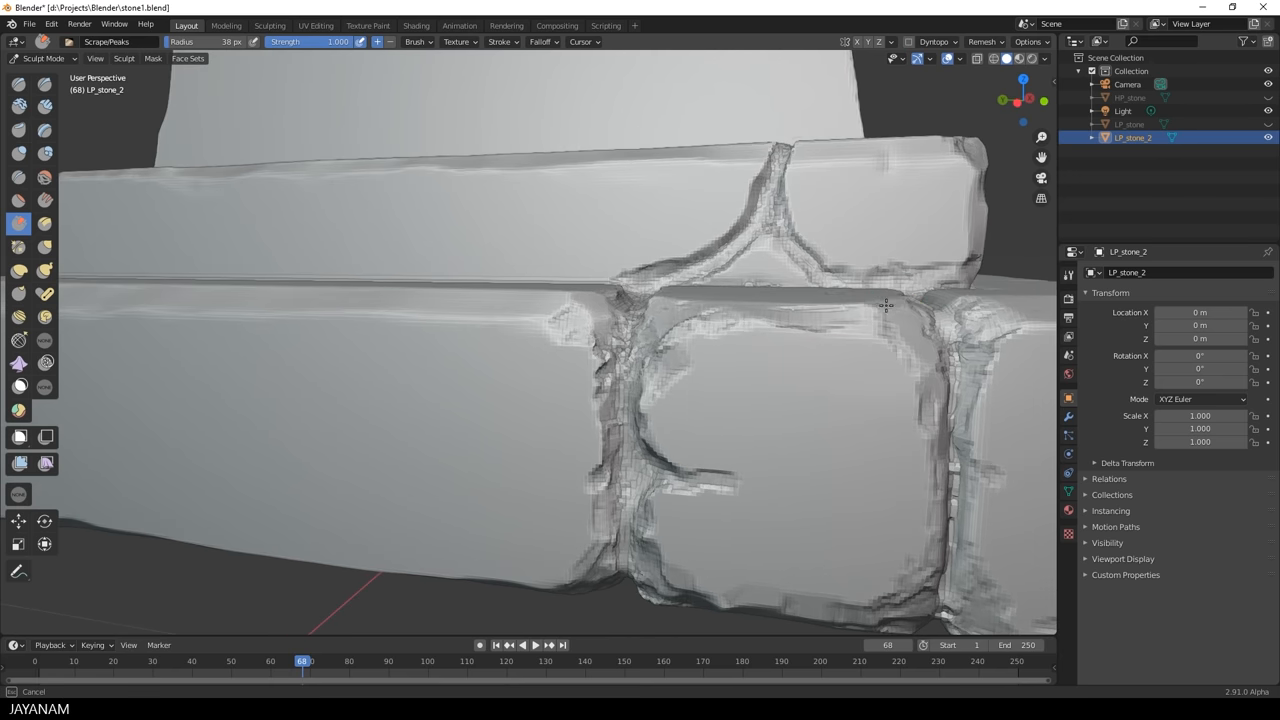
pyautogui.moveTo(885, 305); pyautogui.dragTo(765, 330)
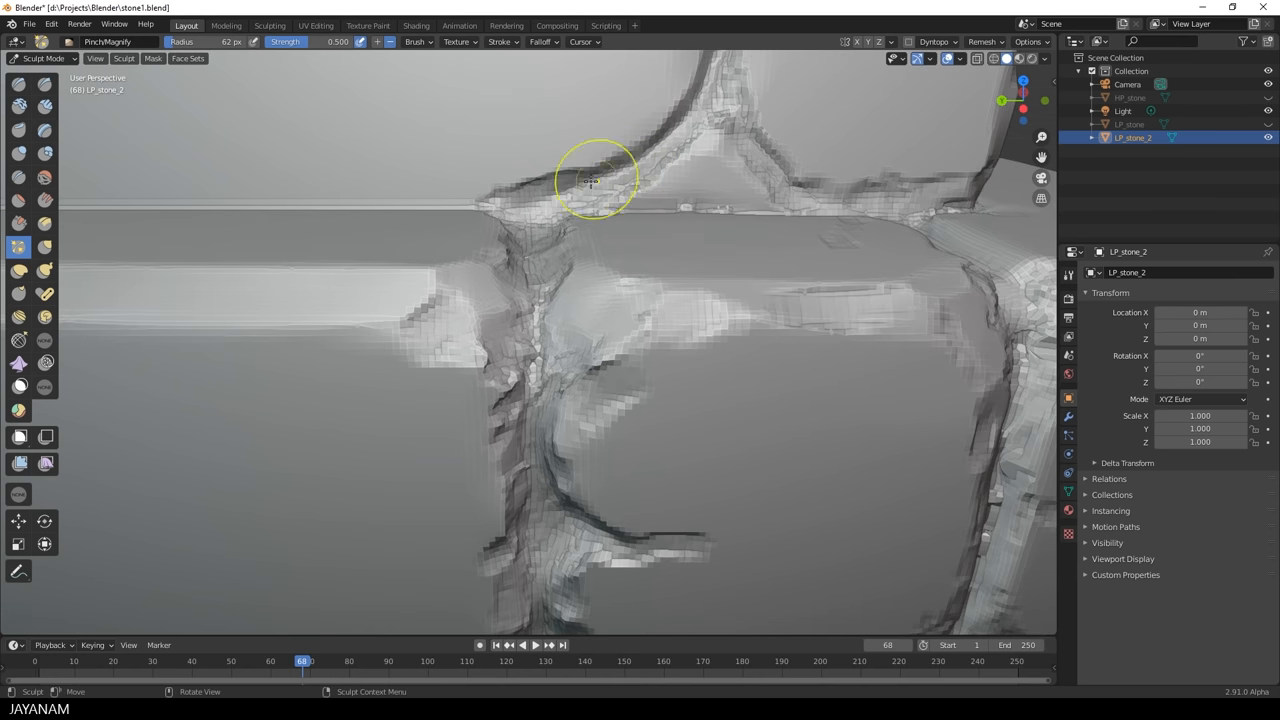
# Pinch along the crack edge near the upper step to sharpen it
pyautogui.moveTo(595, 182); pyautogui.dragTo(840, 213)
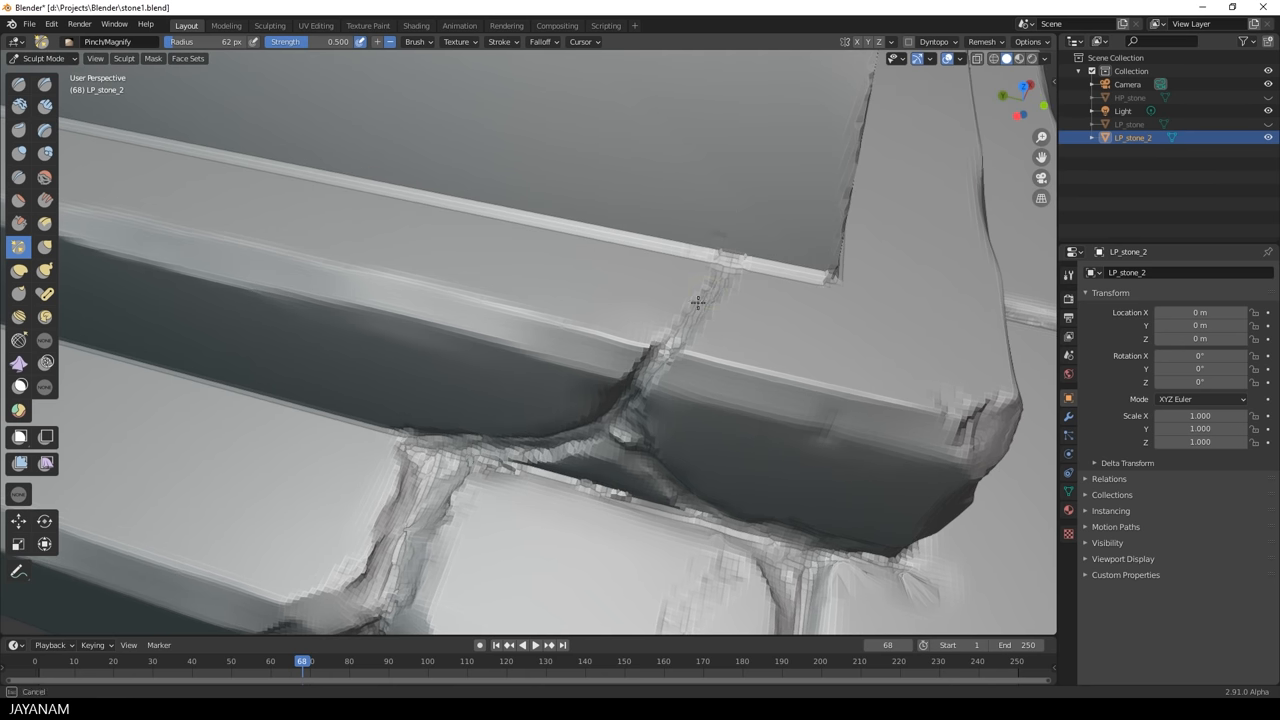
pyautogui.moveTo(765, 372)
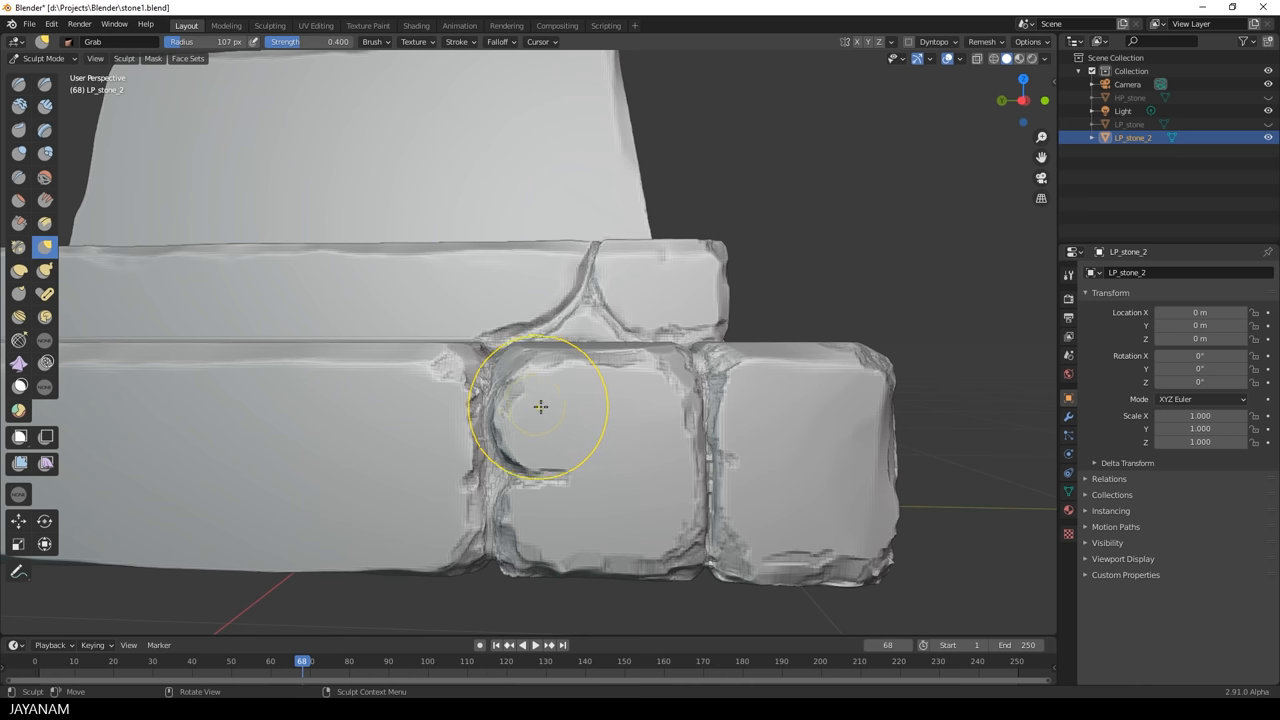
# Grab-pull the middle and right block corners and edges into rounder, softer shapes
pyautogui.moveTo(540, 407); pyautogui.dragTo(567, 493)
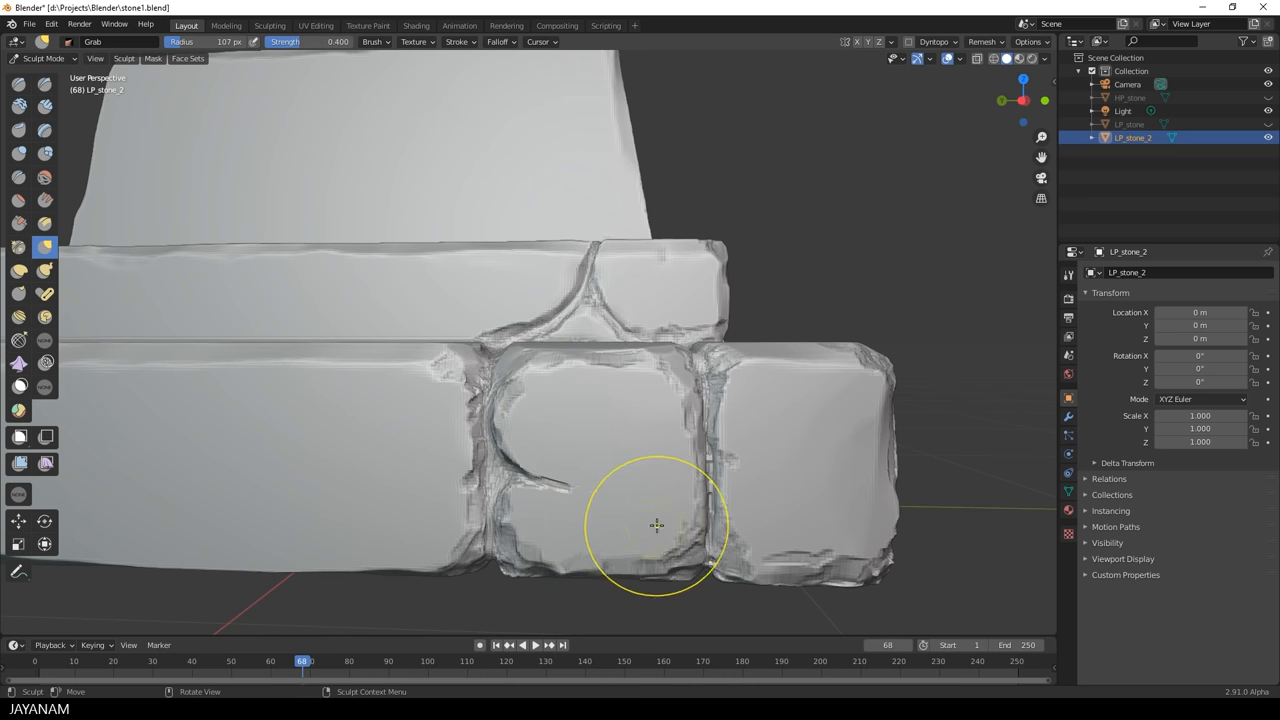
pyautogui.moveTo(656, 525); pyautogui.dragTo(763, 387)
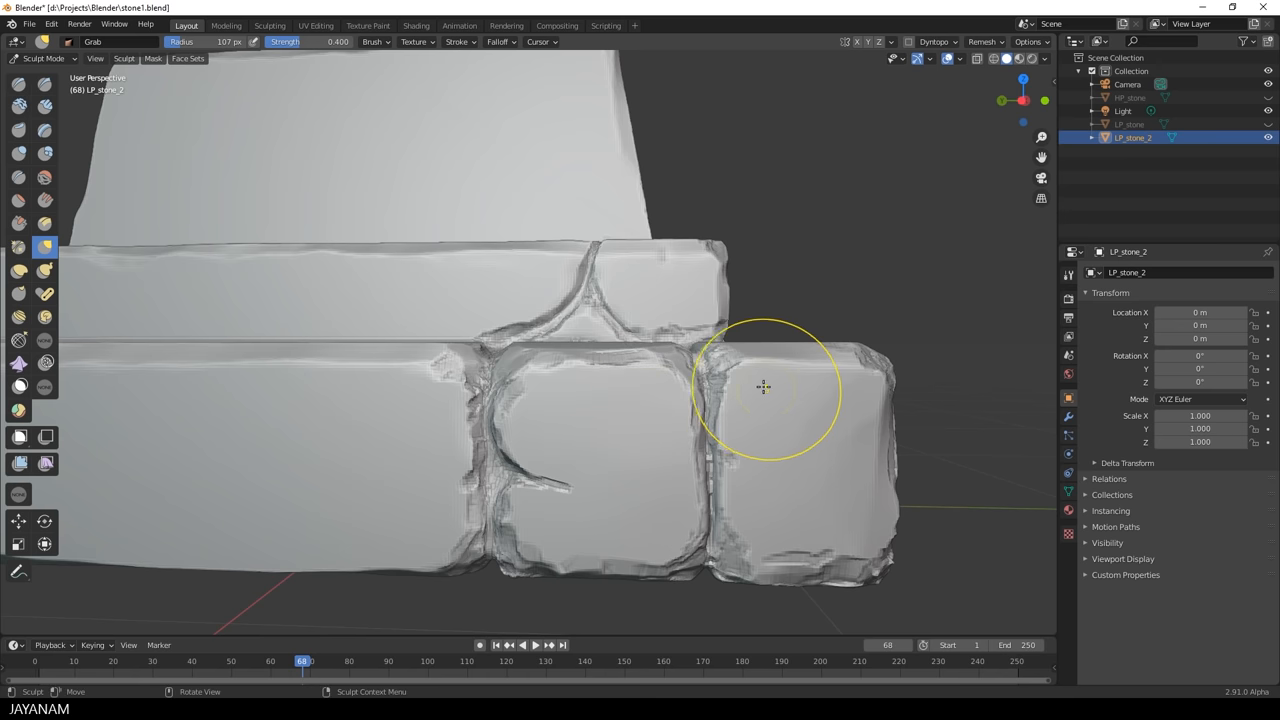
pyautogui.moveTo(764, 388); pyautogui.dragTo(872, 413)
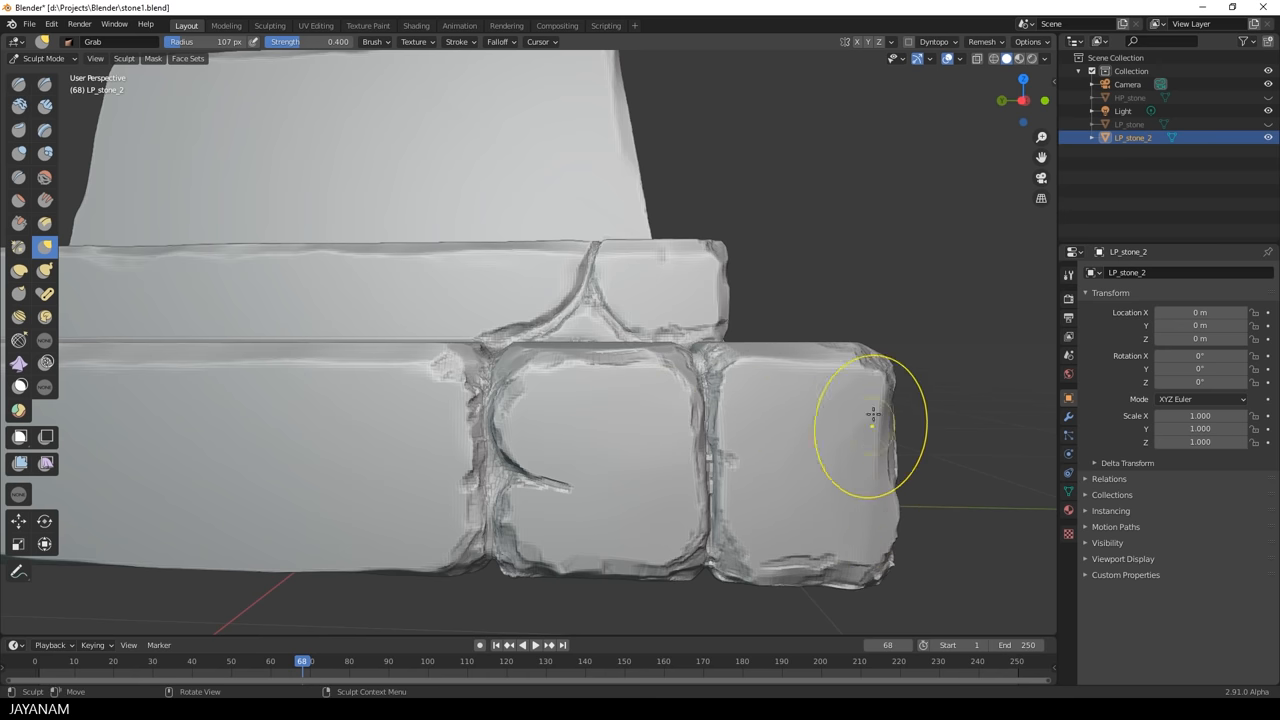
pyautogui.moveTo(873, 413); pyautogui.dragTo(393, 362)
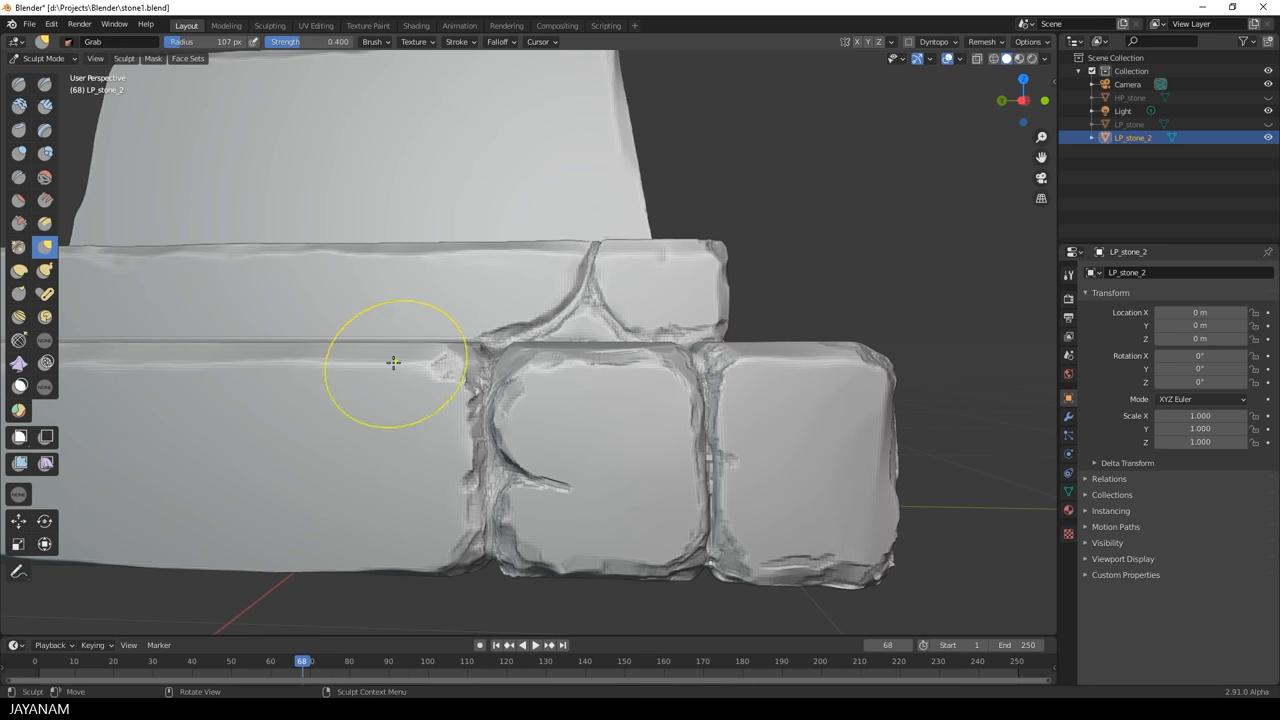
pyautogui.moveTo(393, 362); pyautogui.dragTo(442, 368)
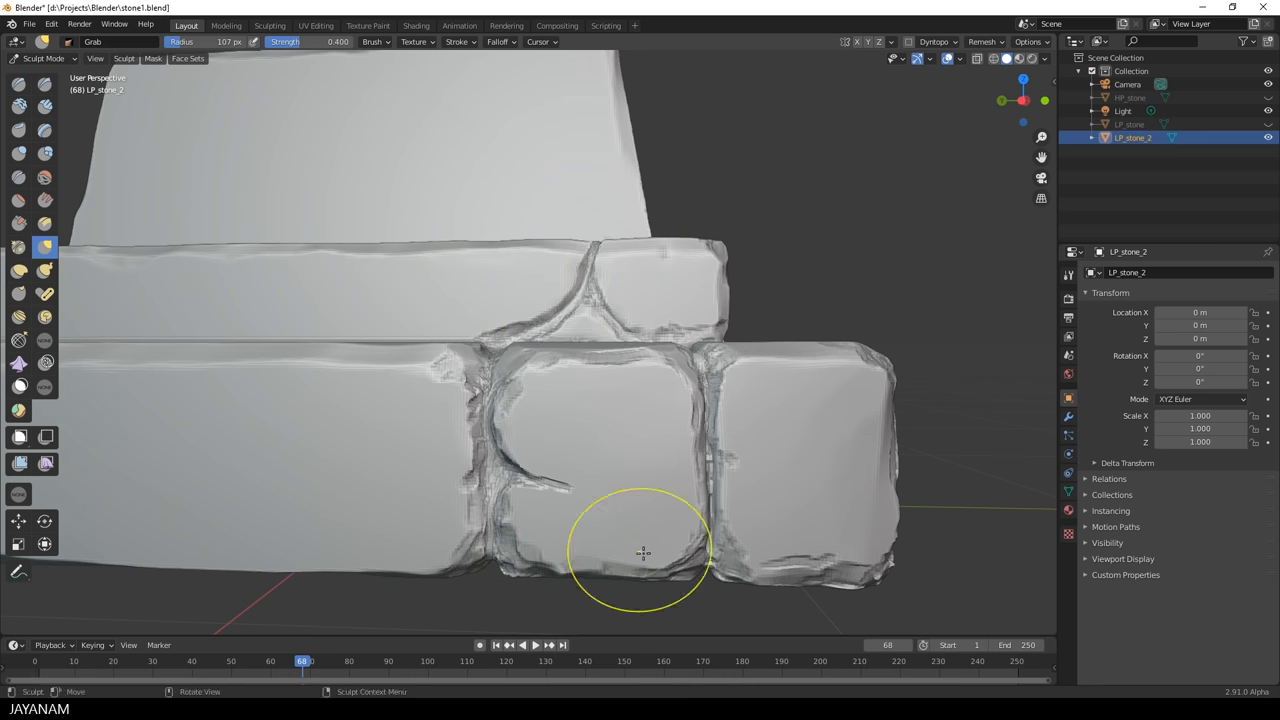
pyautogui.moveTo(642, 552); pyautogui.dragTo(750, 400)
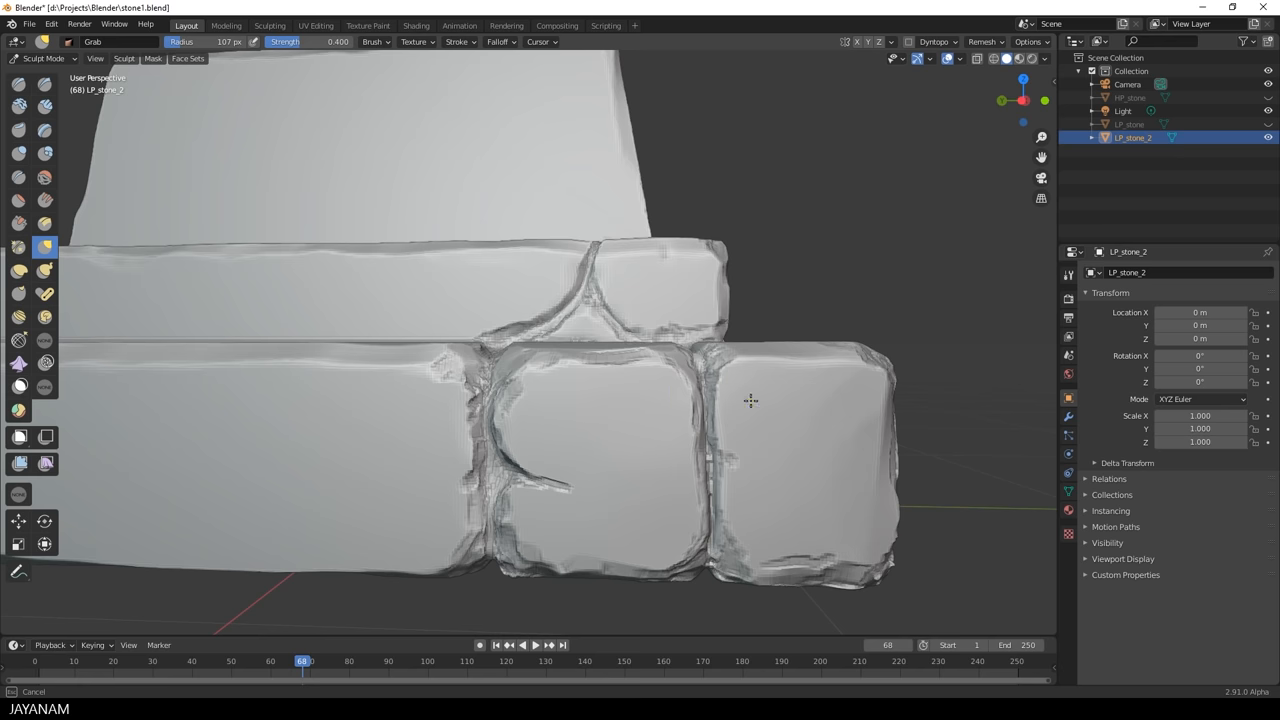
pyautogui.press('alt')
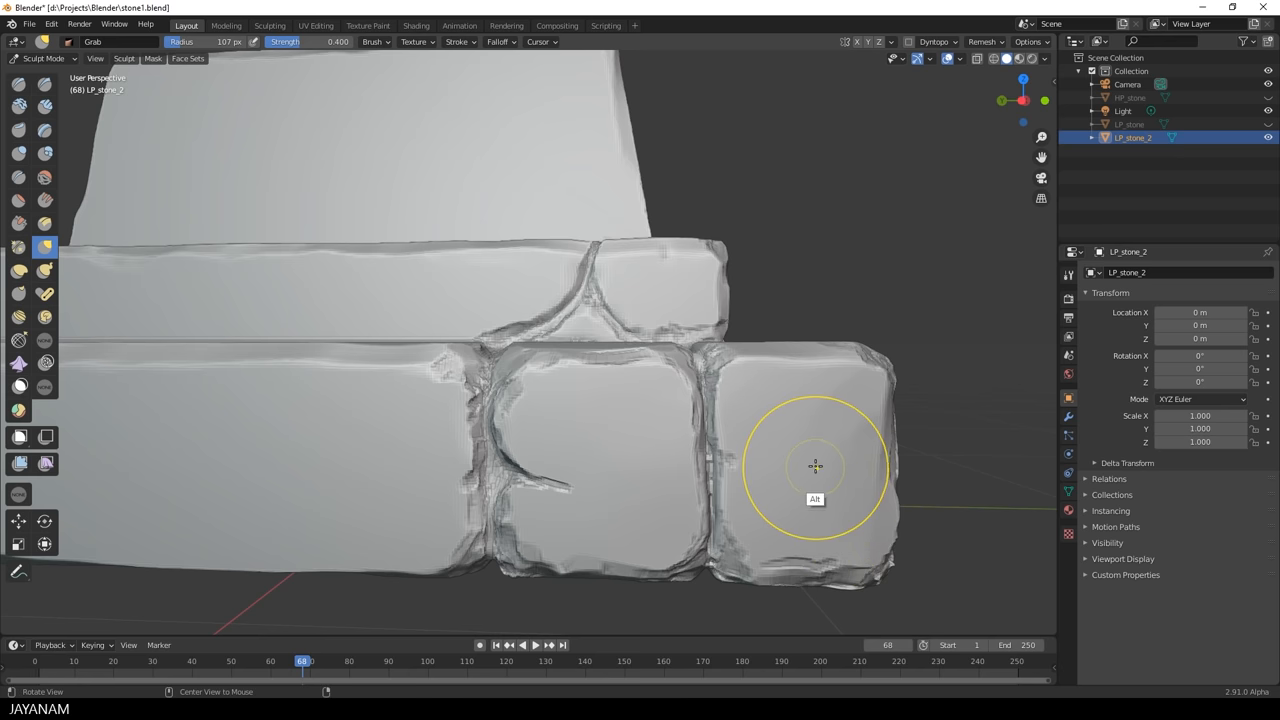